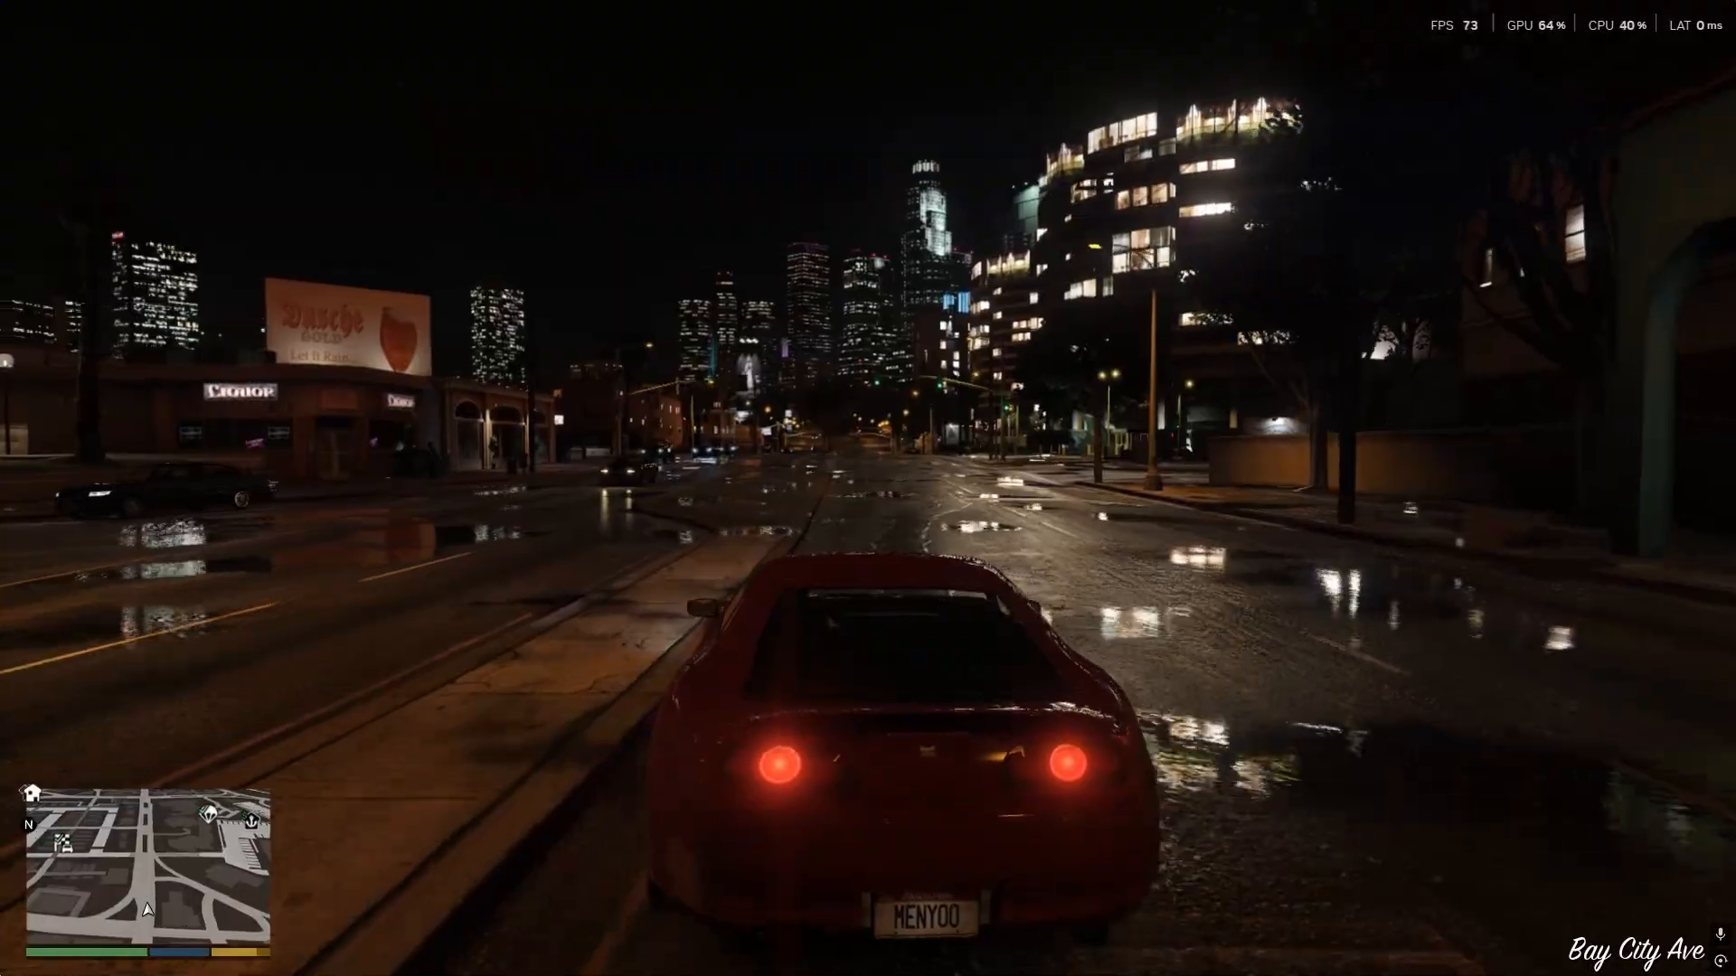
- Find VisualV on GTA5-Mods.com and download its 1.0.610 Legacy version from All Versions
key("w")
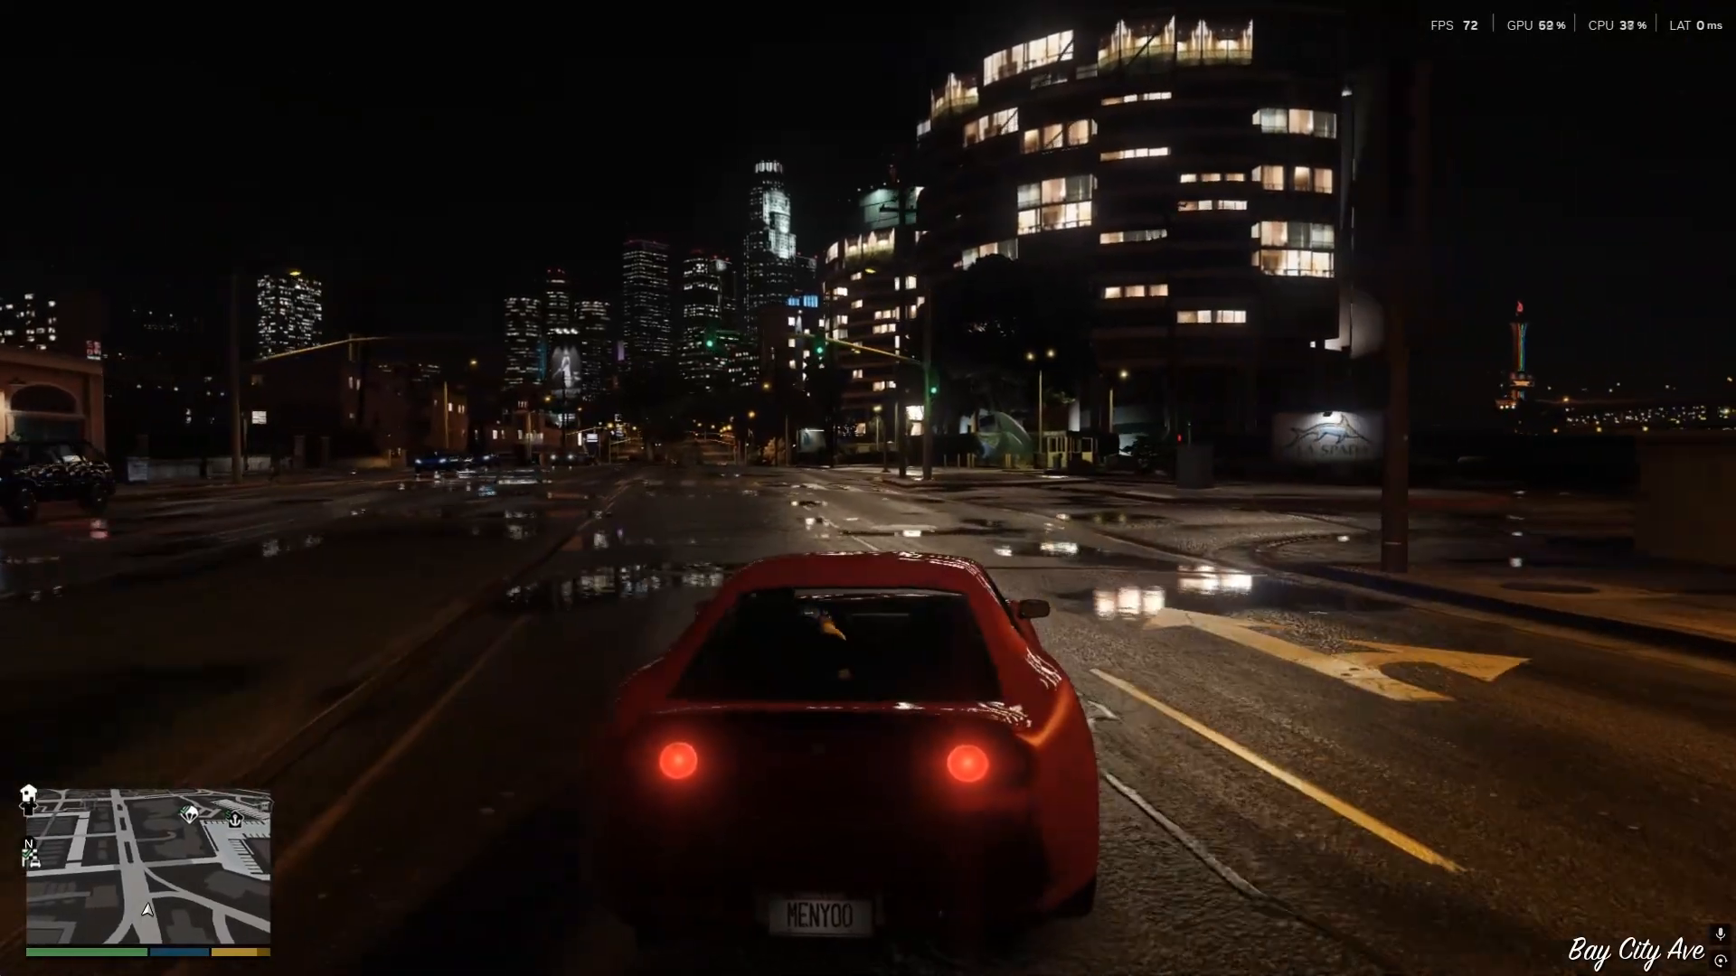
key("w")
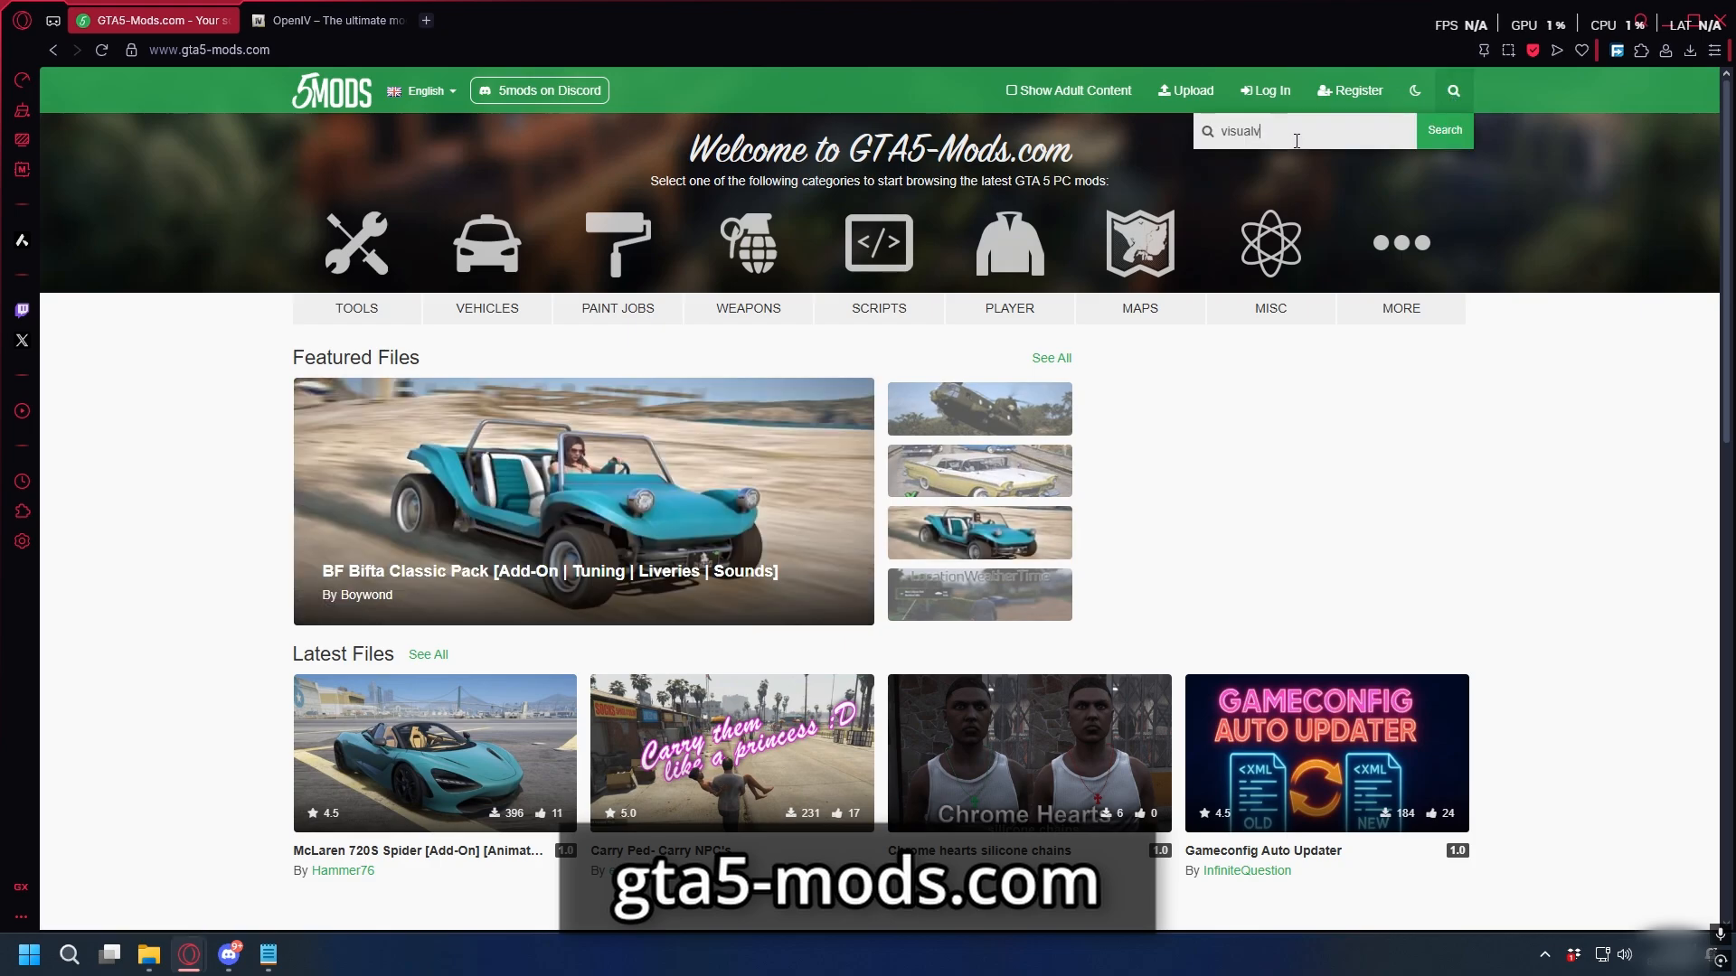
left_click(1443, 129)
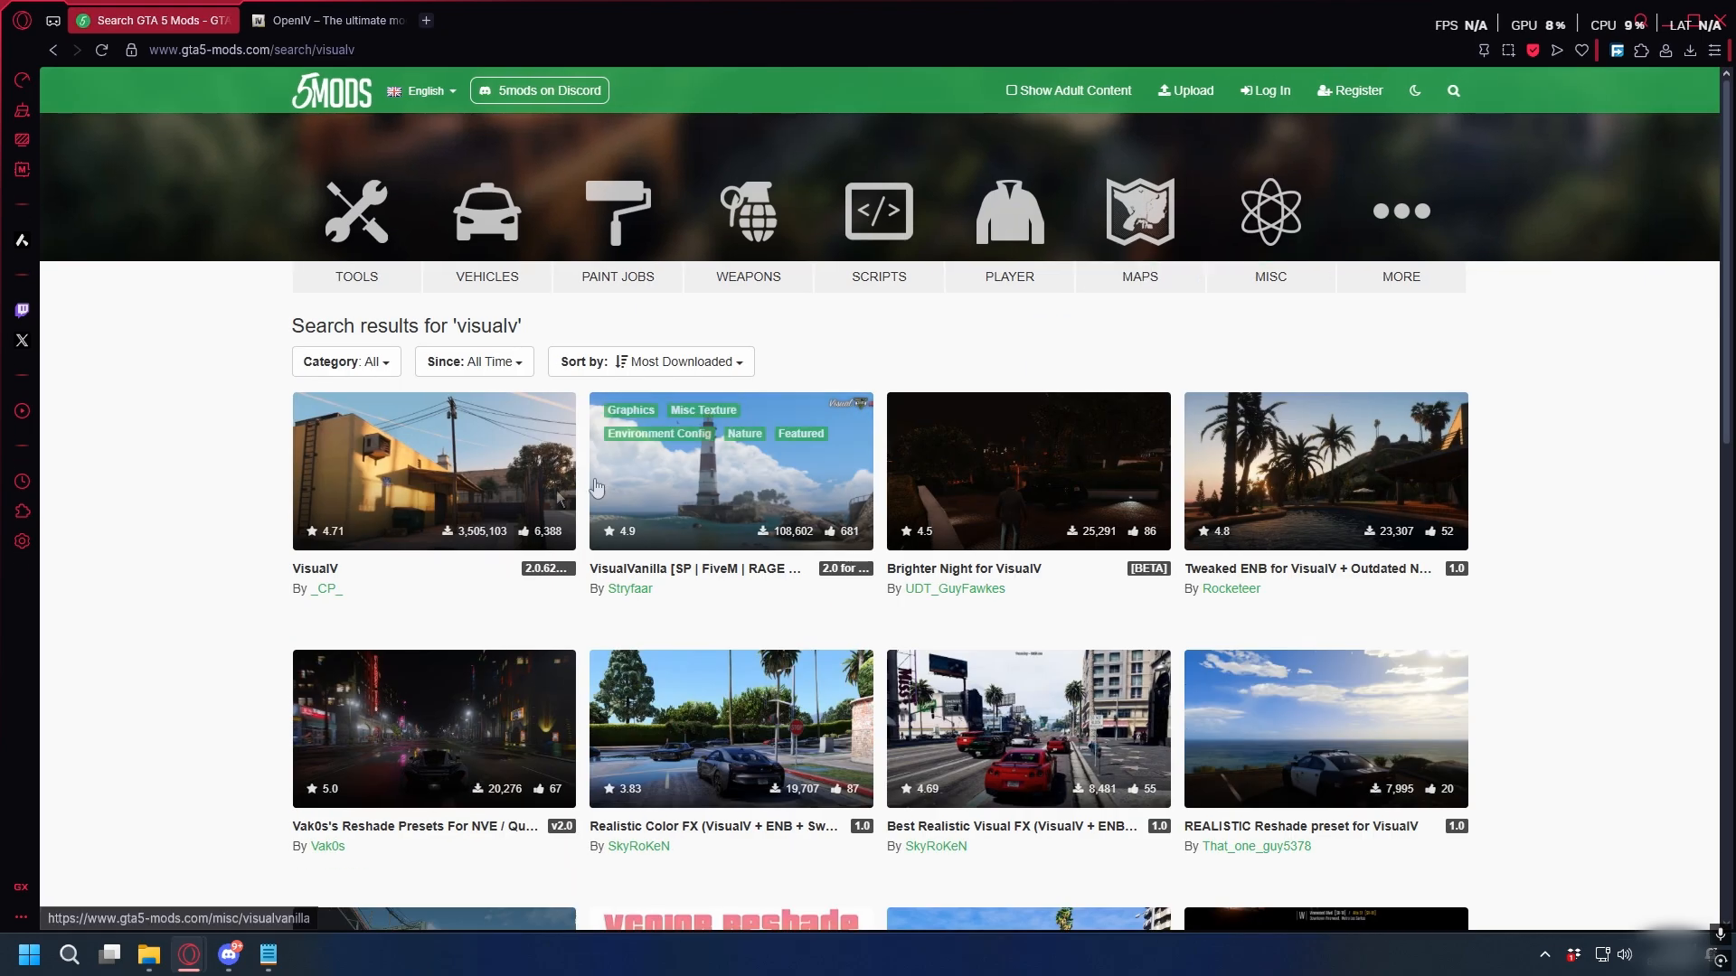
mouse_move(282, 577)
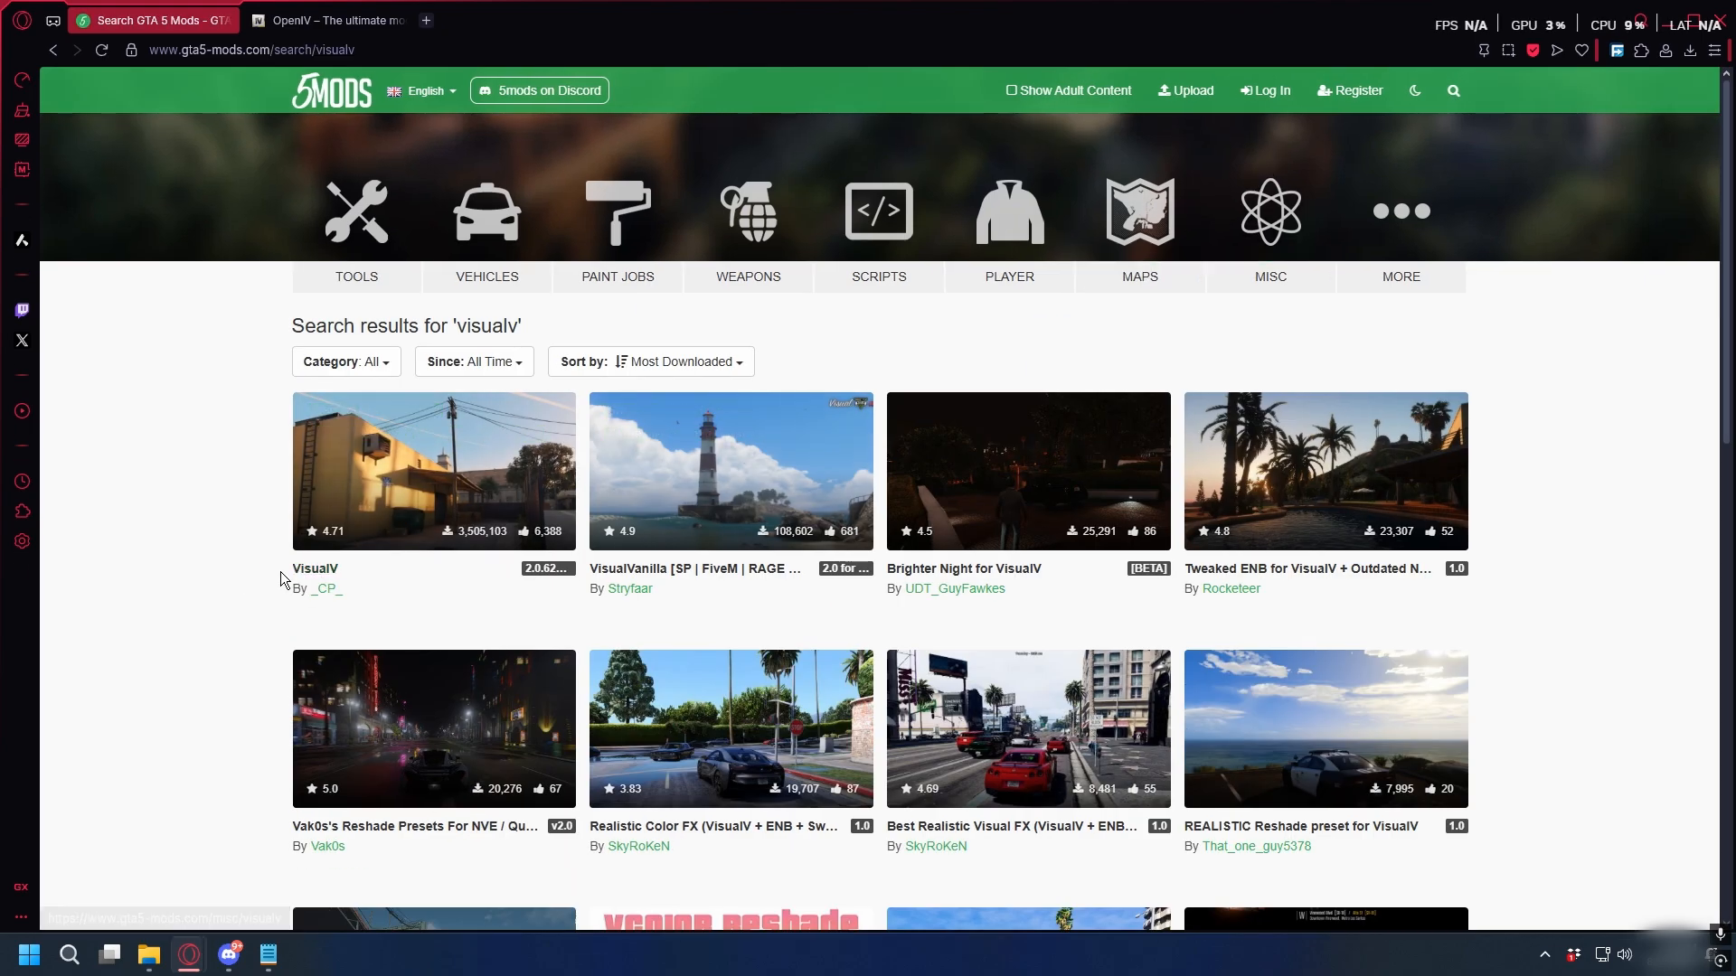
left_click(432, 470)
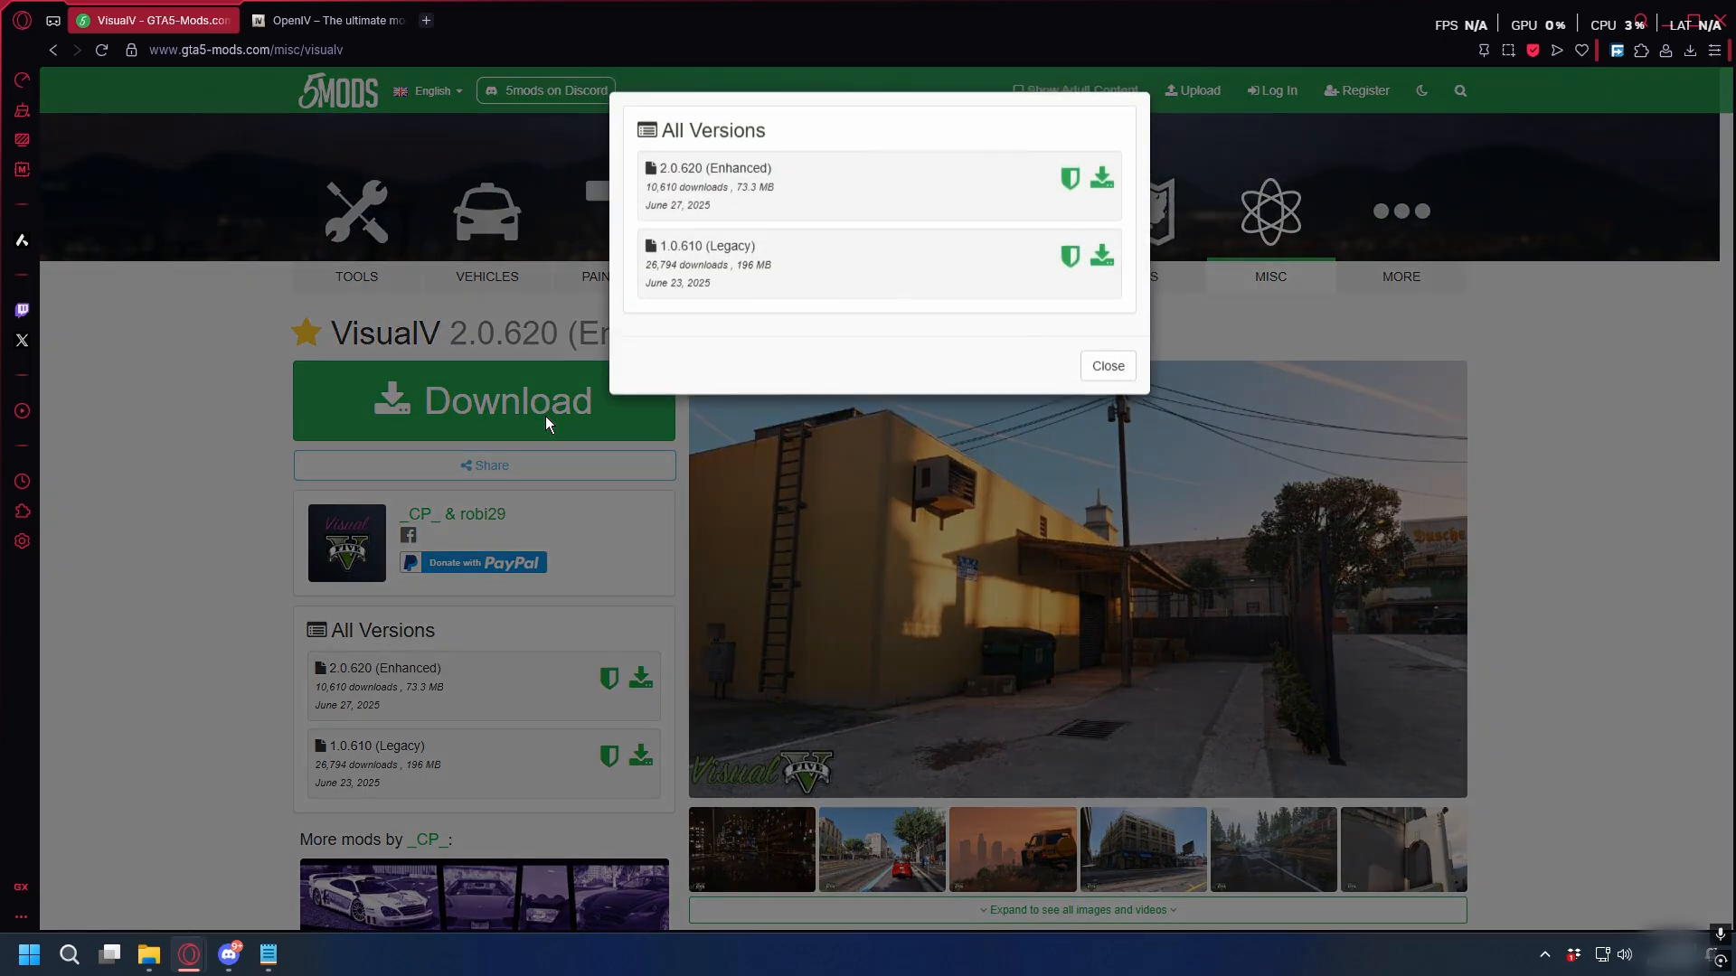
double_click(727, 248)
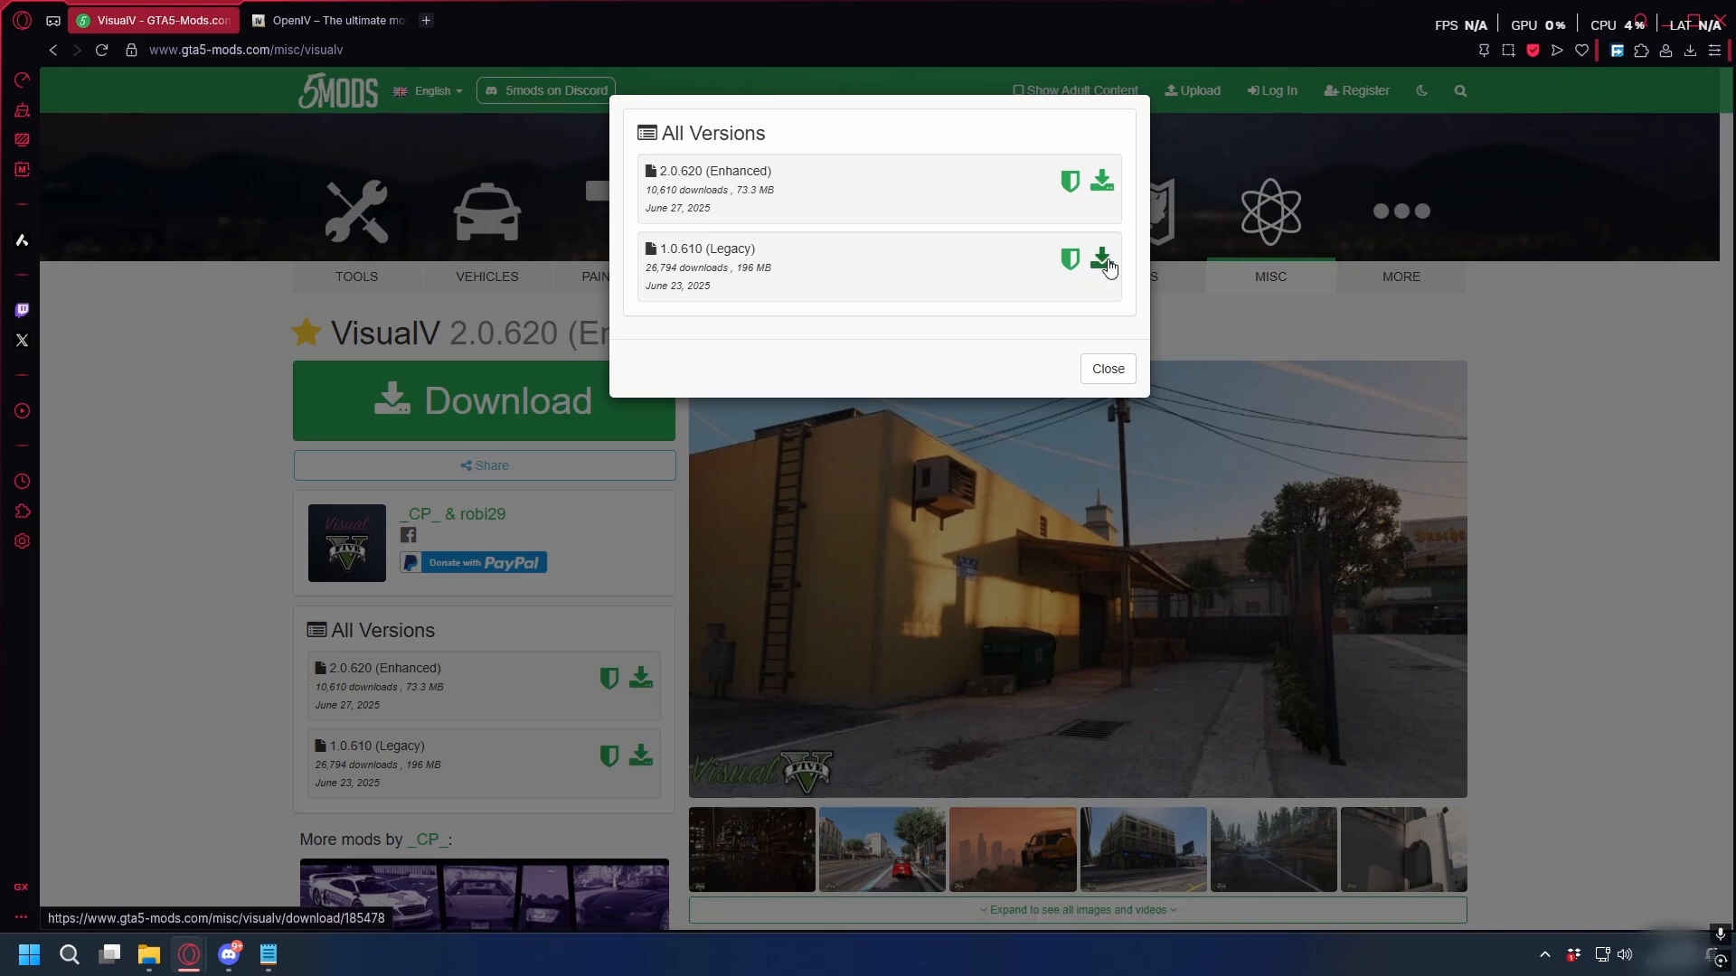
left_click(1101, 260)
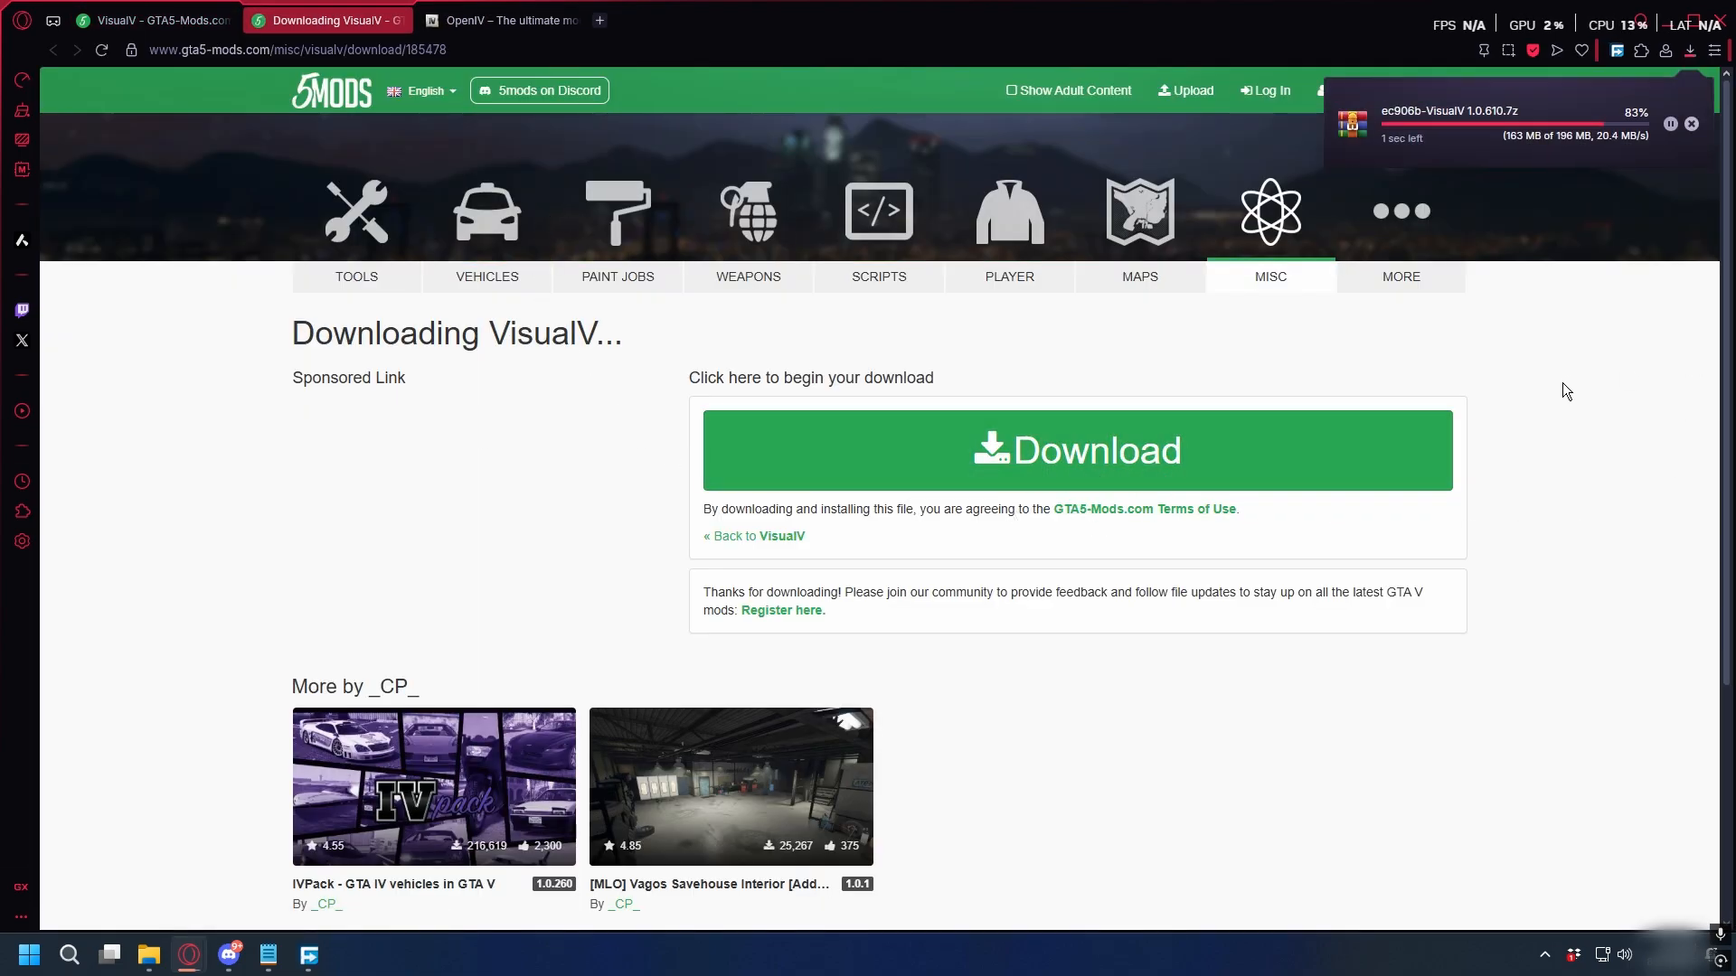
- Switch to the openiv.com website and point out its address
left_click(325, 20)
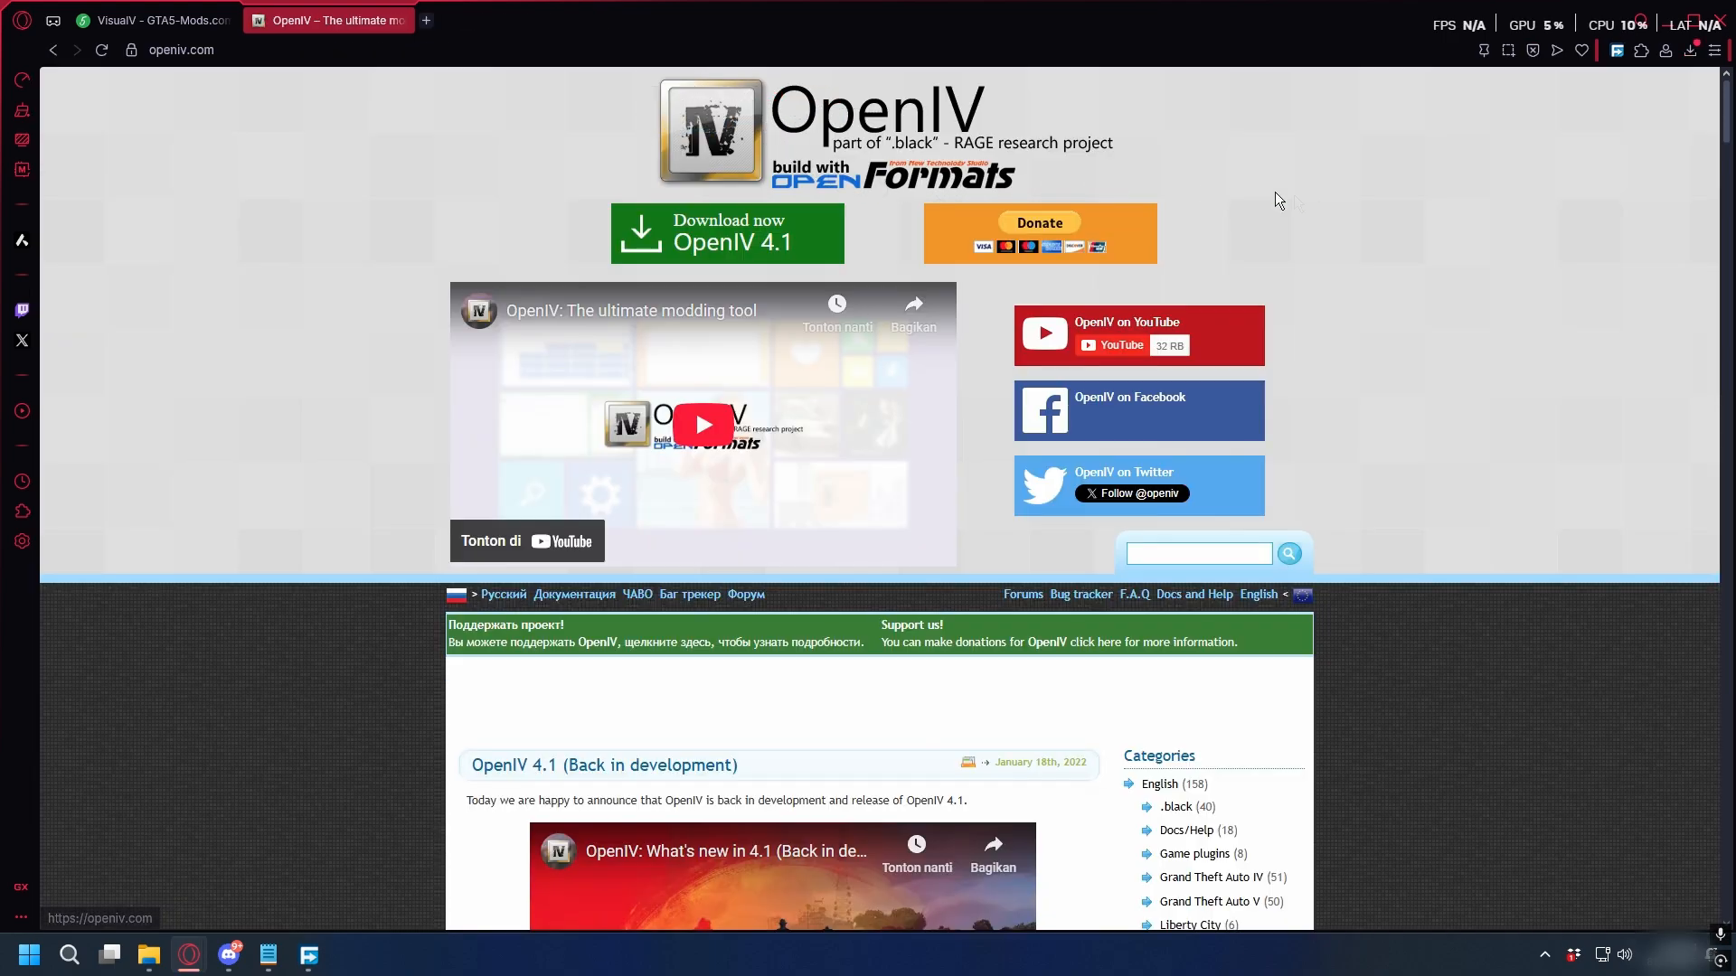
left_click(181, 49)
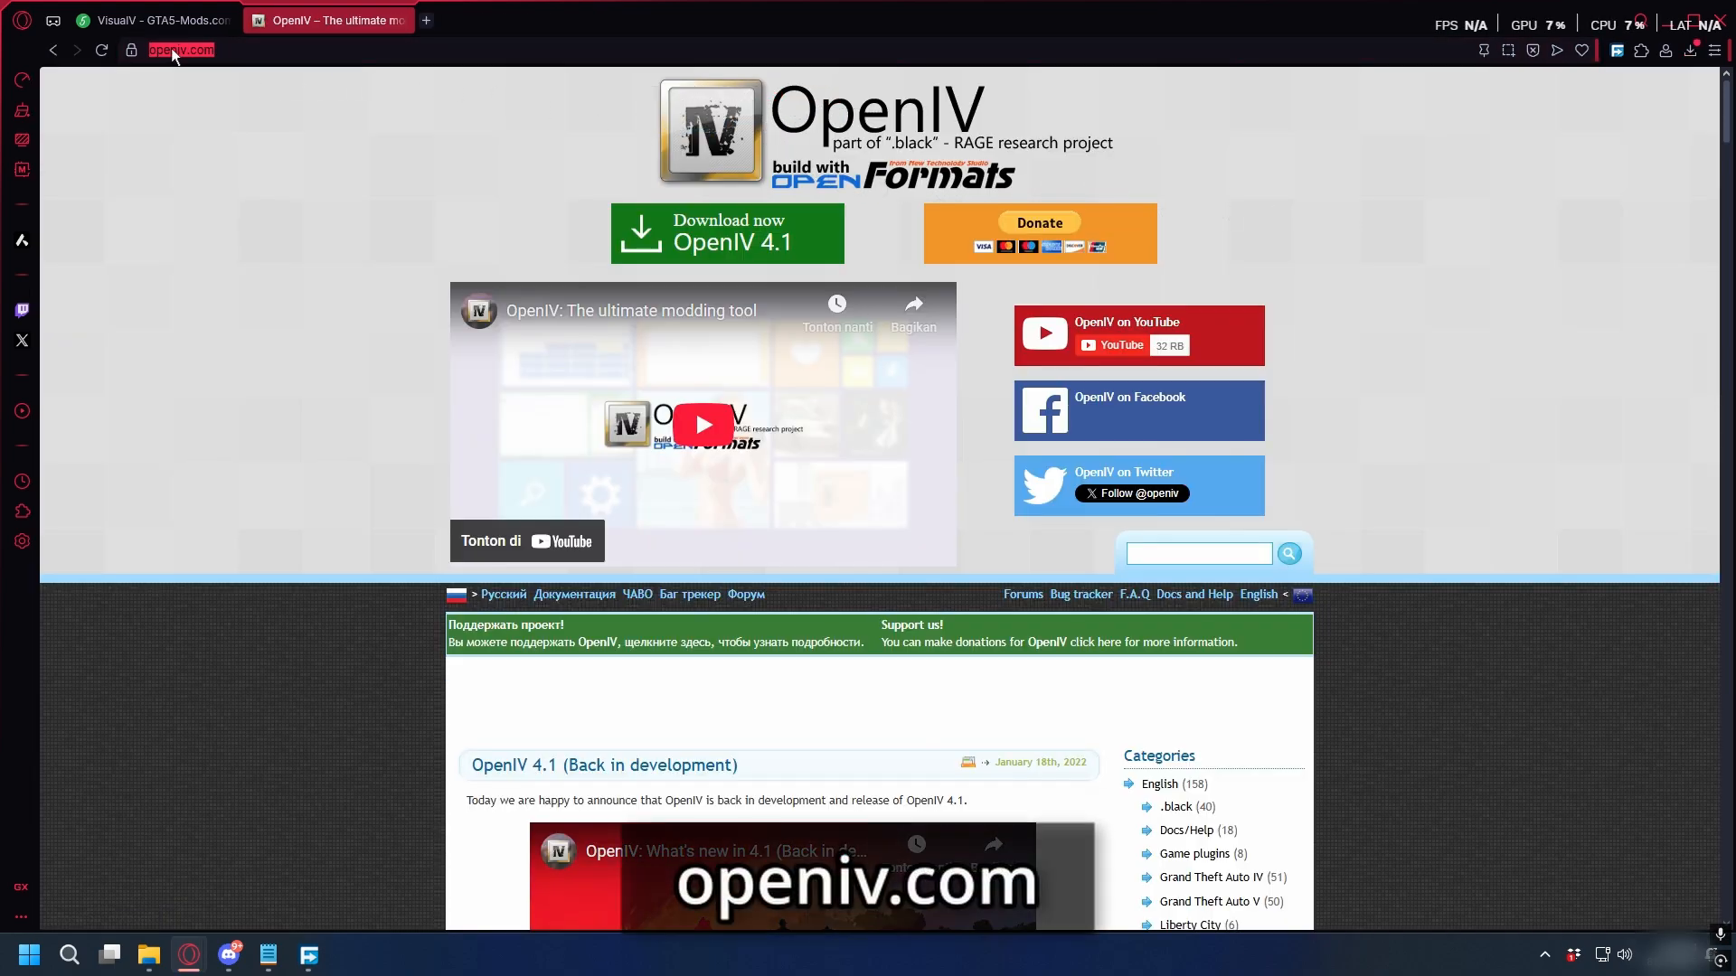
mouse_move(647, 236)
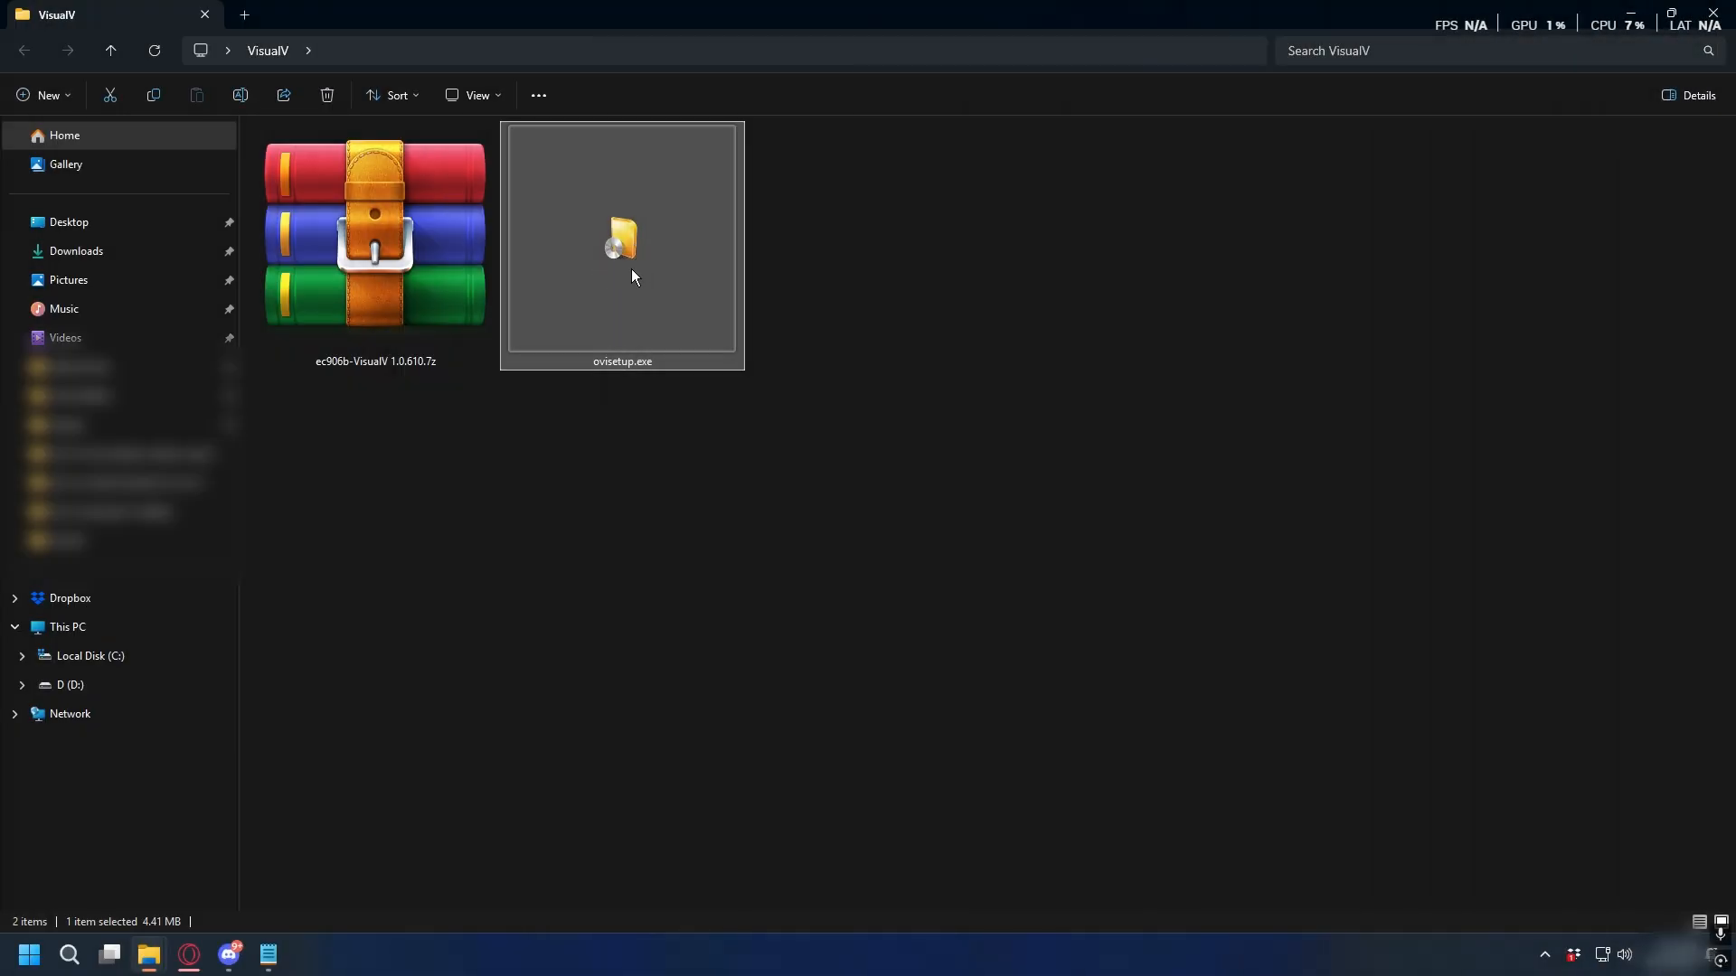
- Install OpenIV from ovisetup.exe in English, accepting the license and the 20.4 Mb download
left_click(374, 229)
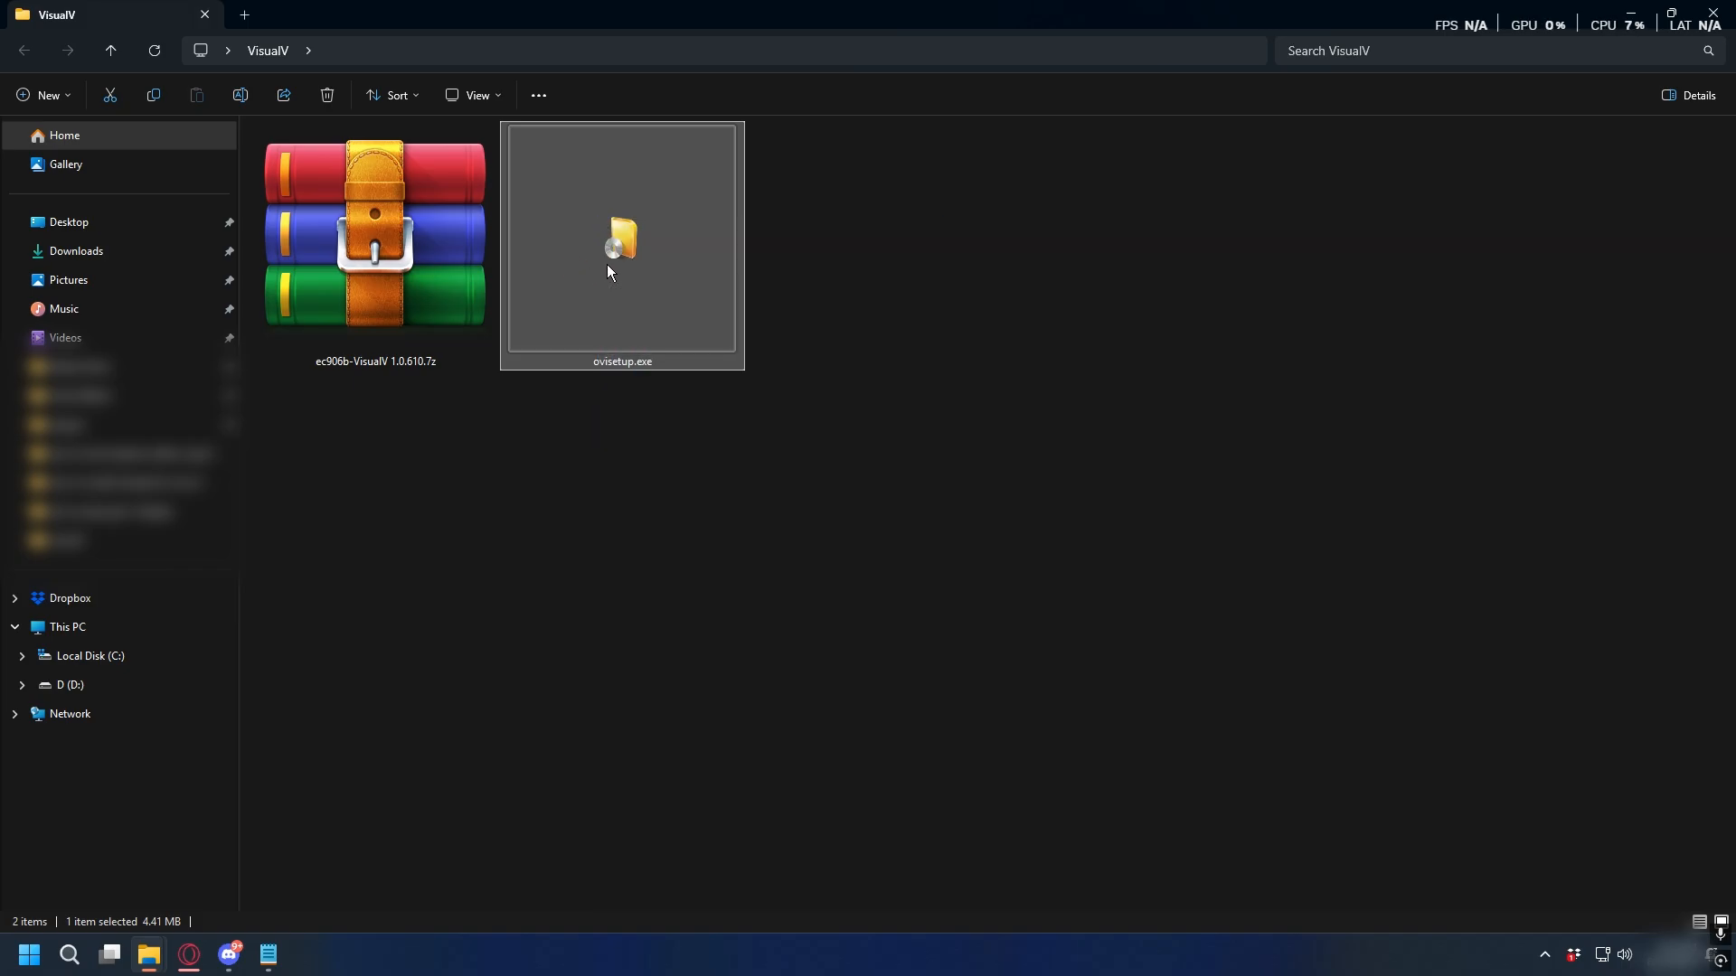
double_click(621, 241)
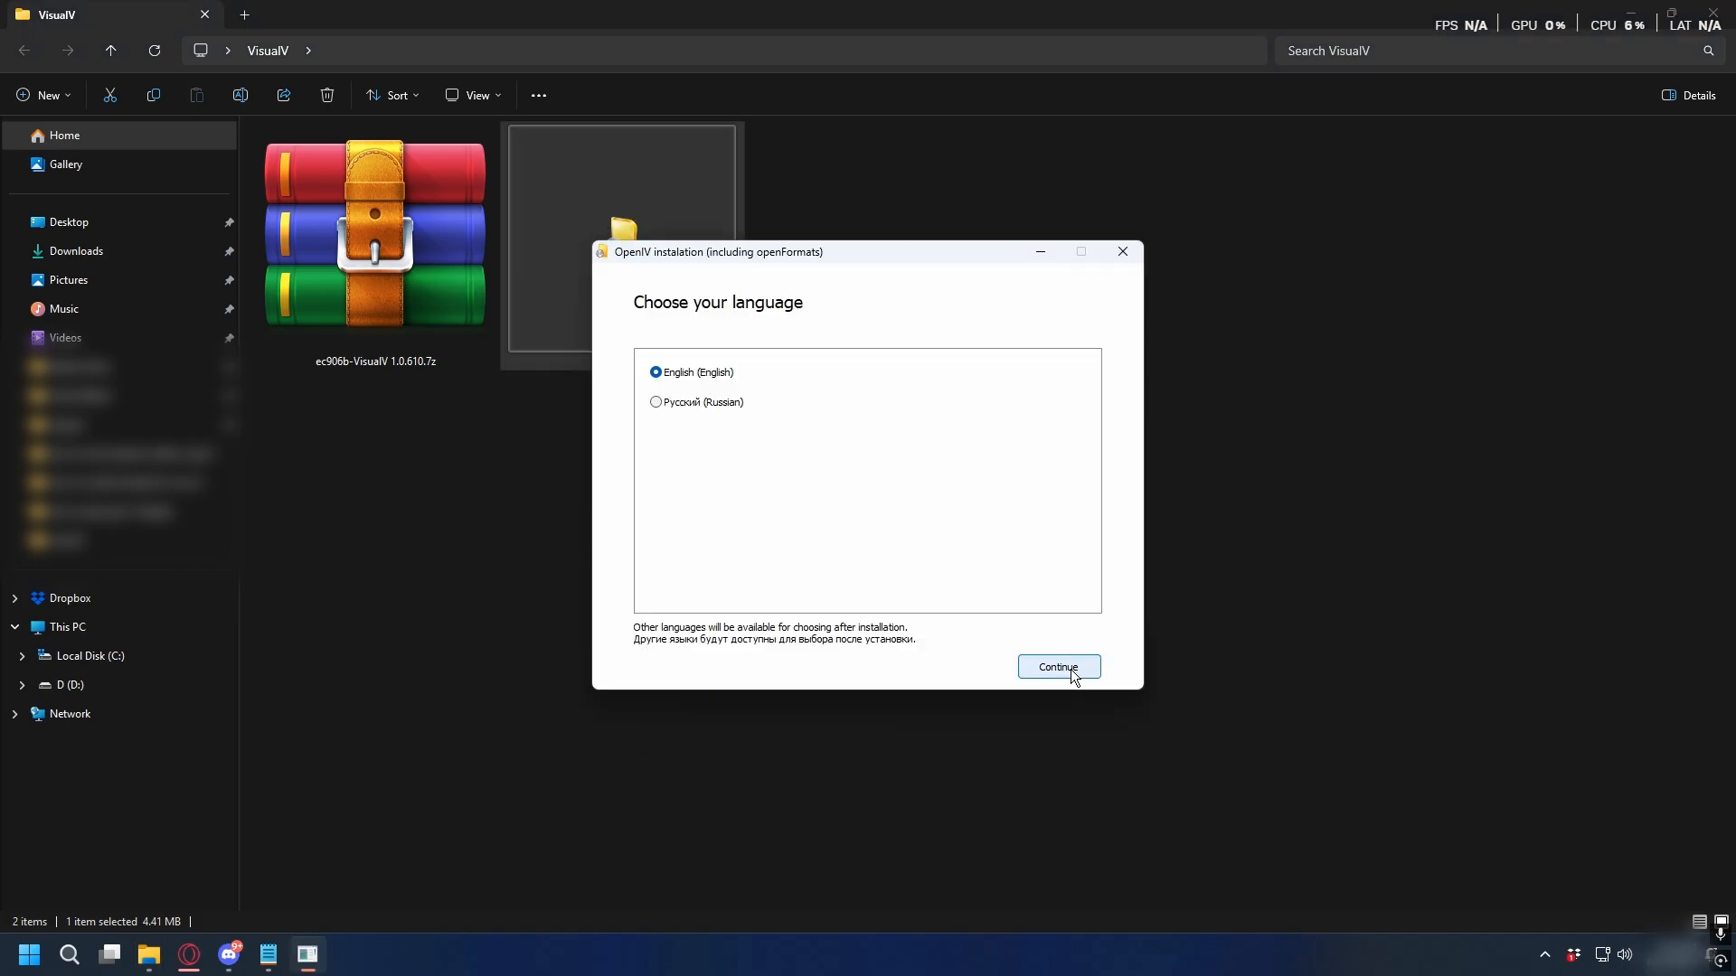
left_click(1056, 666)
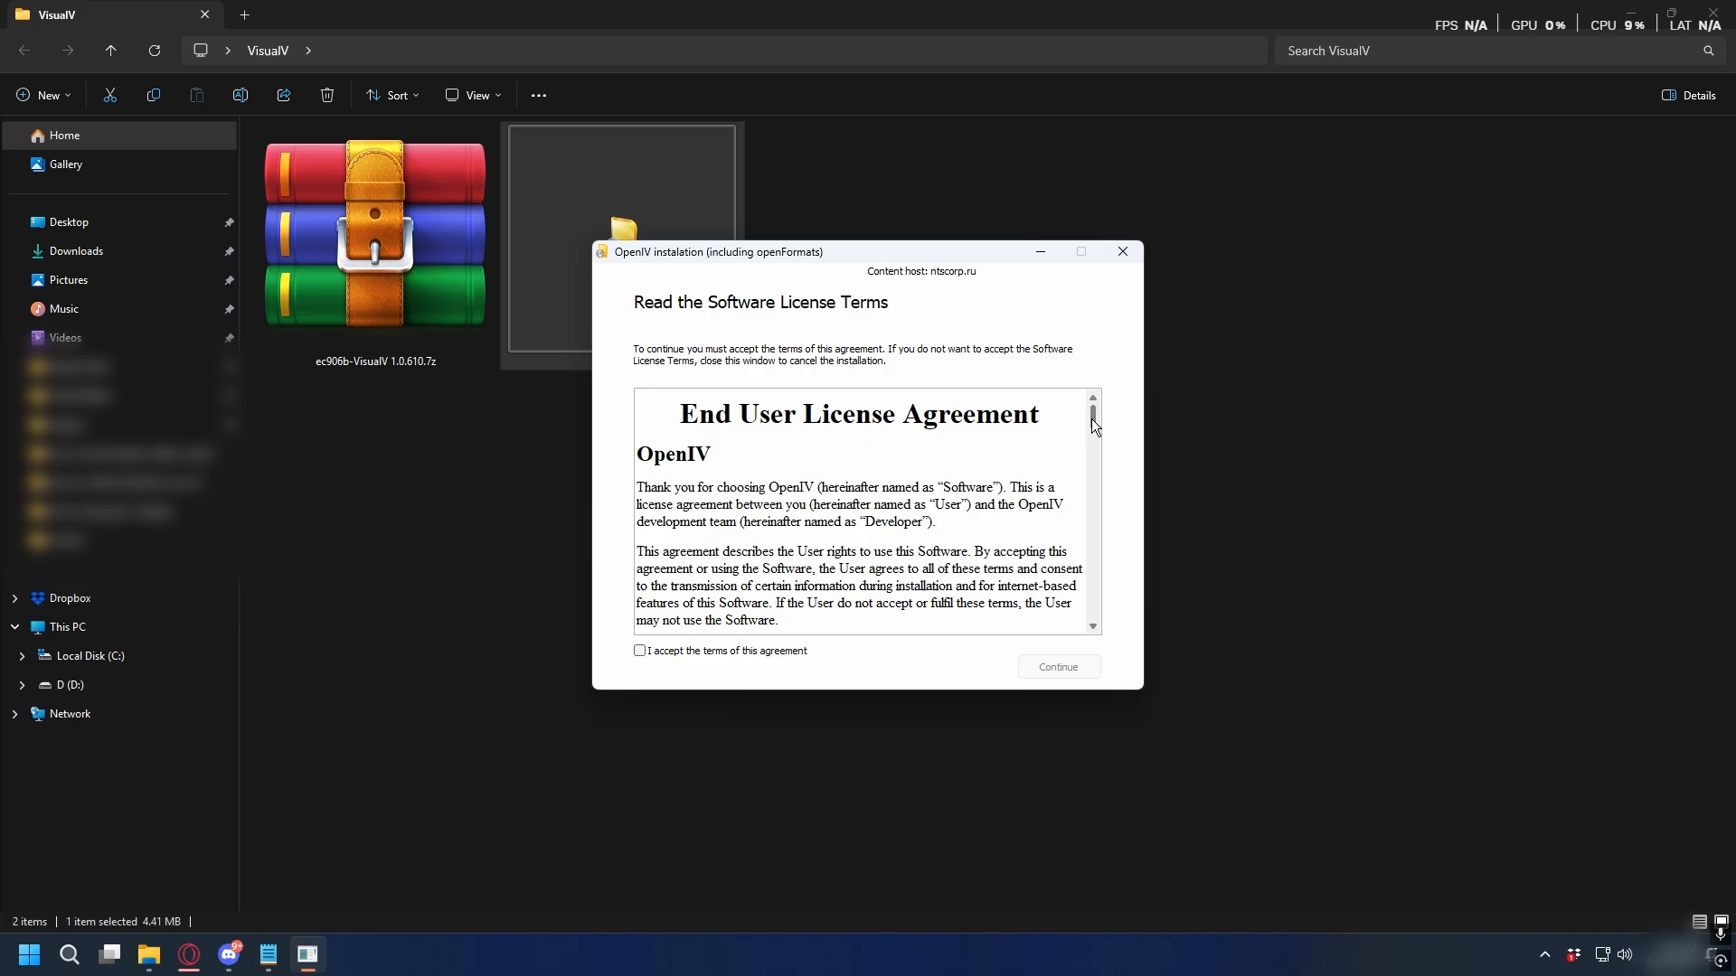
left_click(640, 650)
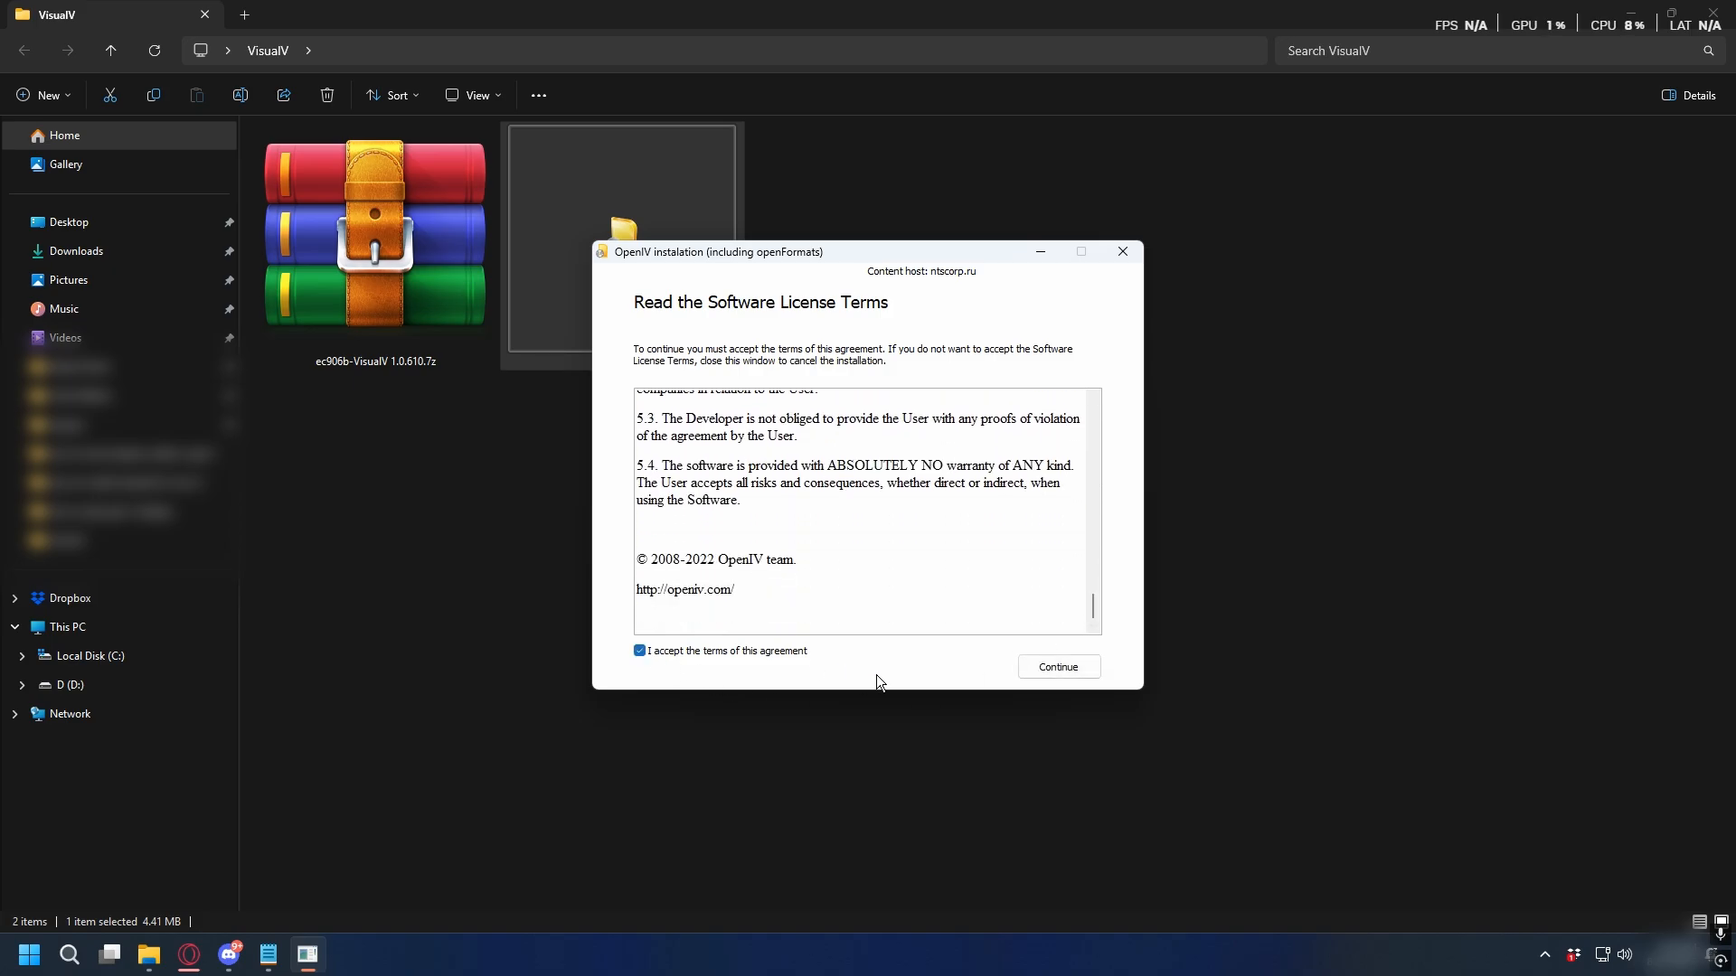
left_click(1055, 666)
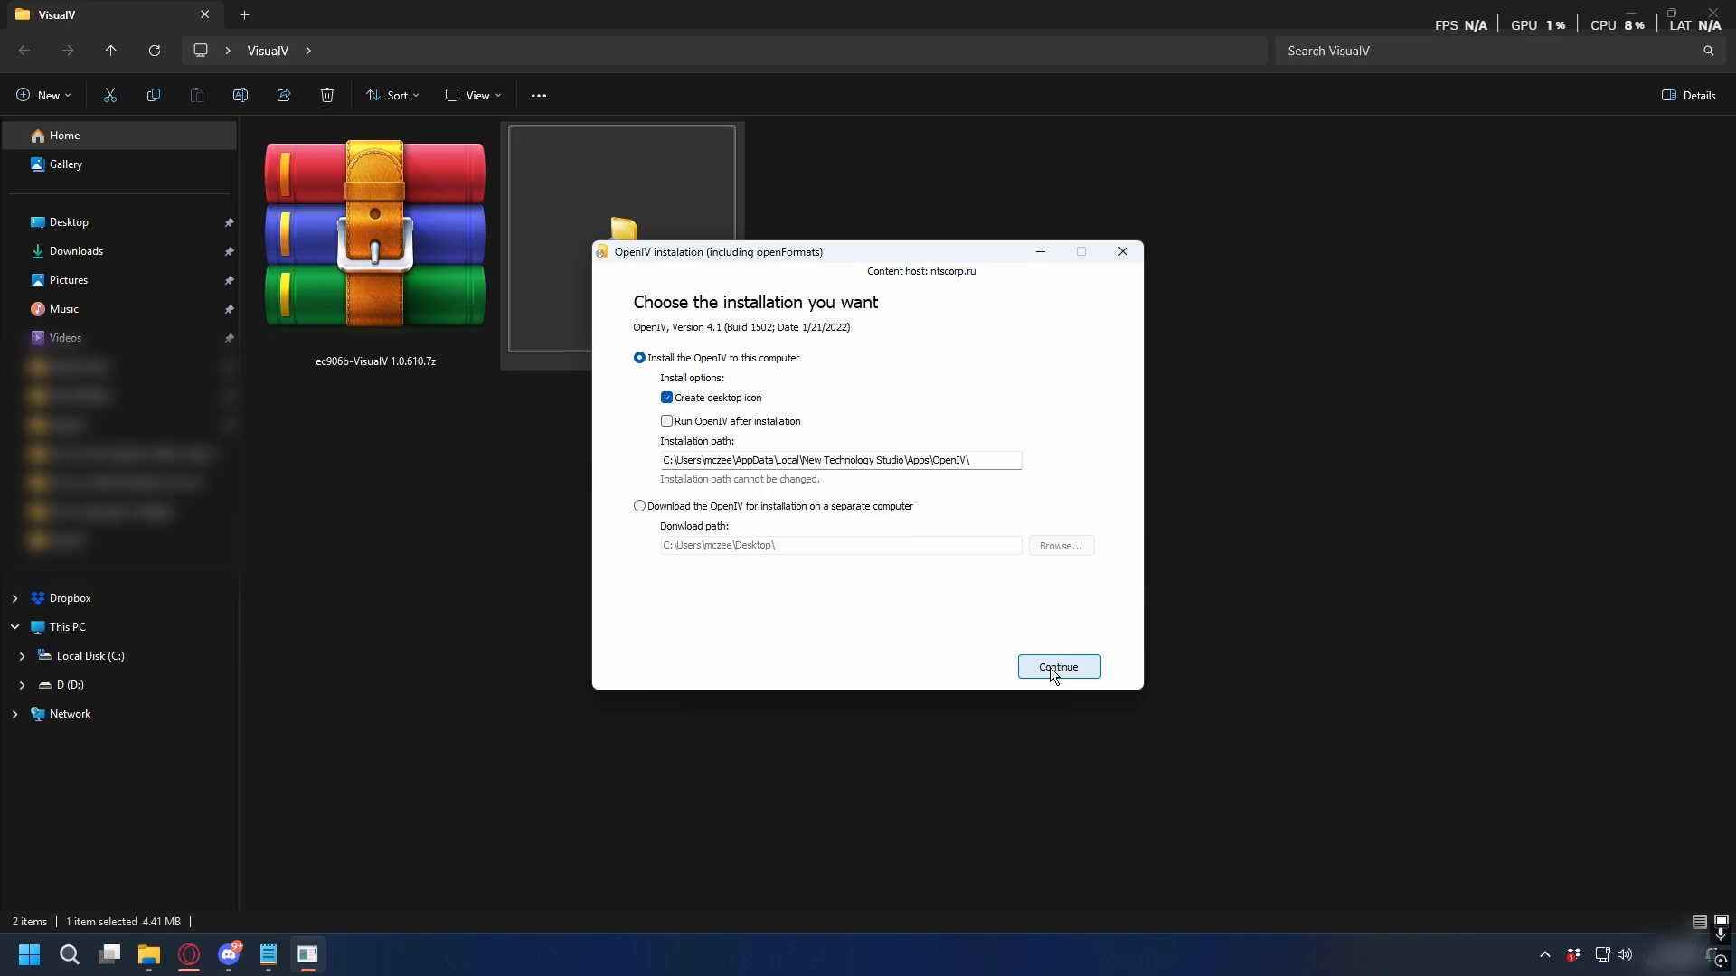
left_click(1056, 666)
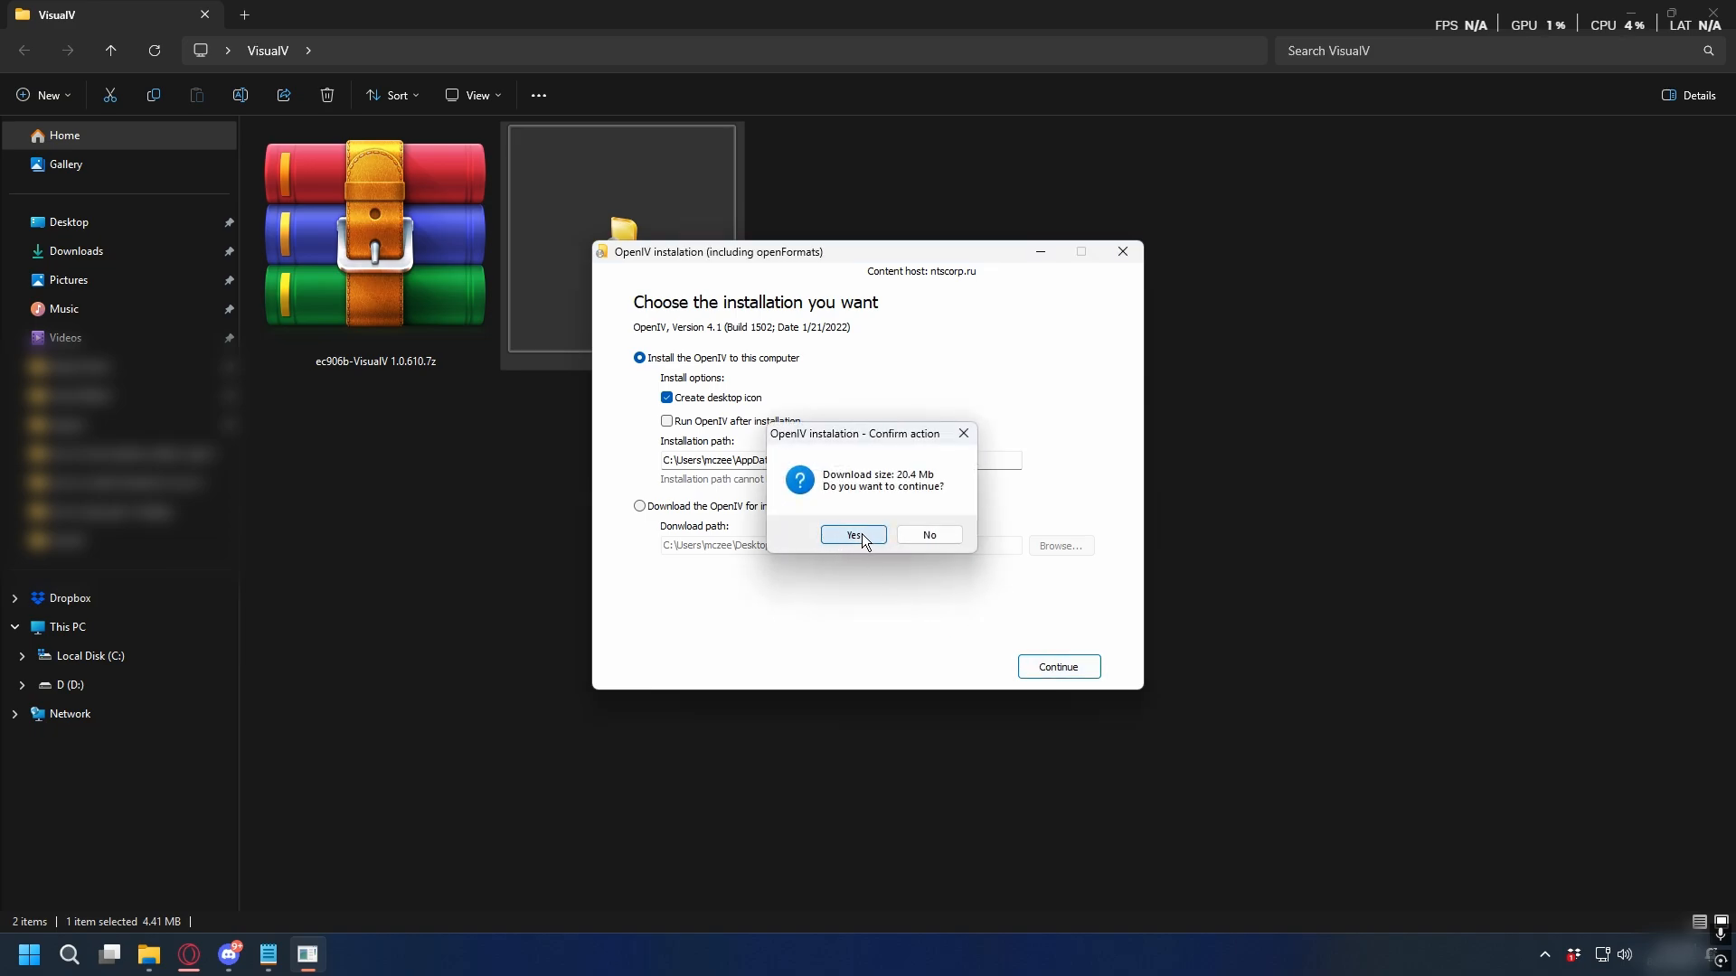
left_click(852, 534)
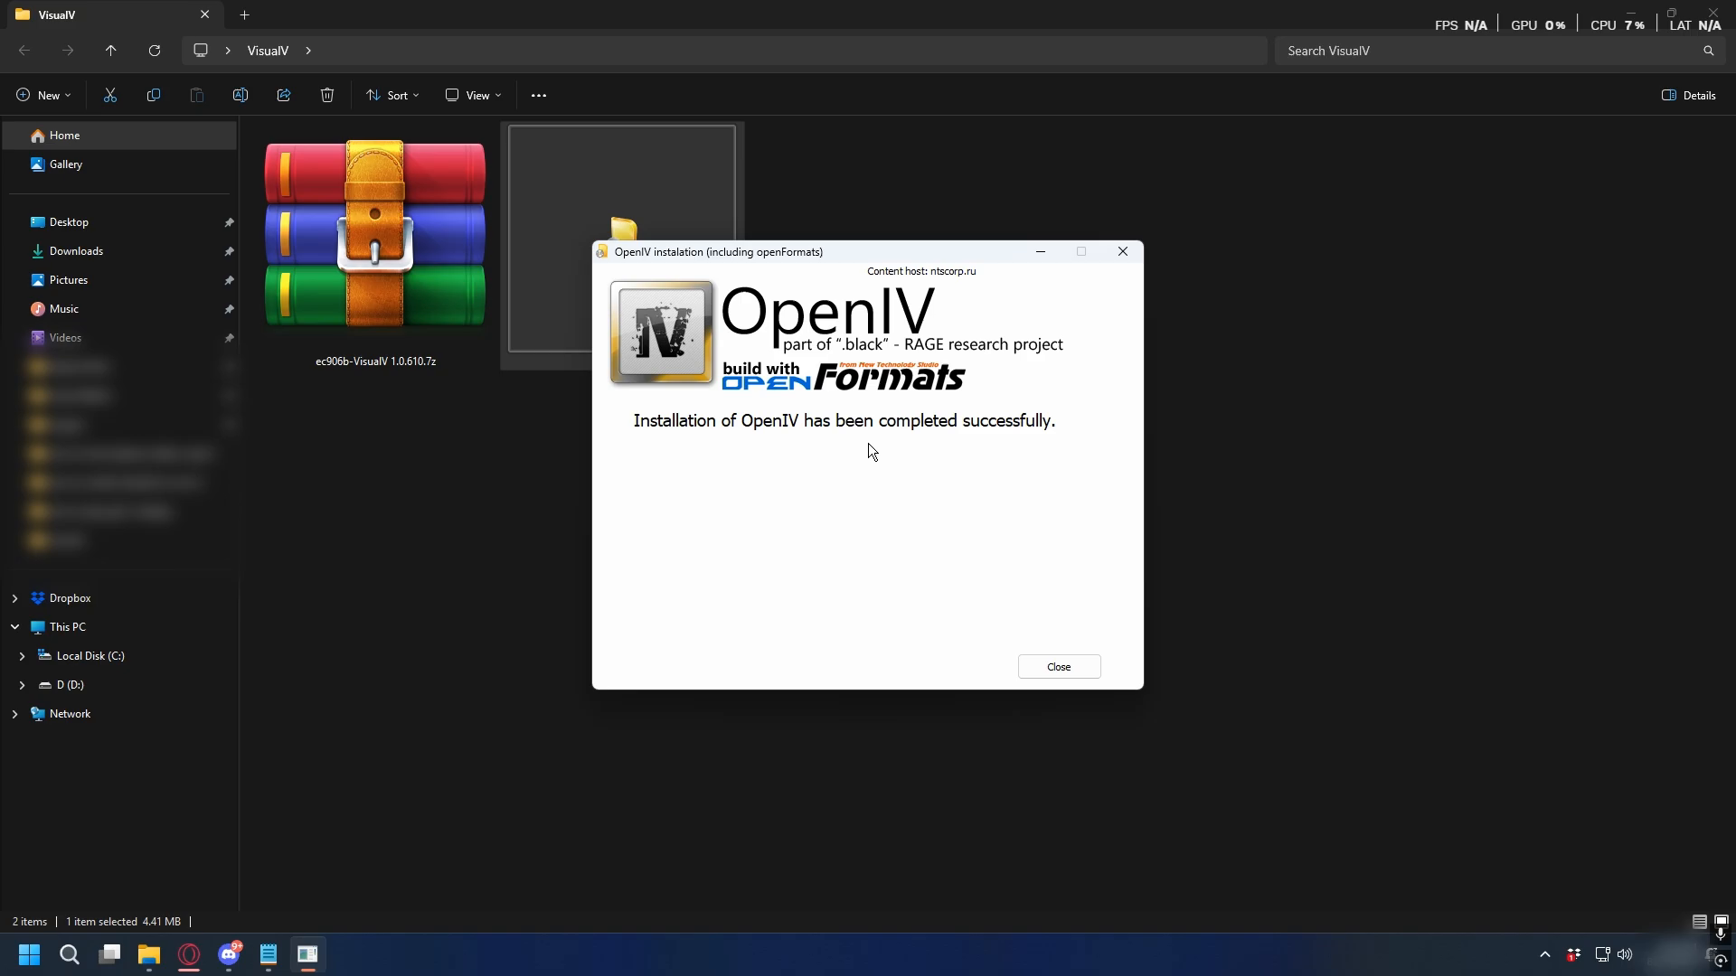
- Launch OpenIV from its desktop shortcut and choose Grand Theft Auto V for Windows
right_click(115, 35)
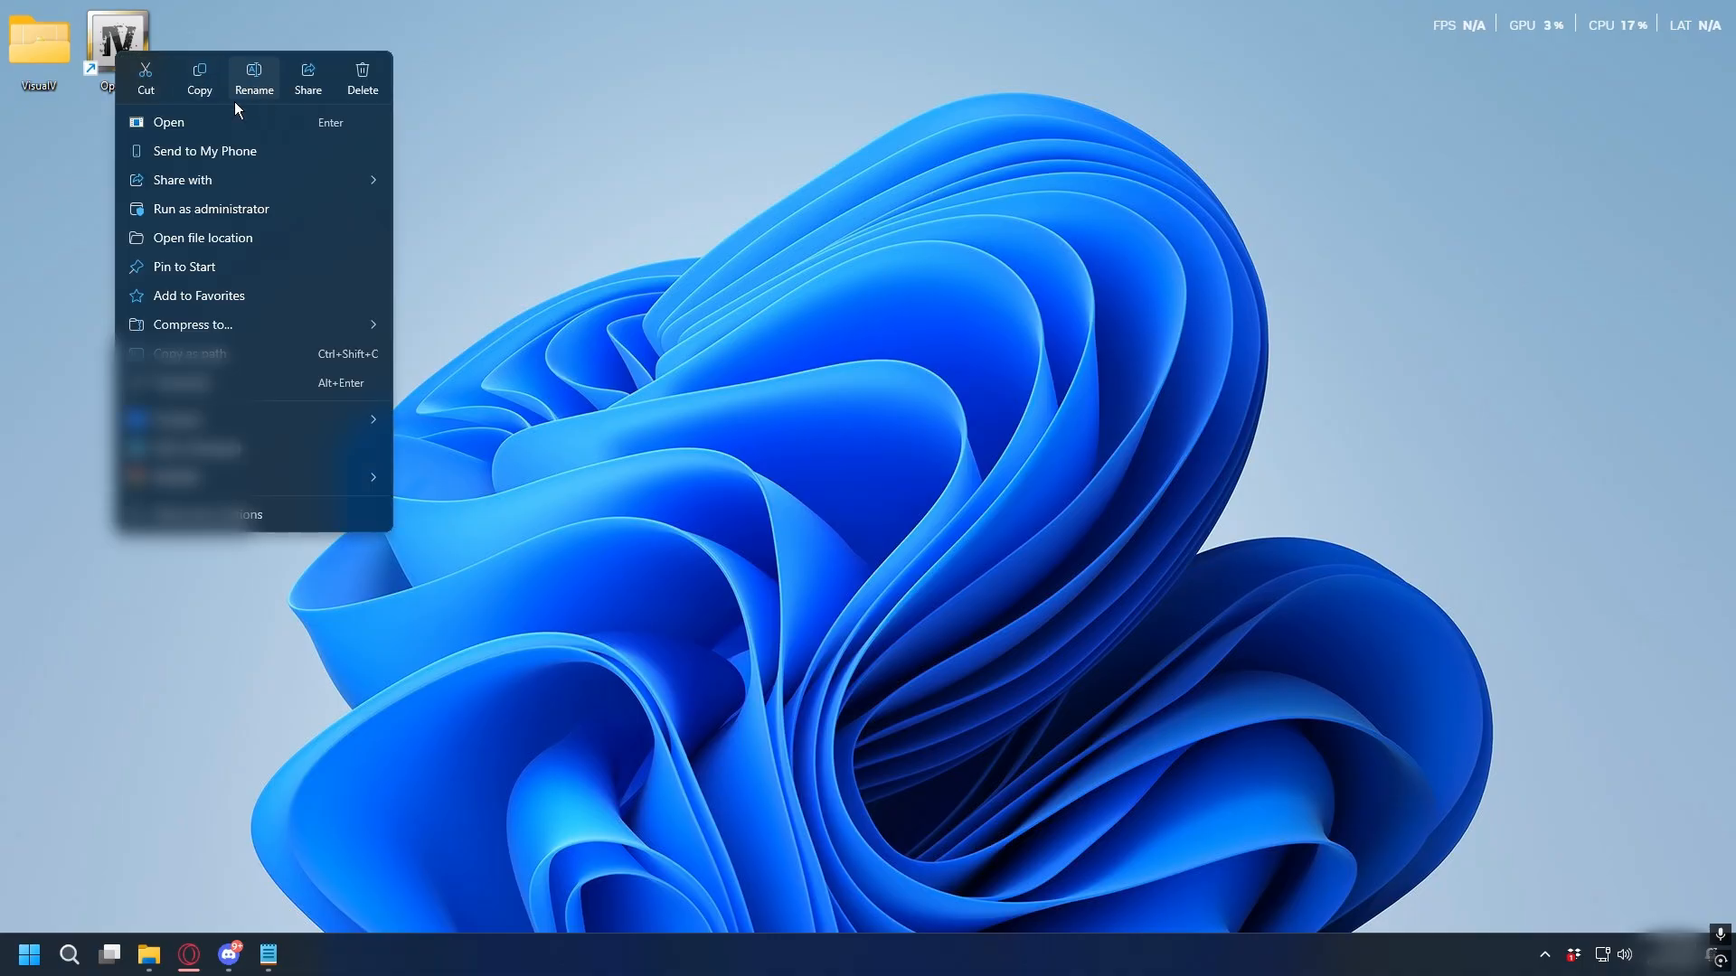
left_click(168, 122)
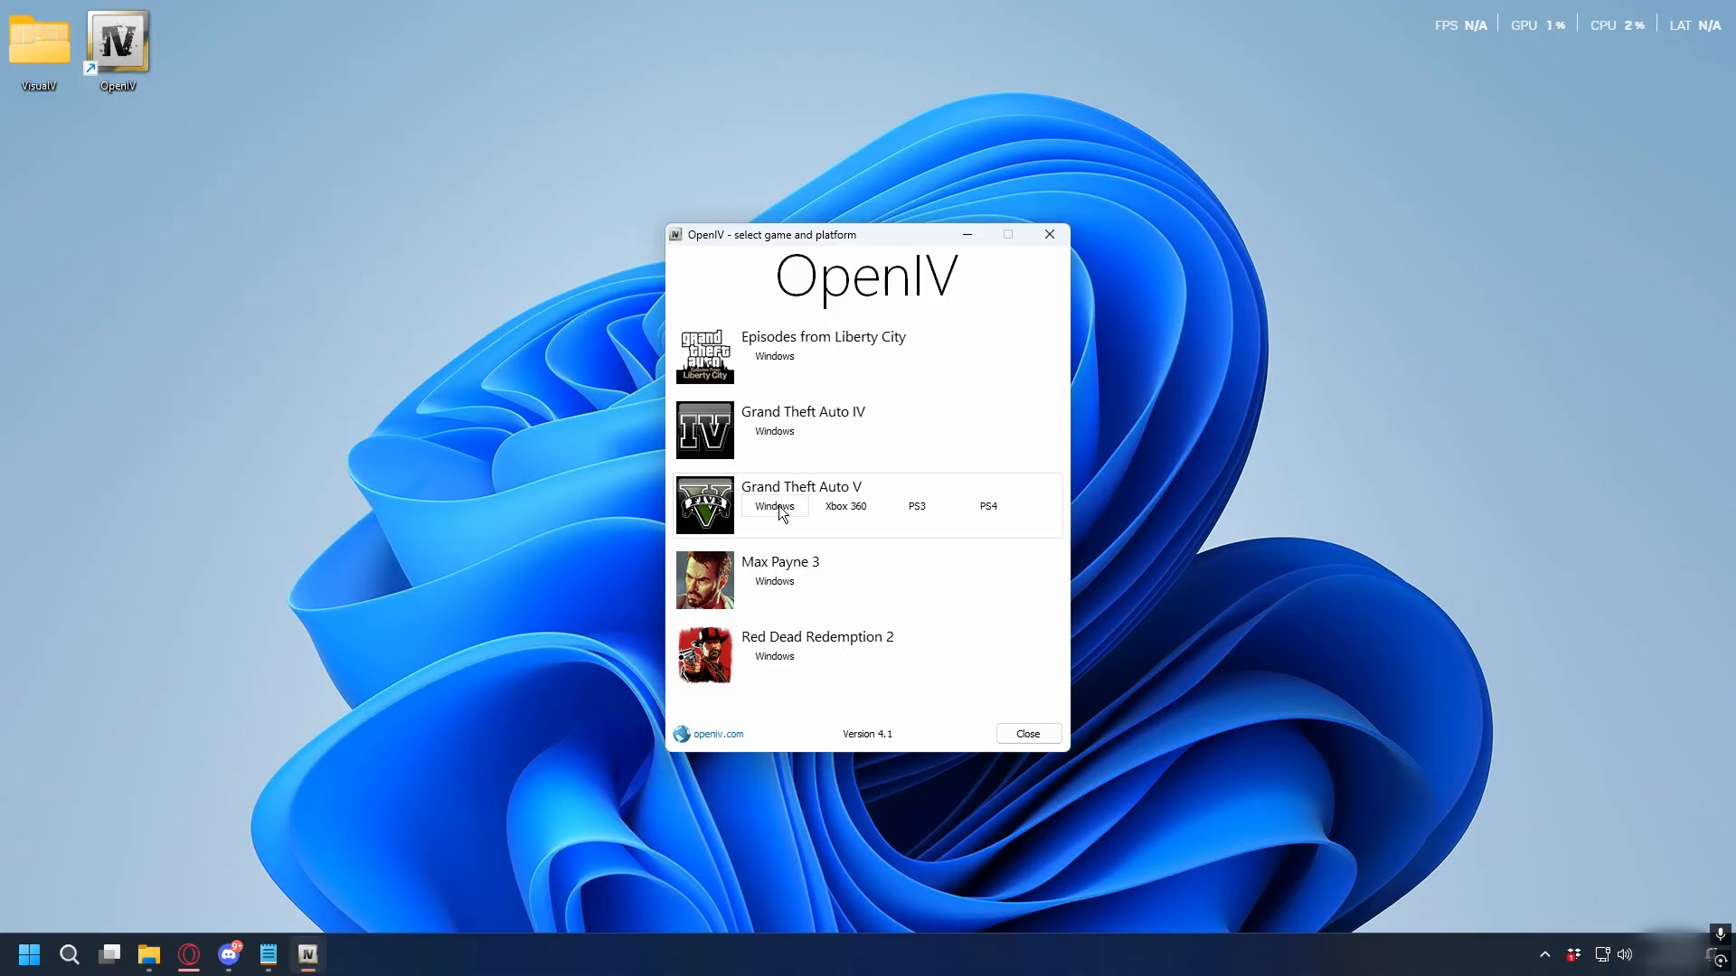
left_click(774, 506)
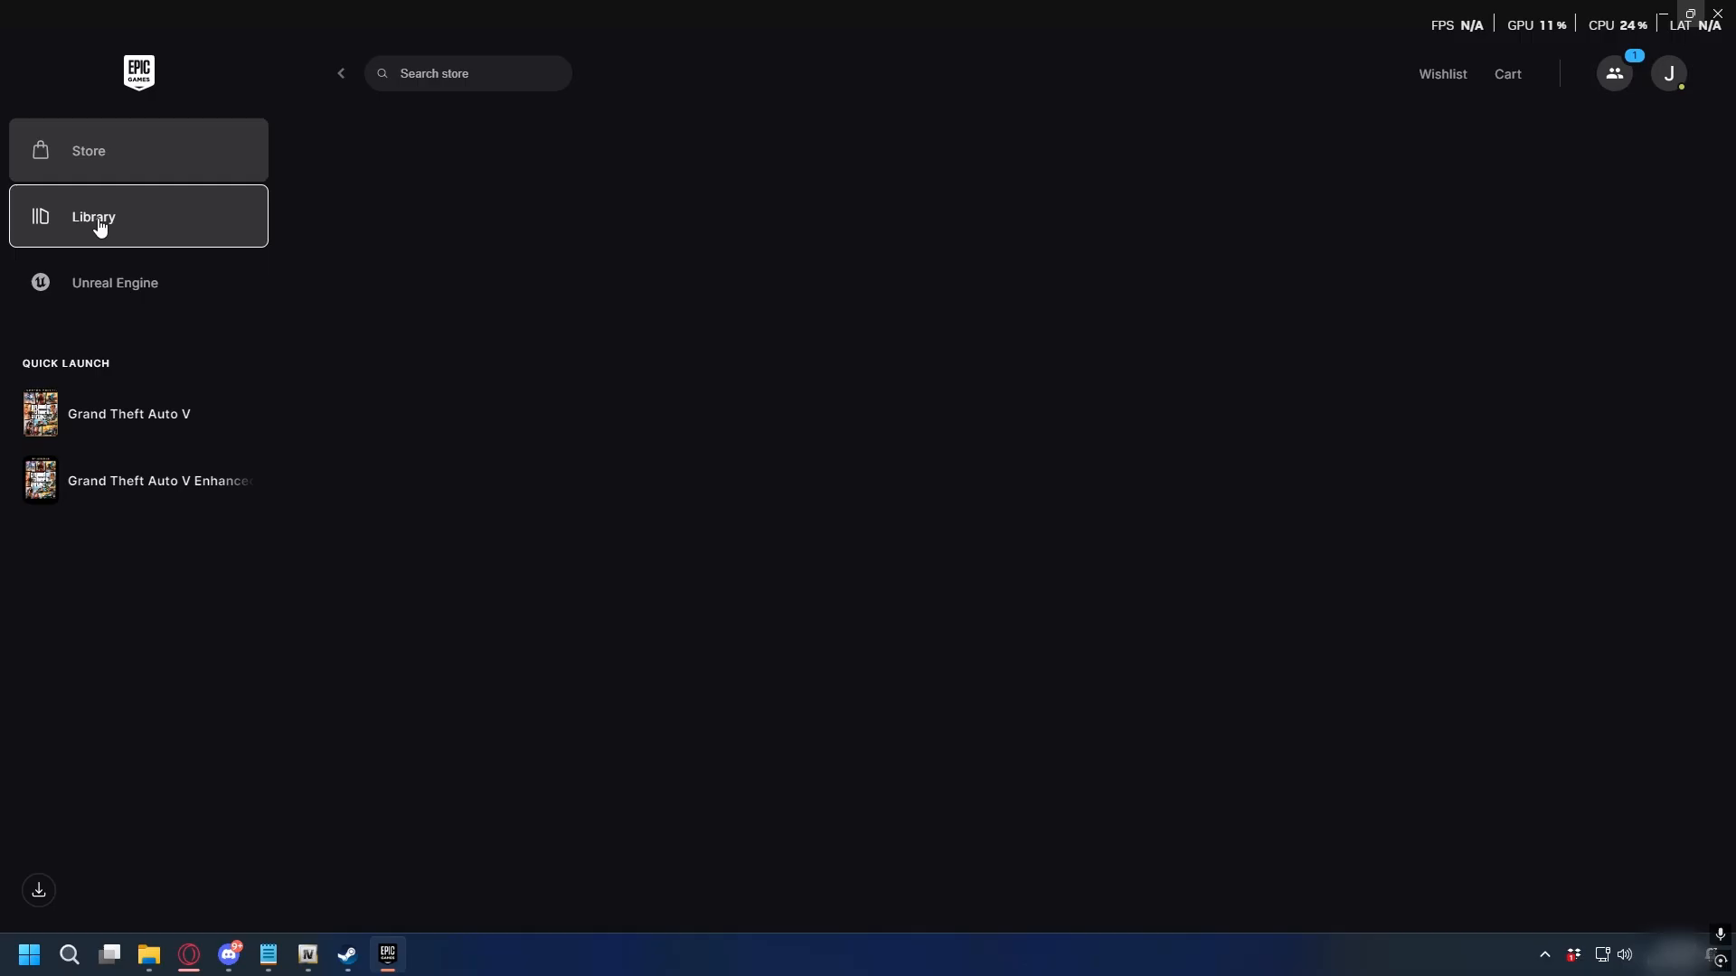
- From the Epic Games library, manage GTA V and open its install location D:\Games\GTAV
left_click(99, 217)
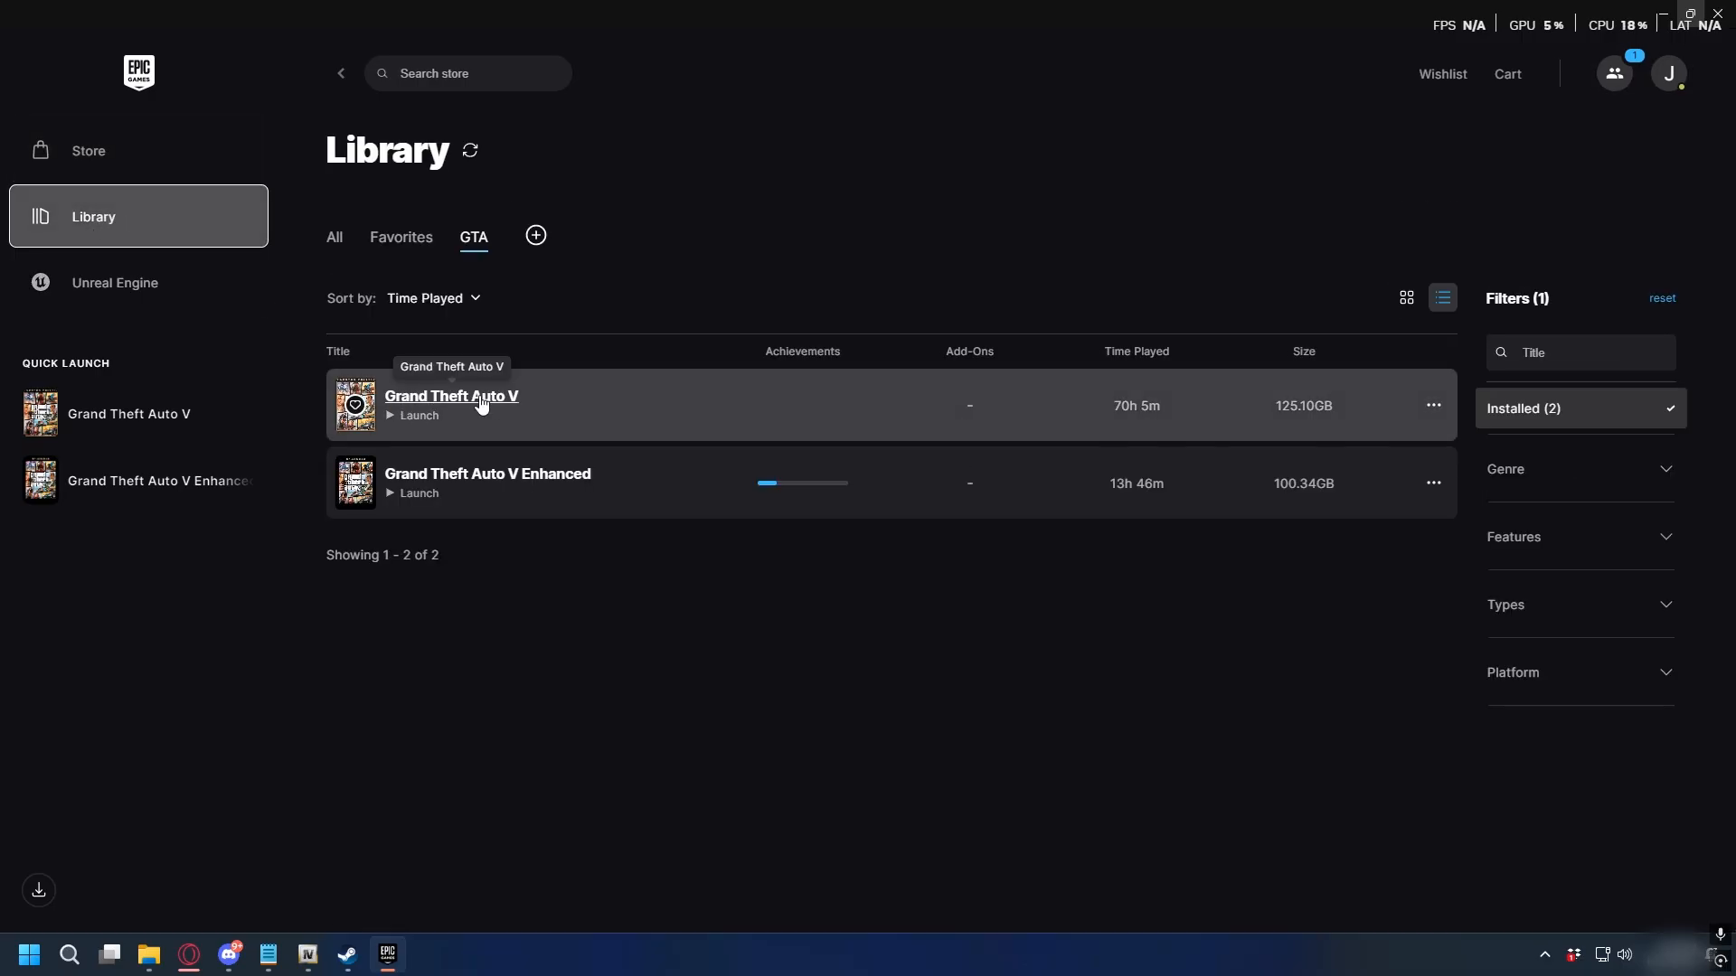
left_click(1431, 405)
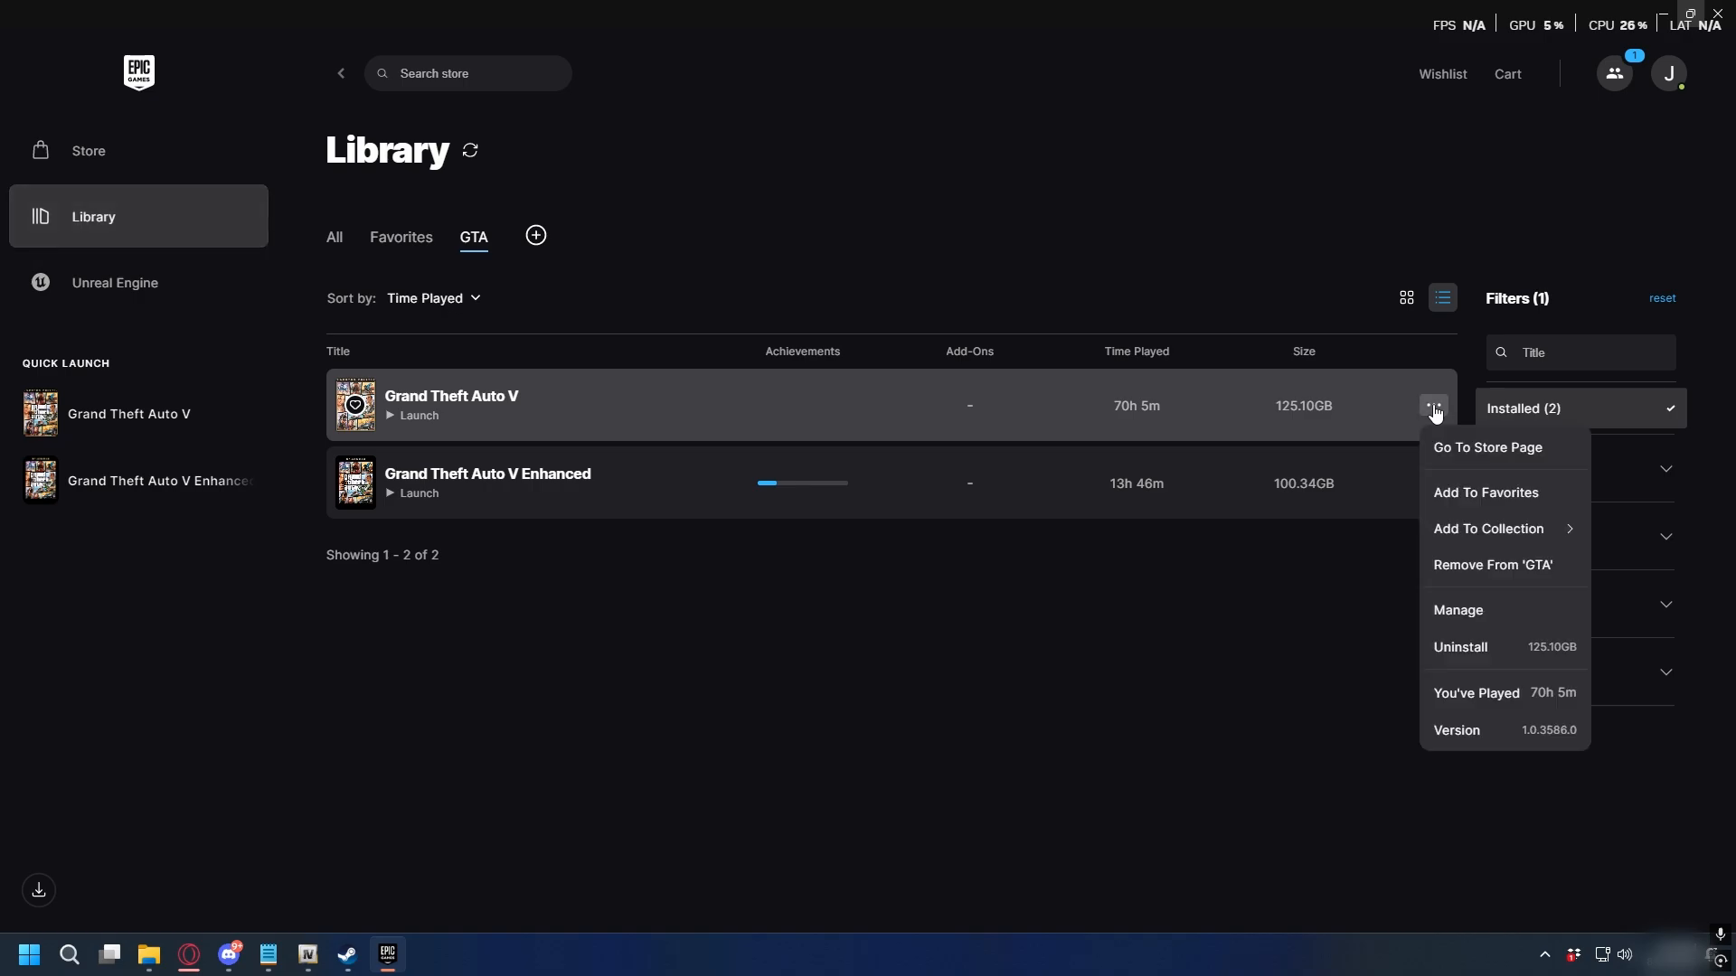
left_click(1459, 610)
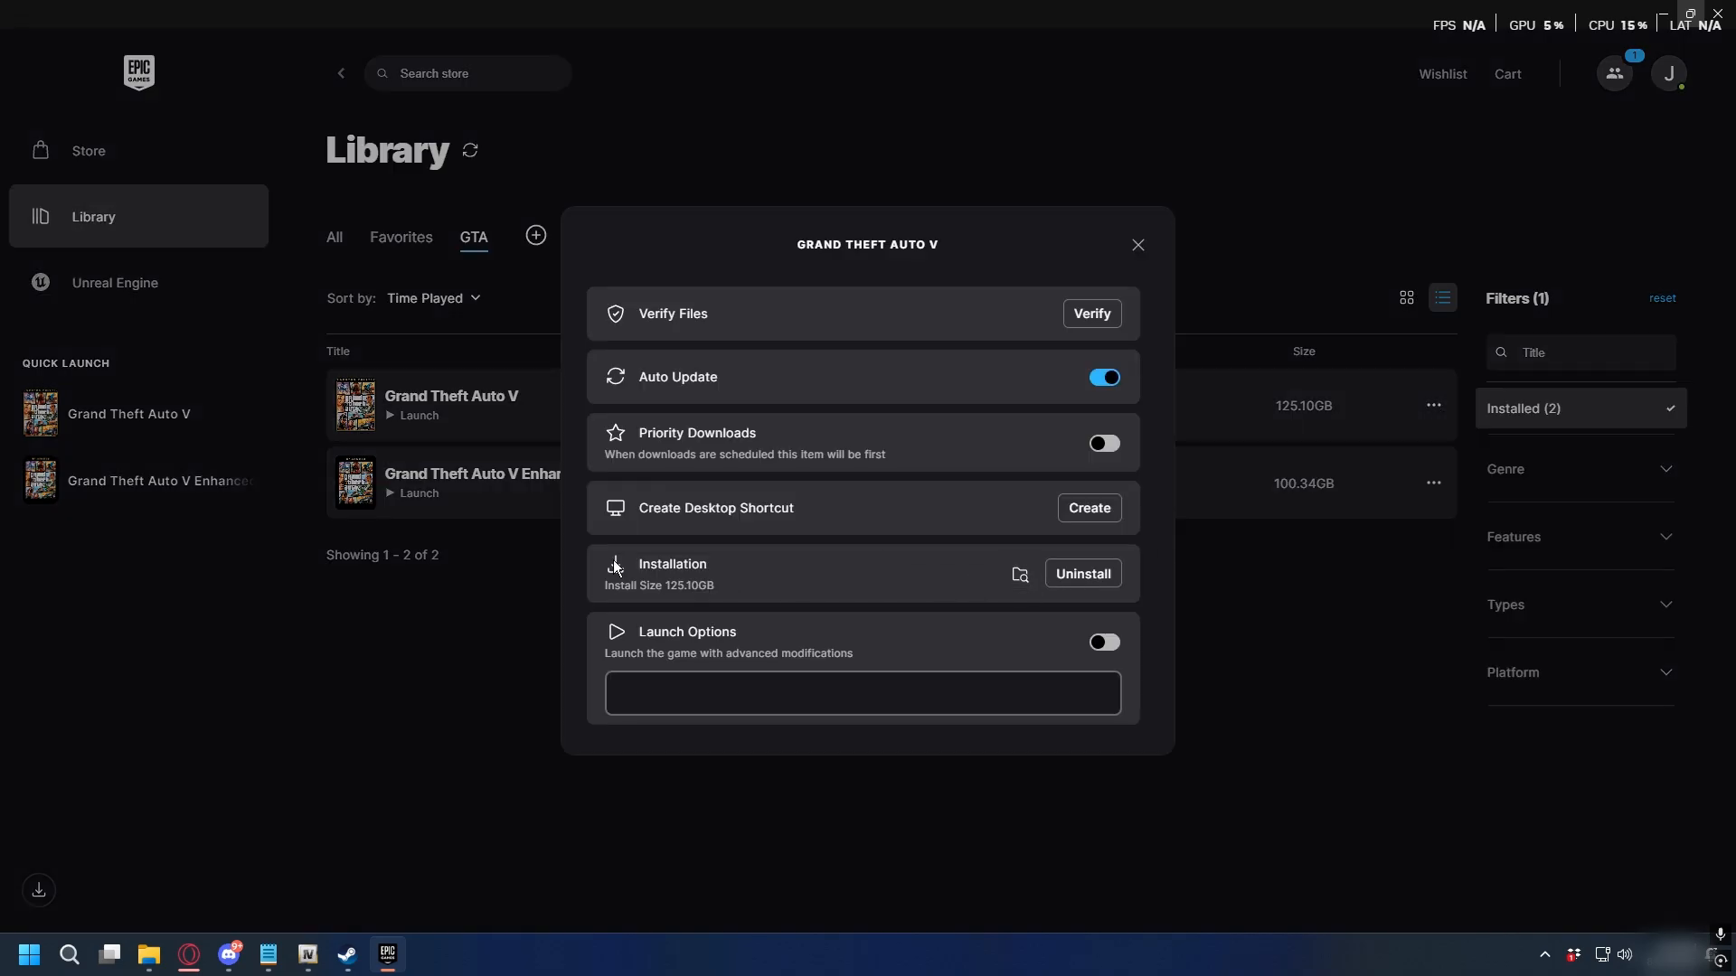
mouse_move(1017, 577)
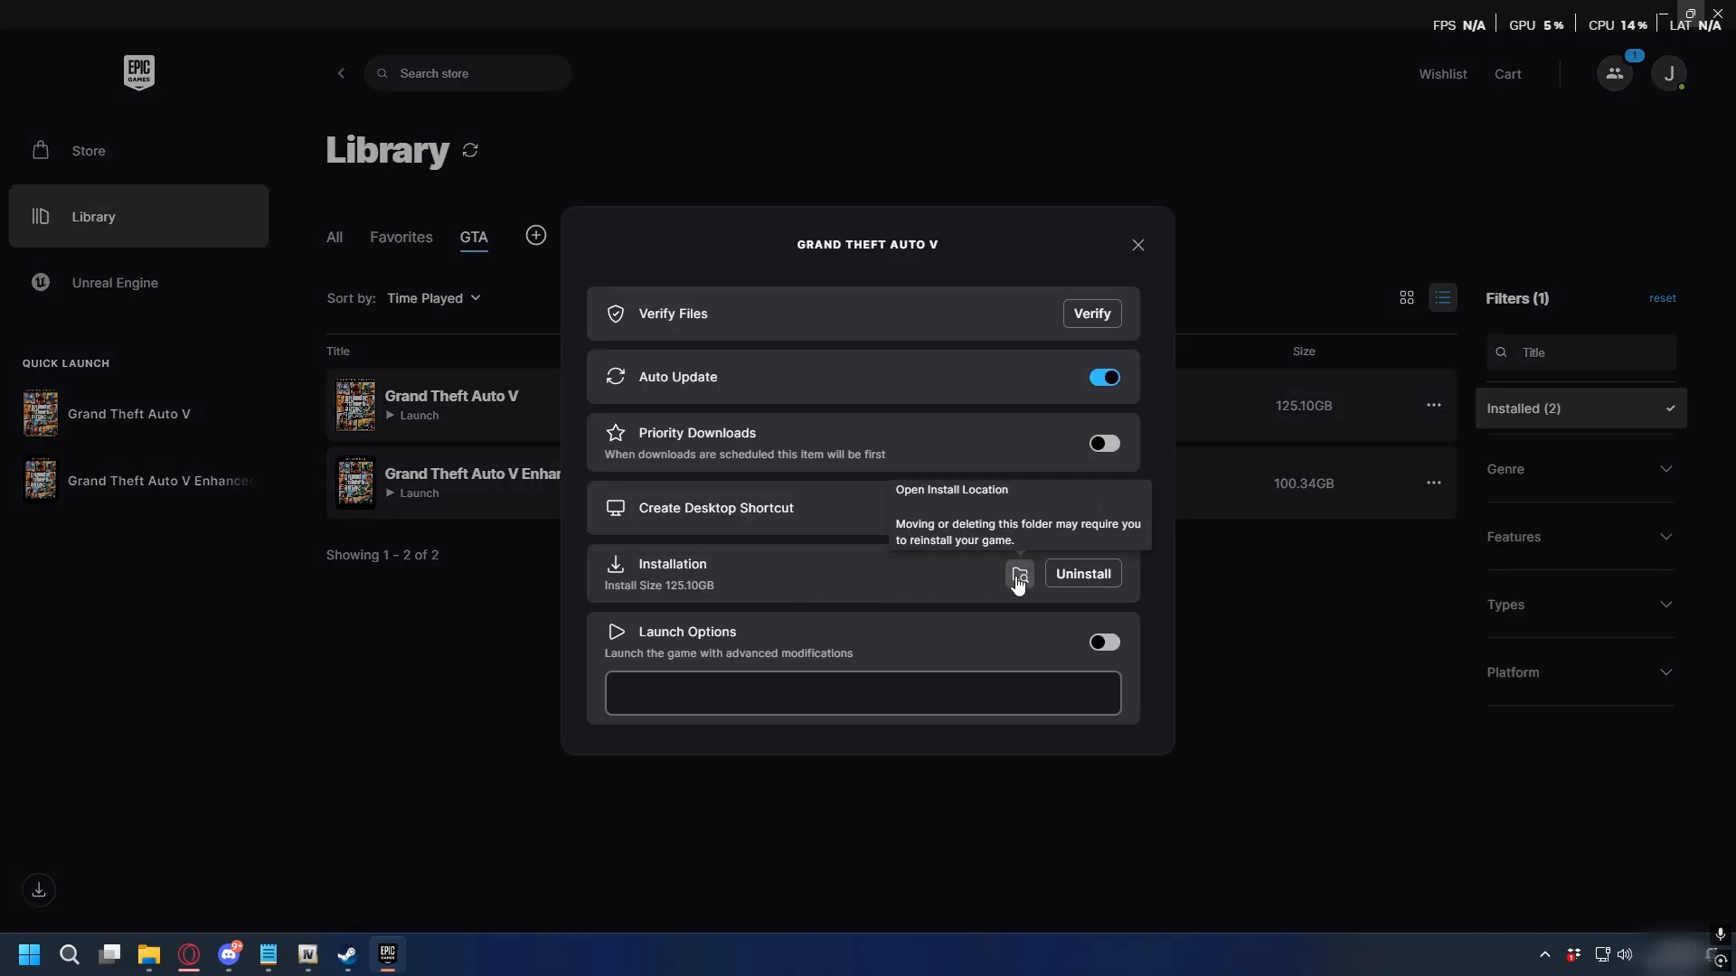
left_click(345, 952)
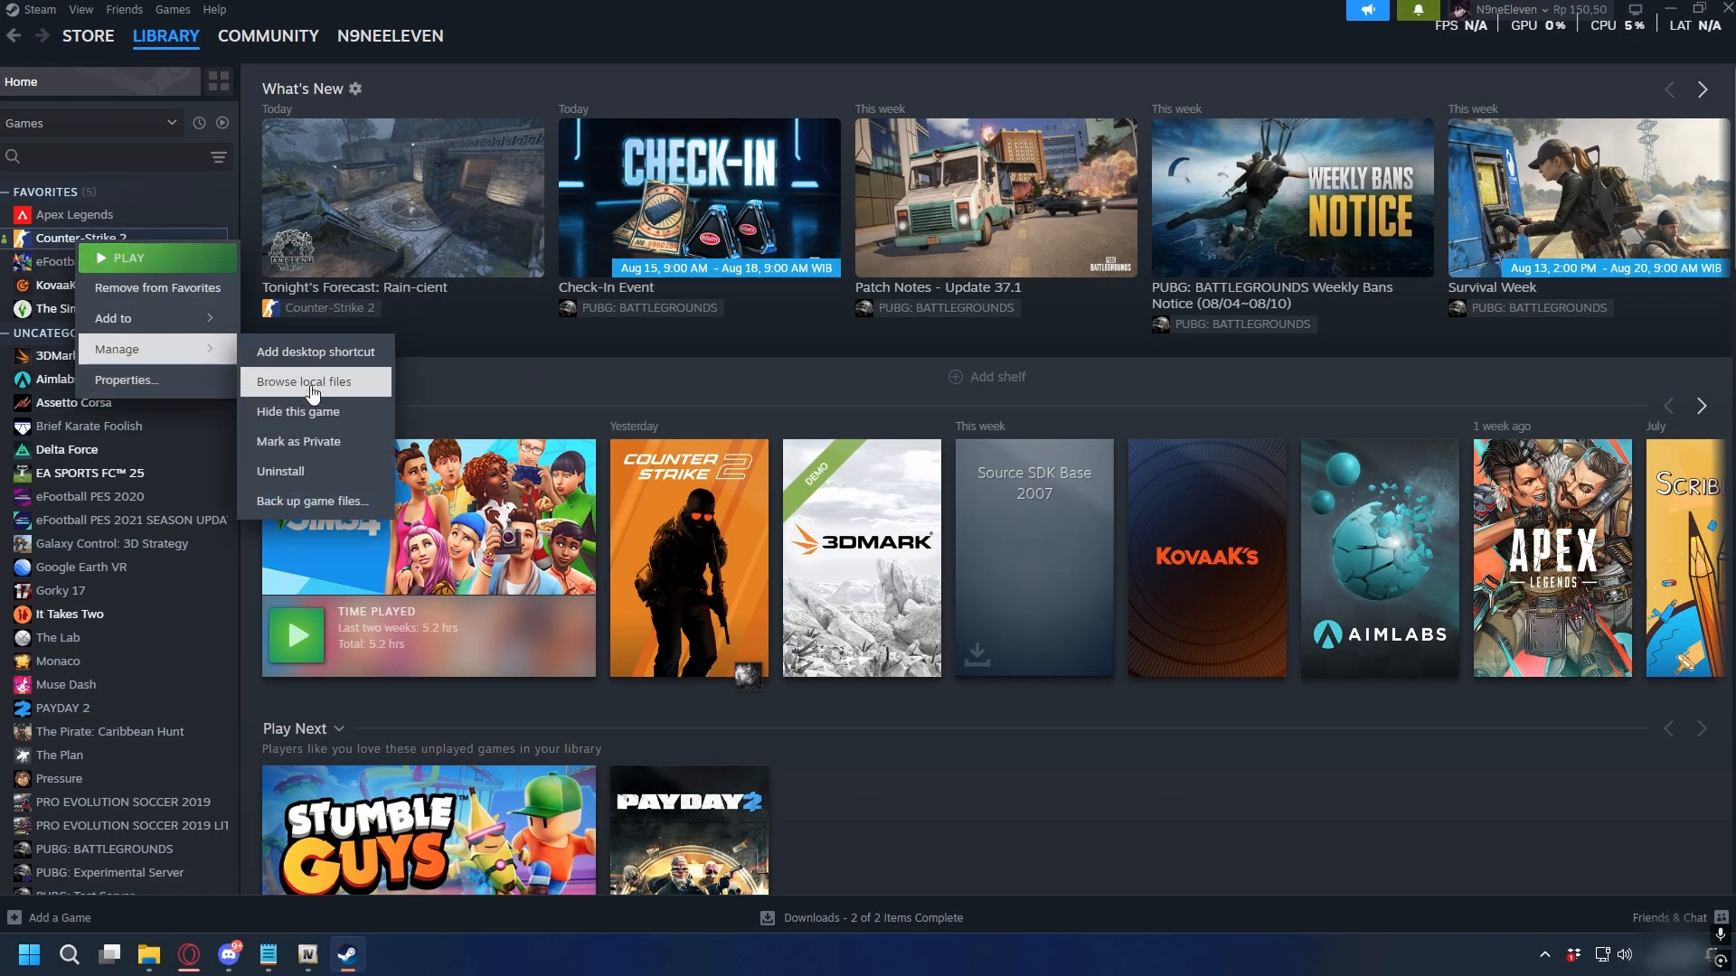
left_click(305, 381)
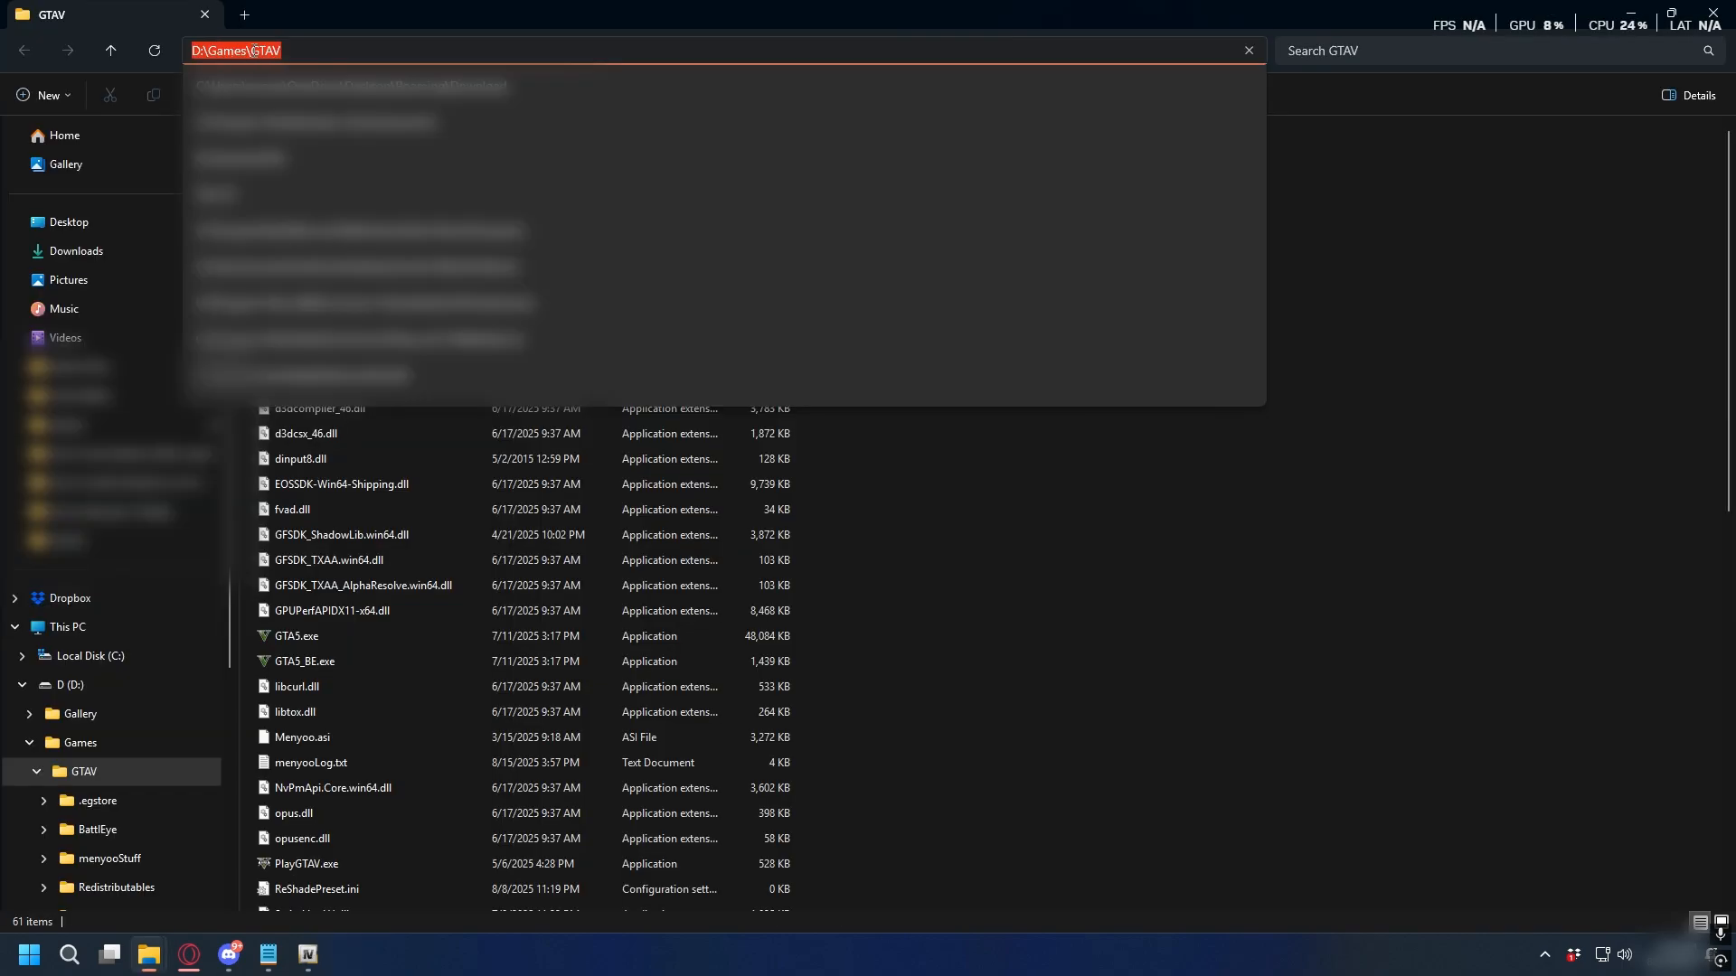
- Point OpenIV at the D:\Games\GTAV folder and continue with the verified game location
right_click(233, 50)
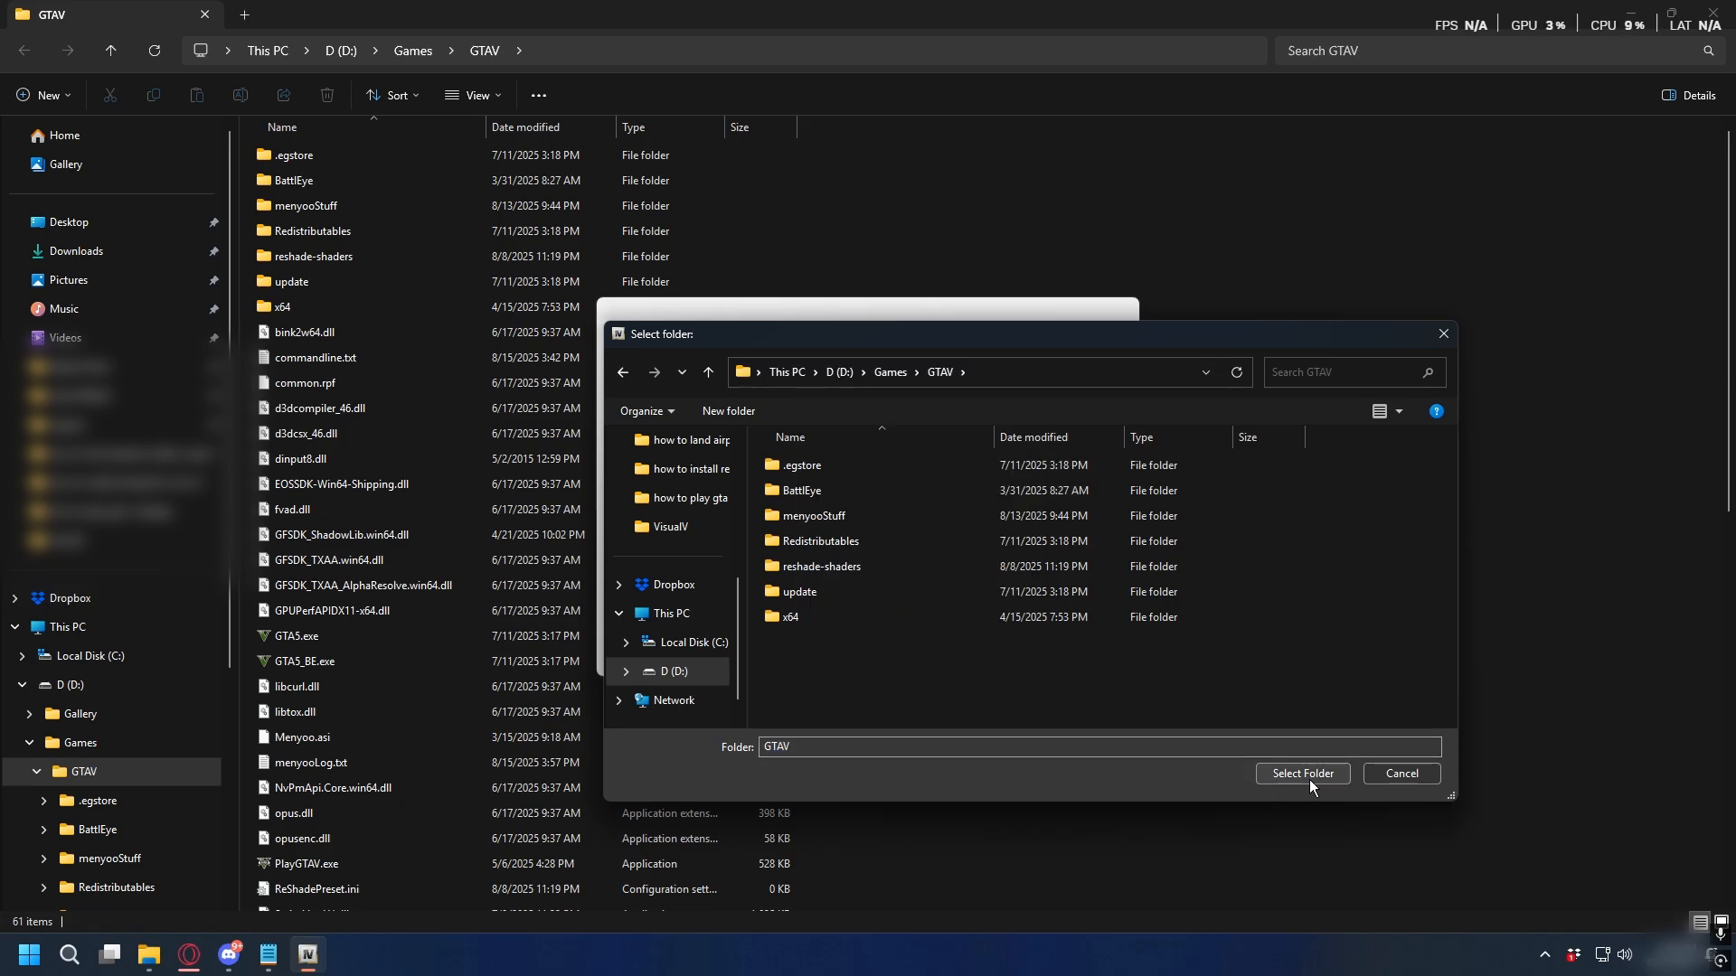
left_click(1301, 773)
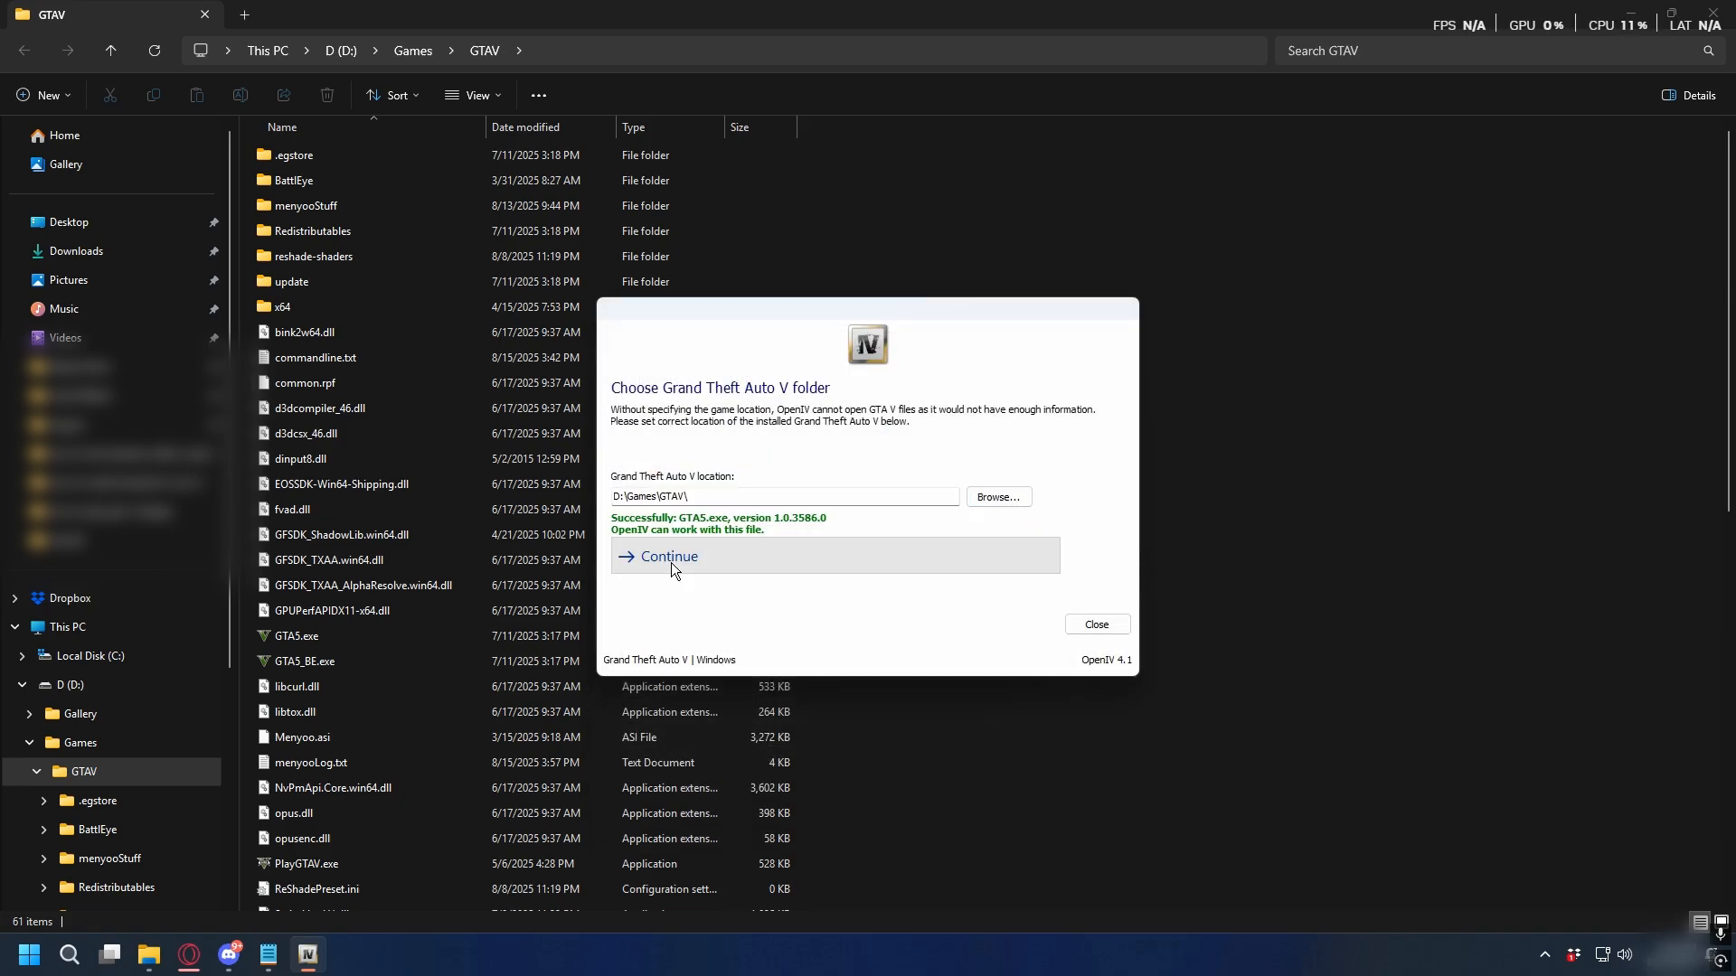
left_click(666, 556)
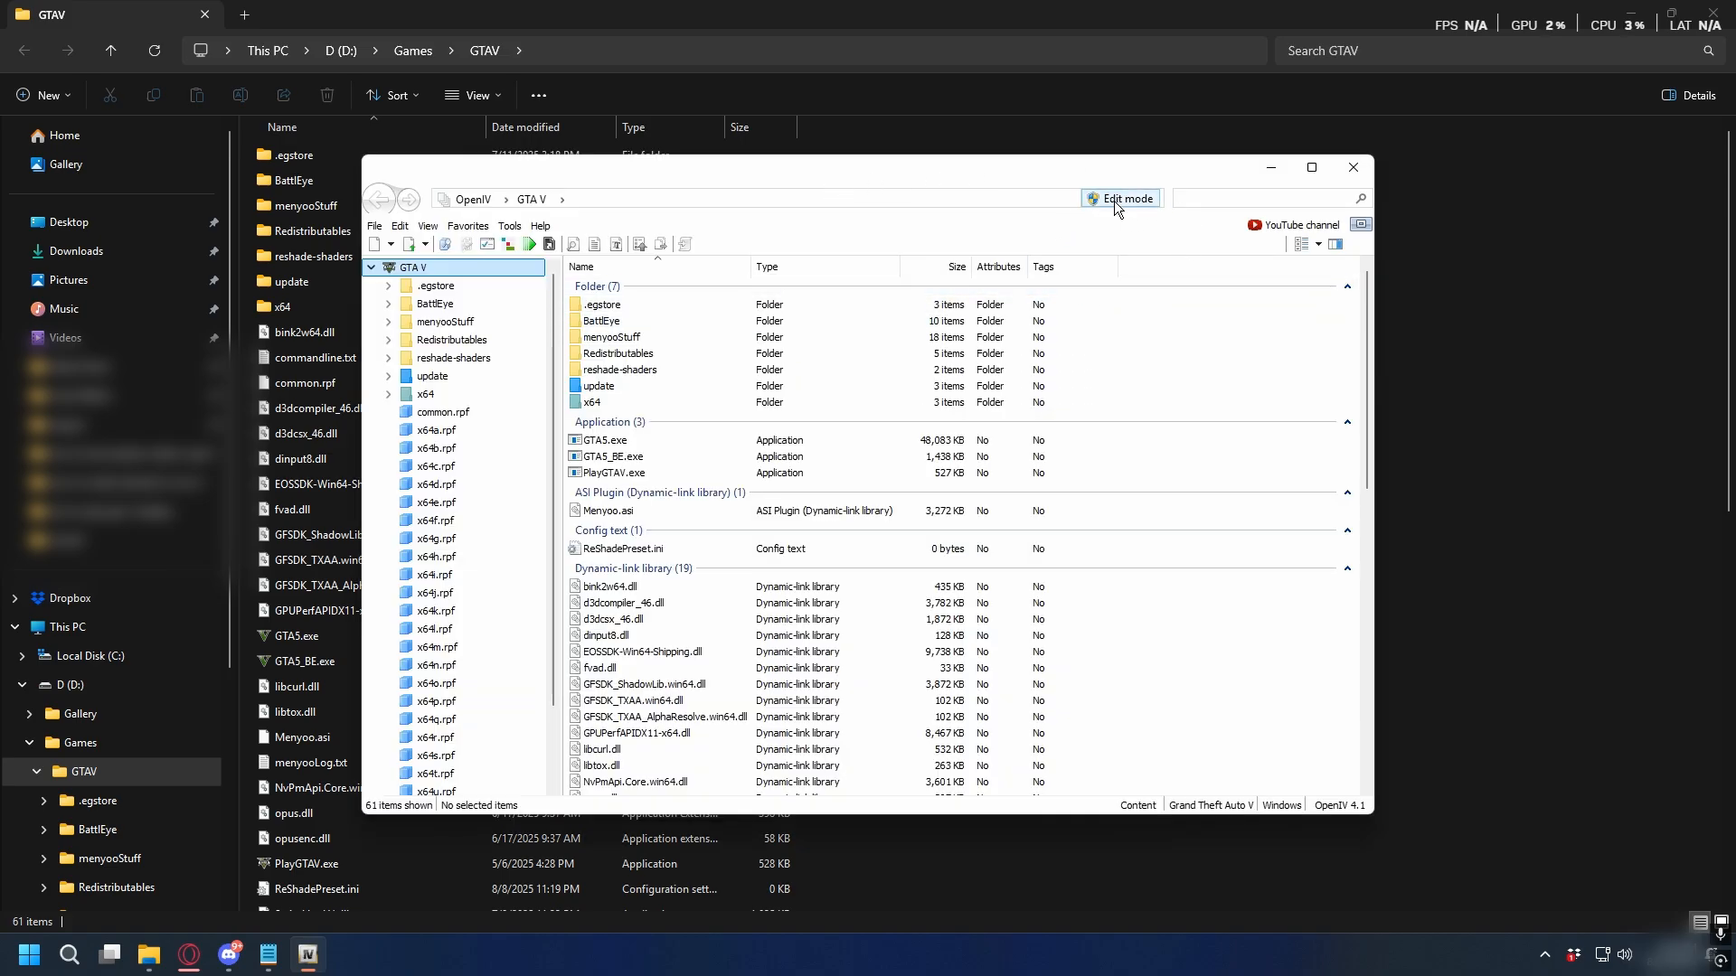
- Enable Edit mode, then install OpenIV.ASI and openCamera in the ASI Manager
left_click(1119, 198)
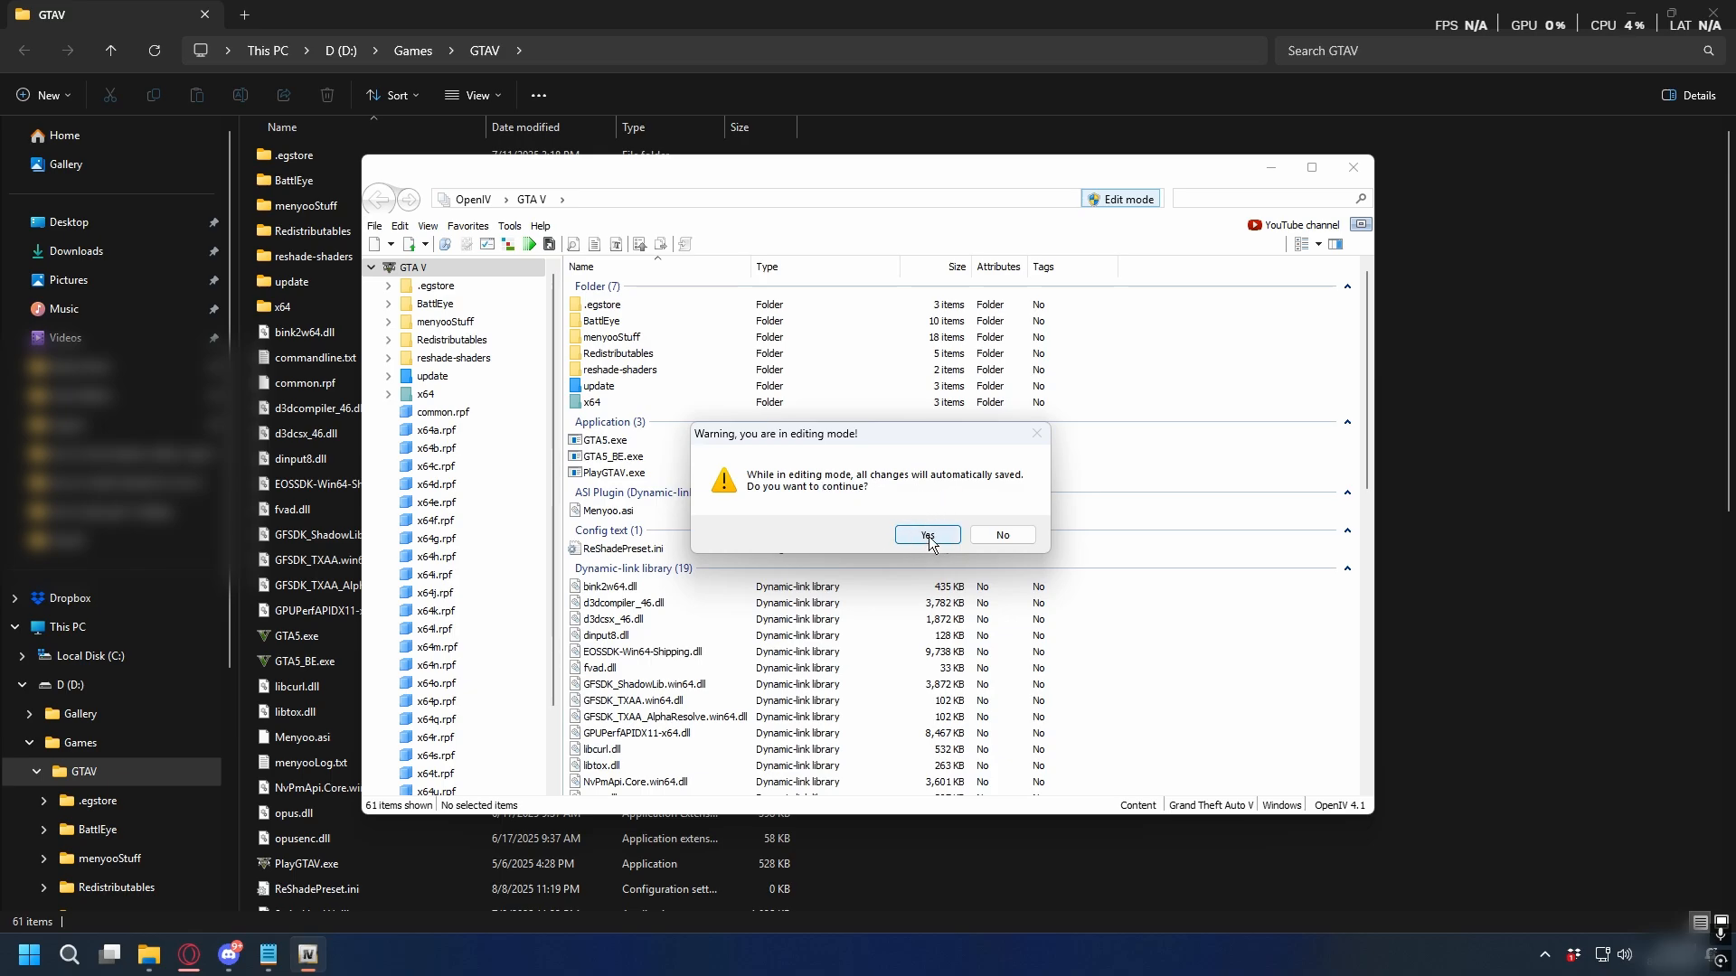
left_click(925, 535)
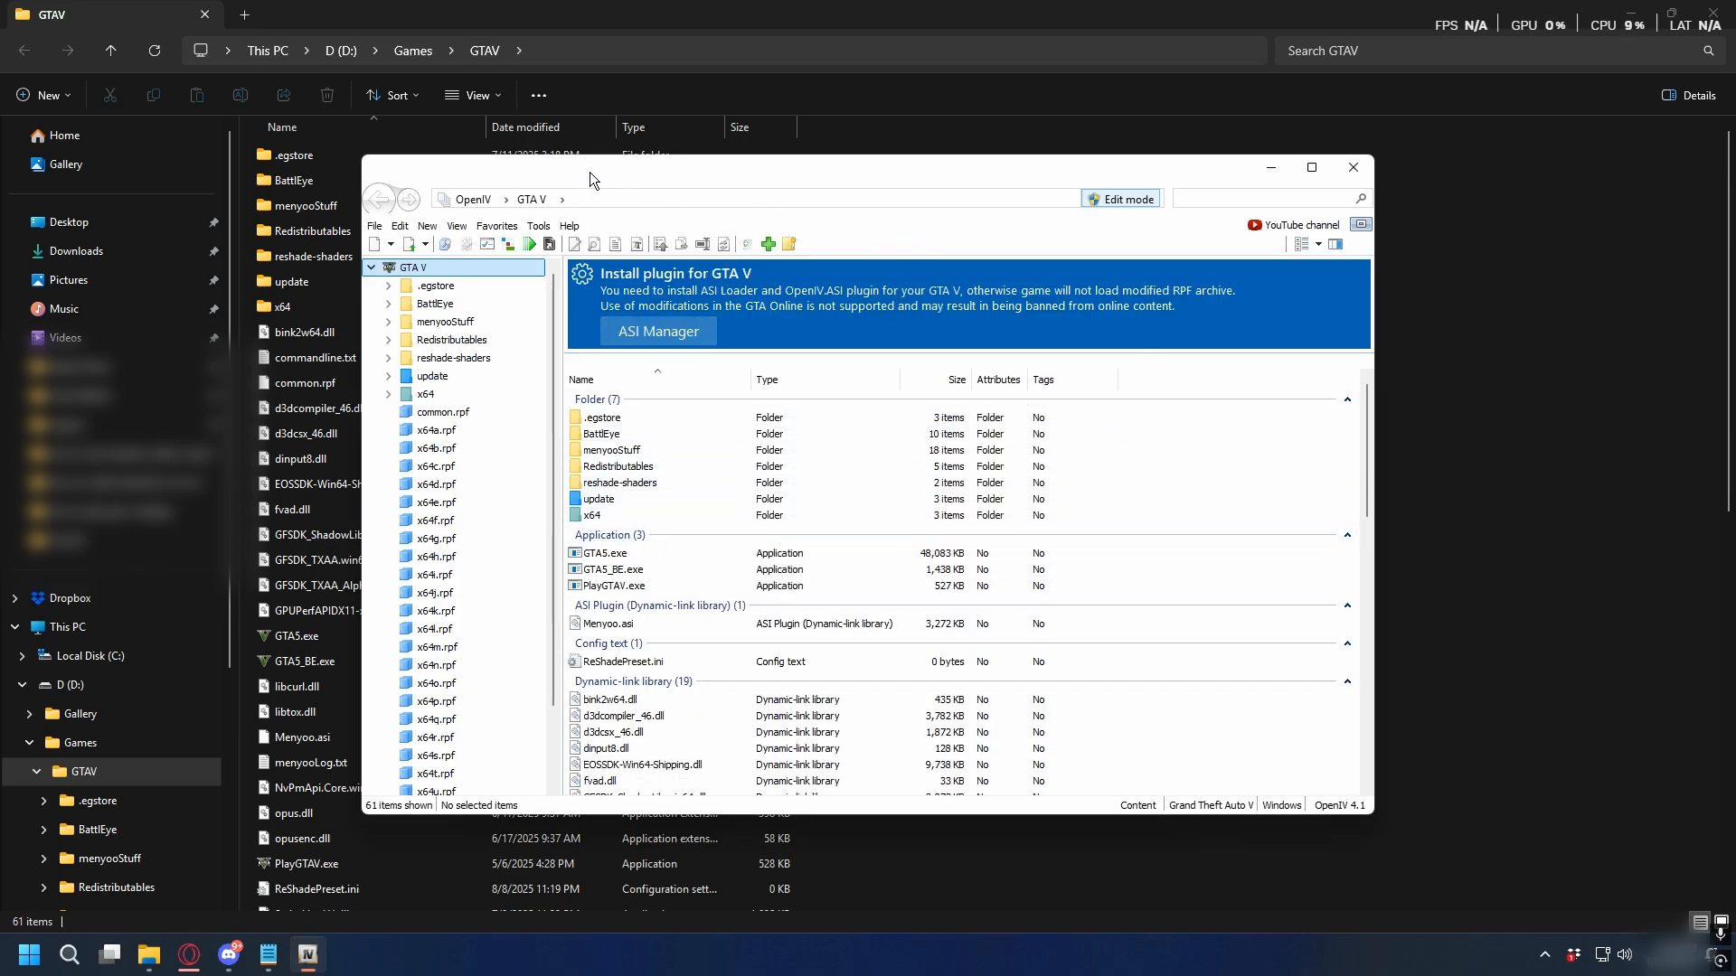
left_click(657, 331)
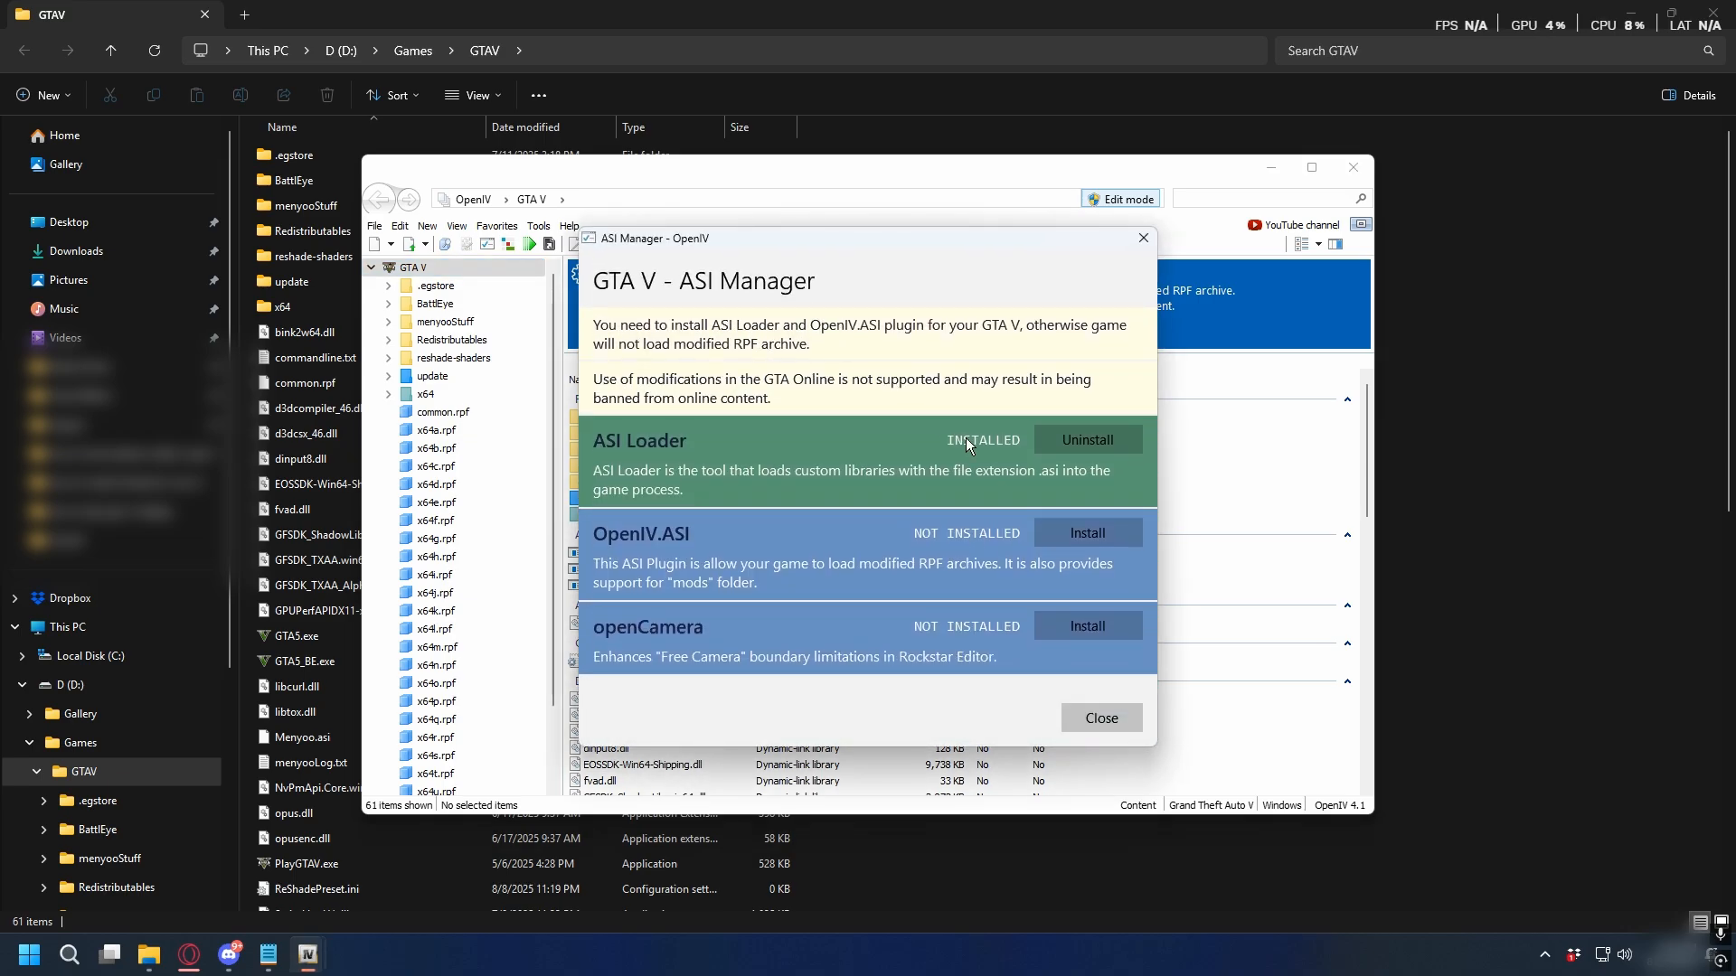
left_click(1087, 532)
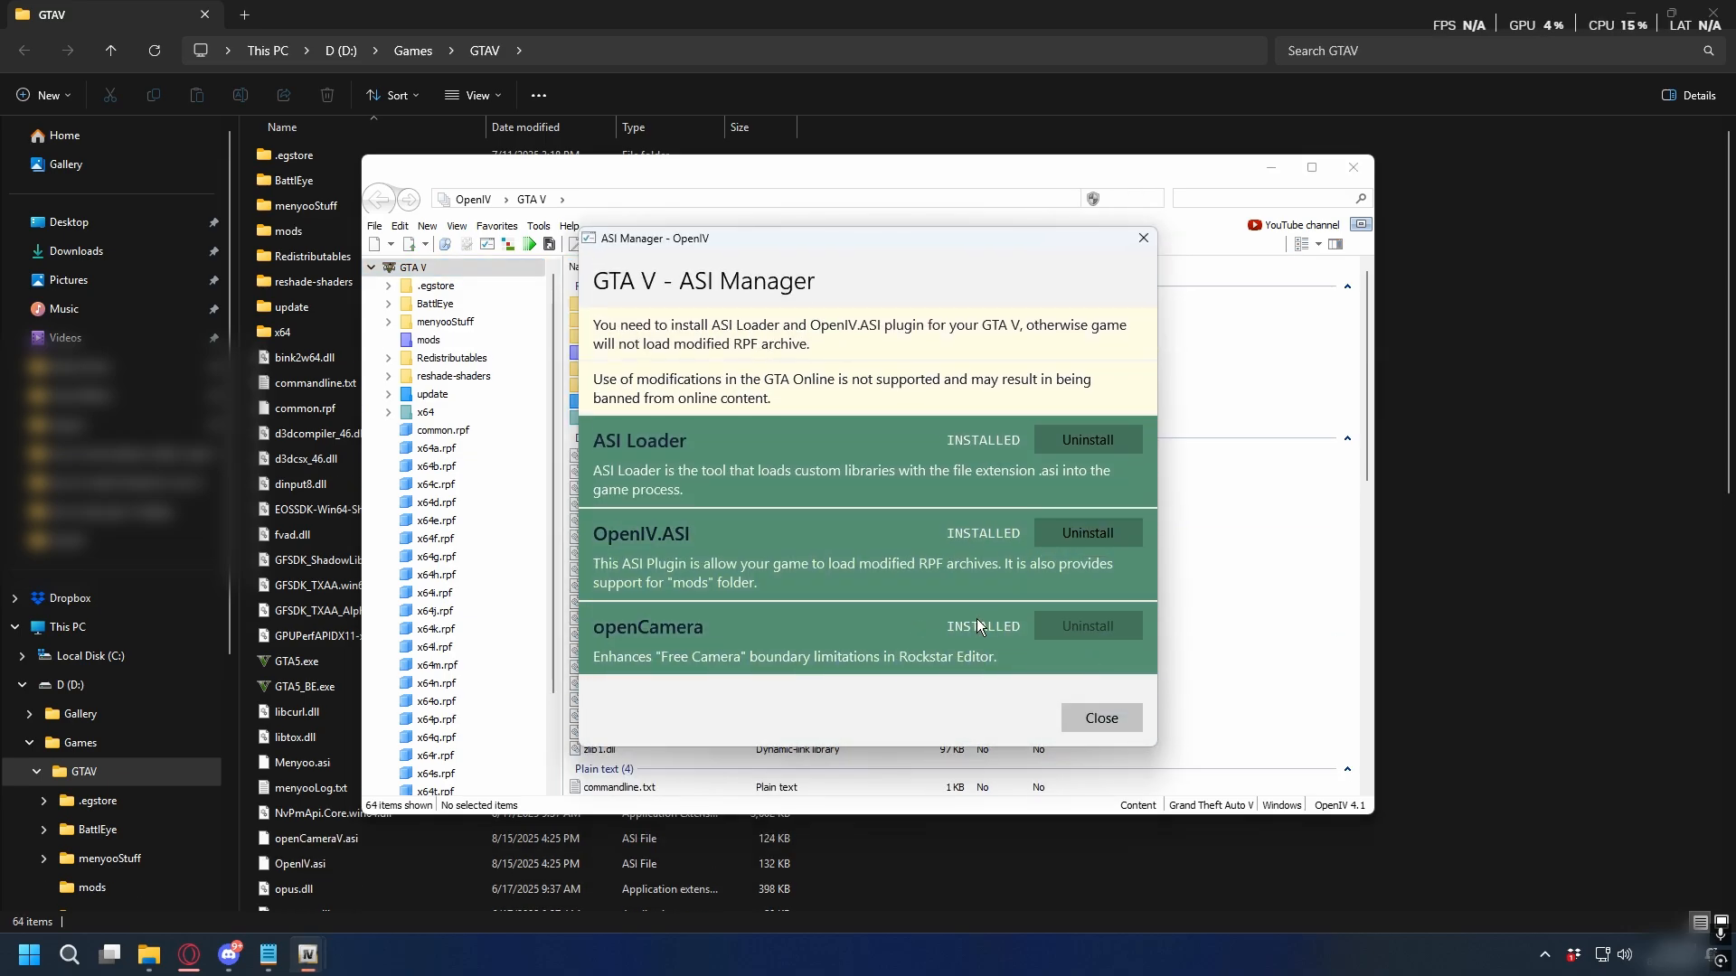
left_click(1098, 717)
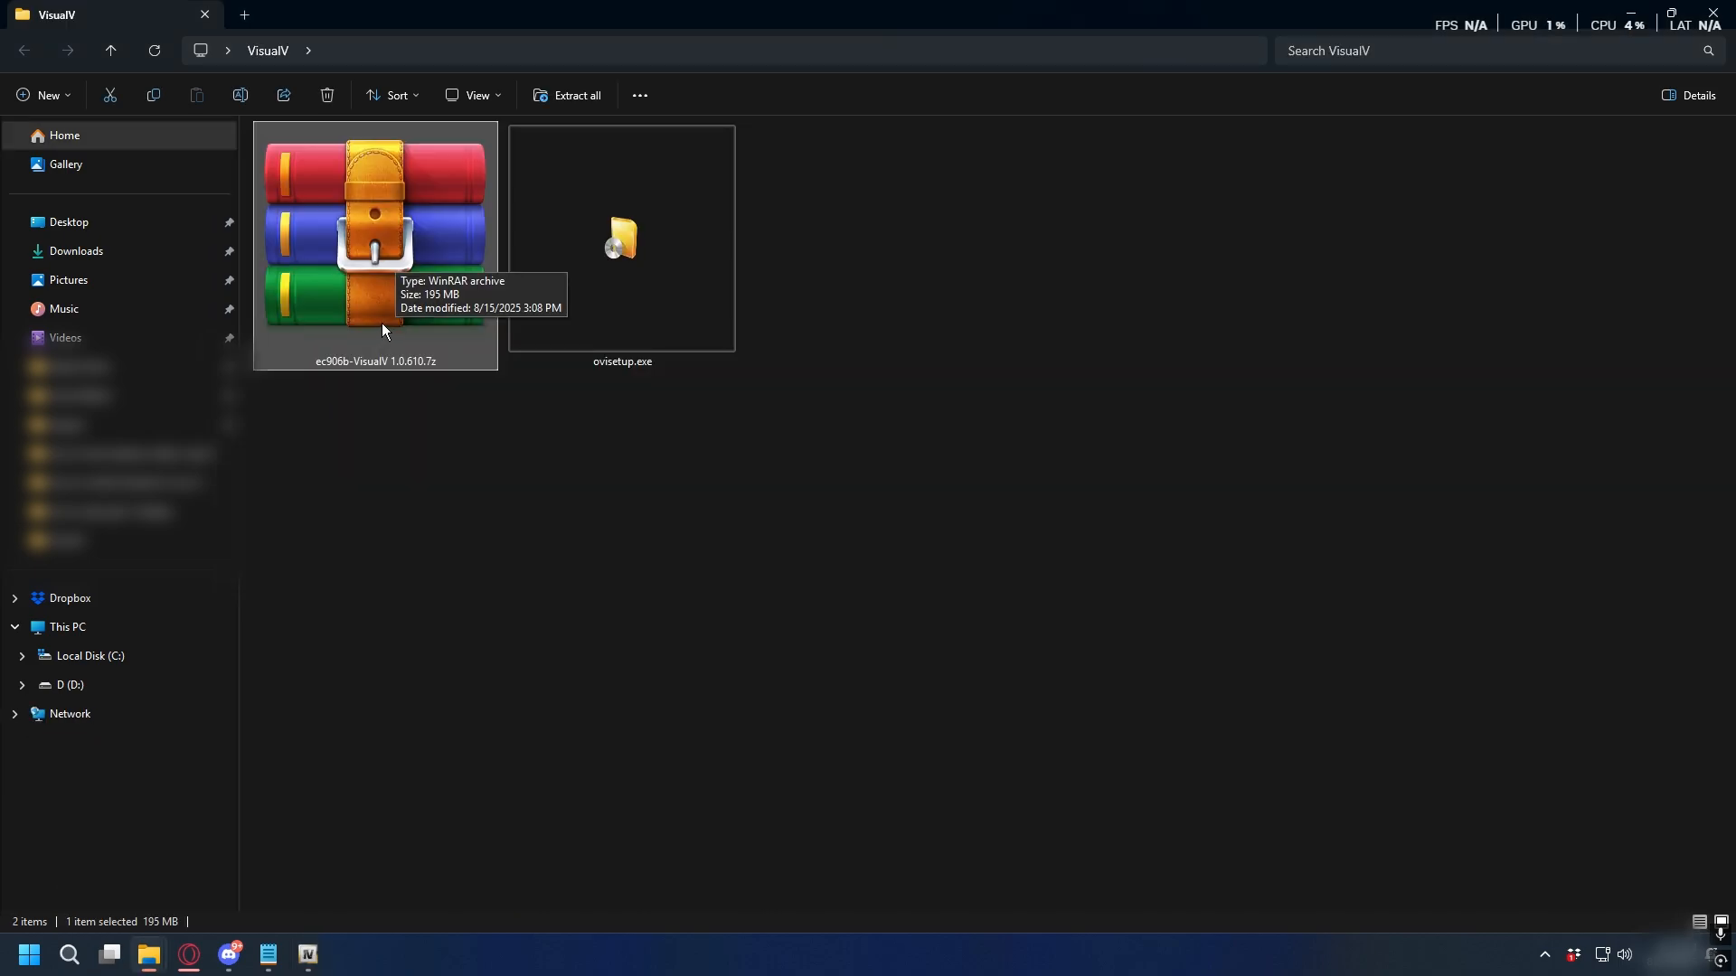
mouse_move(376, 293)
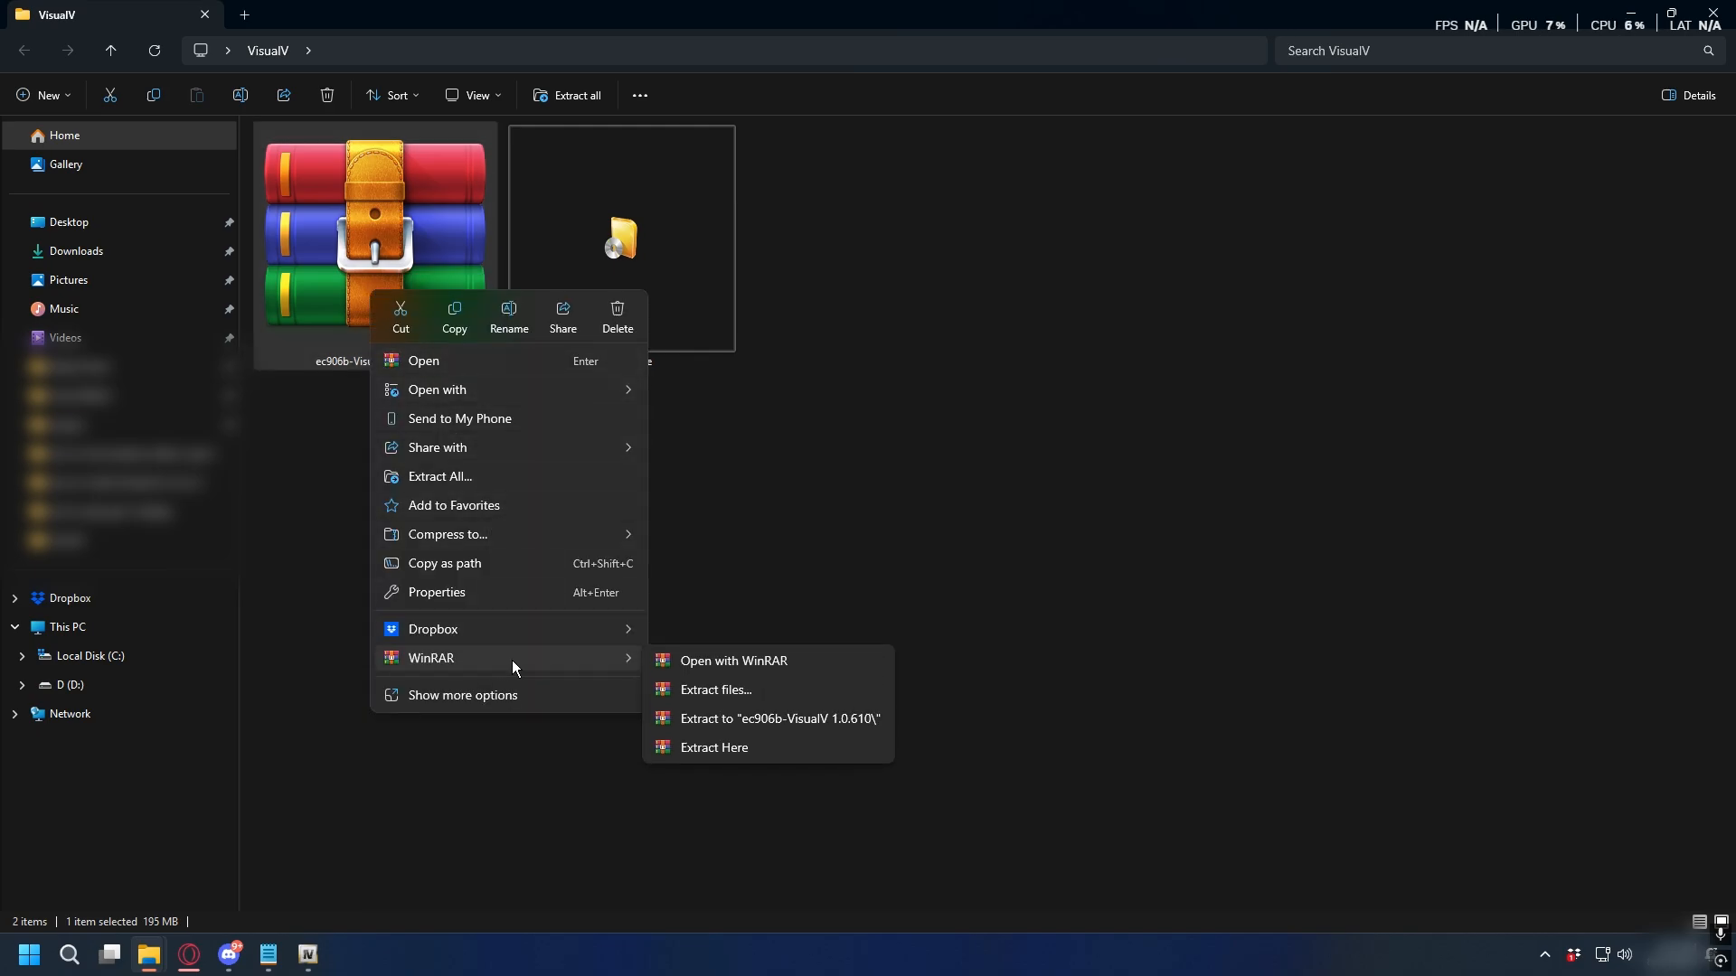
- Extract the VisualV .7z archive here with WinRAR, revealing the modPackage and optionals folders
left_click(772, 513)
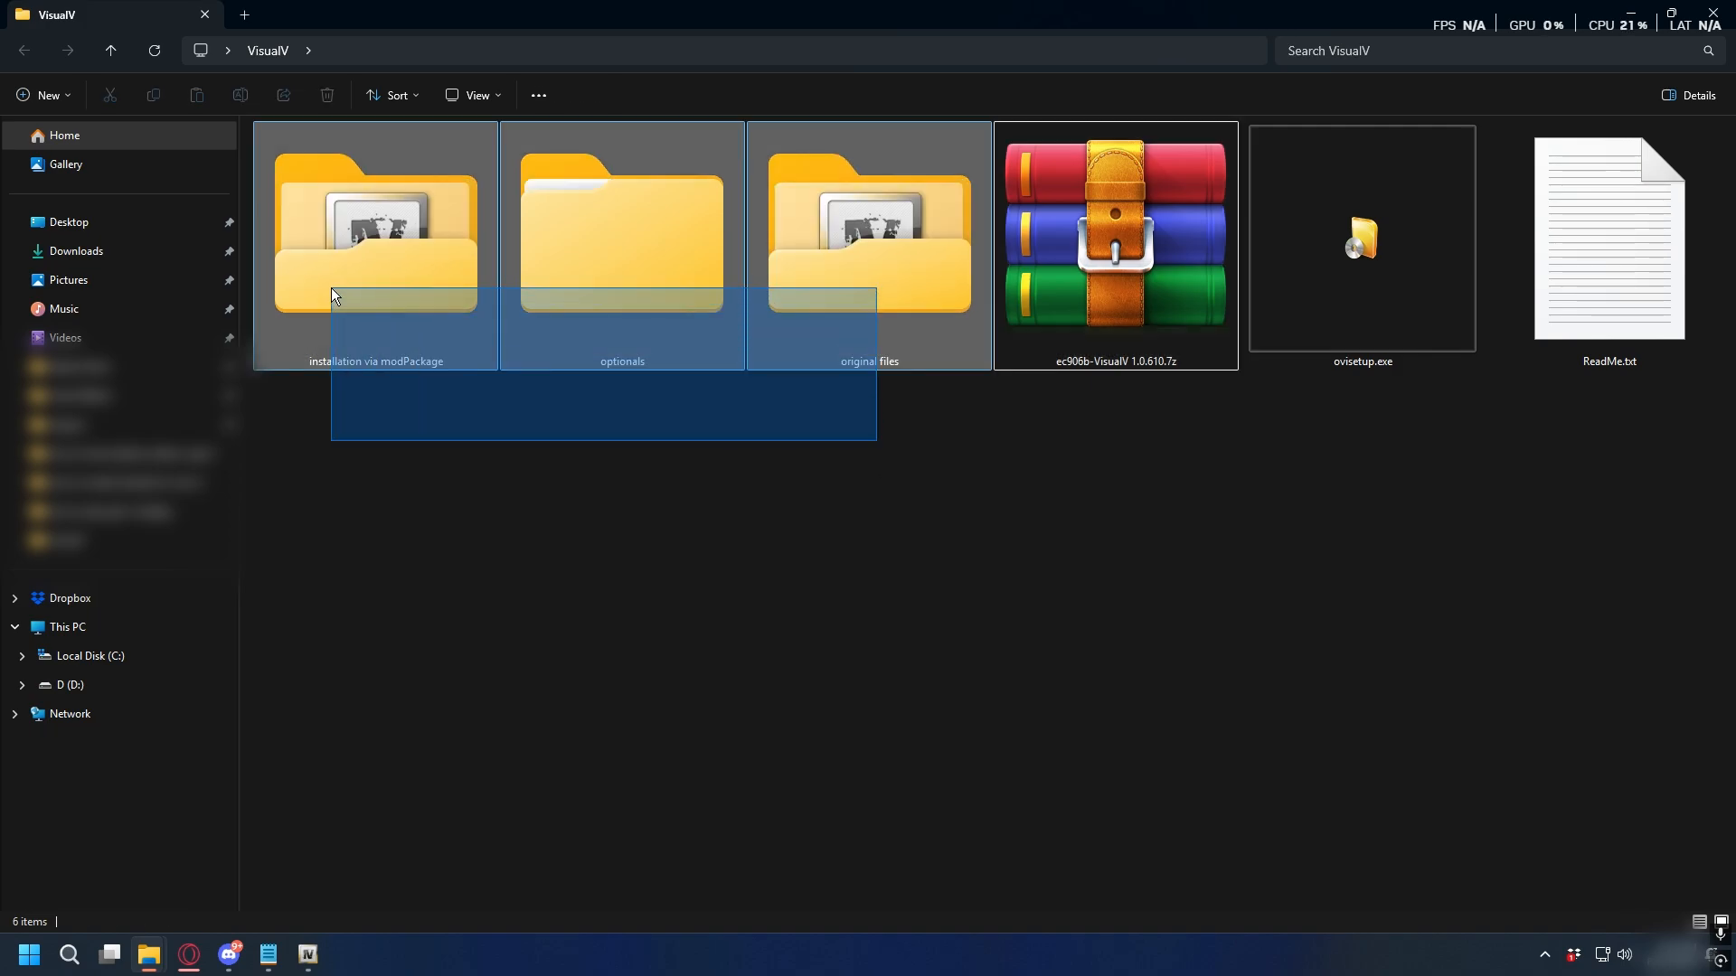
left_click(621, 243)
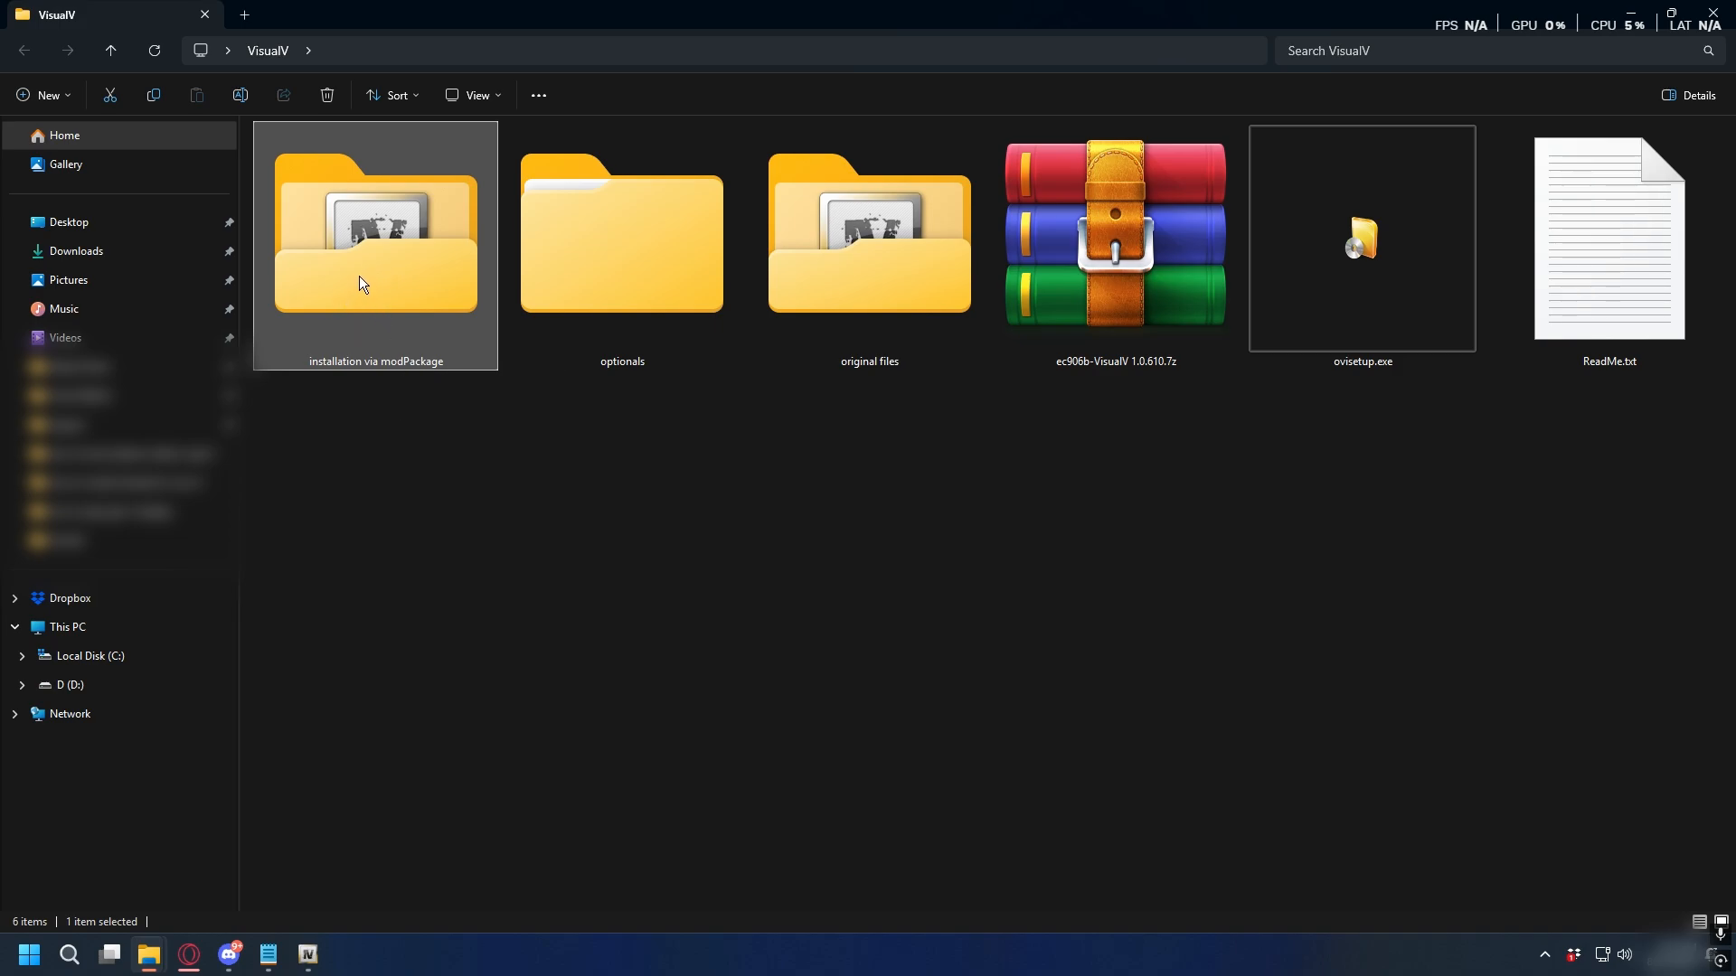
- Enter installation via modPackage and launch VisualV.oiv in the package installer
double_click(374, 233)
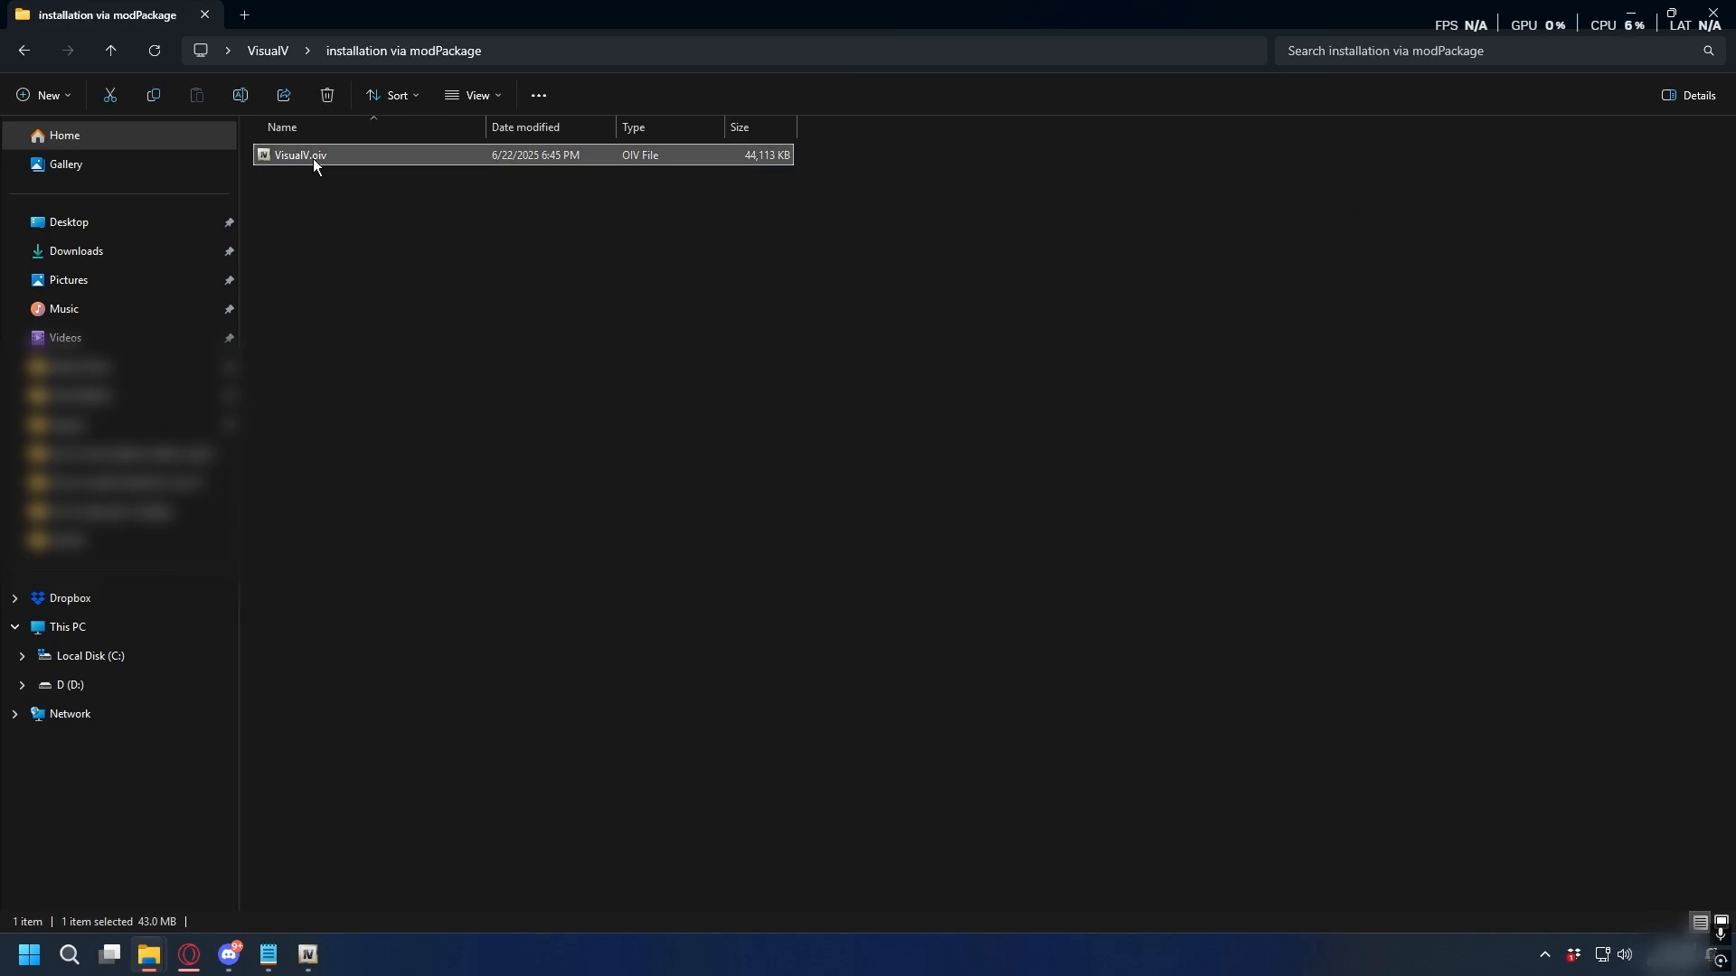
mouse_move(315, 155)
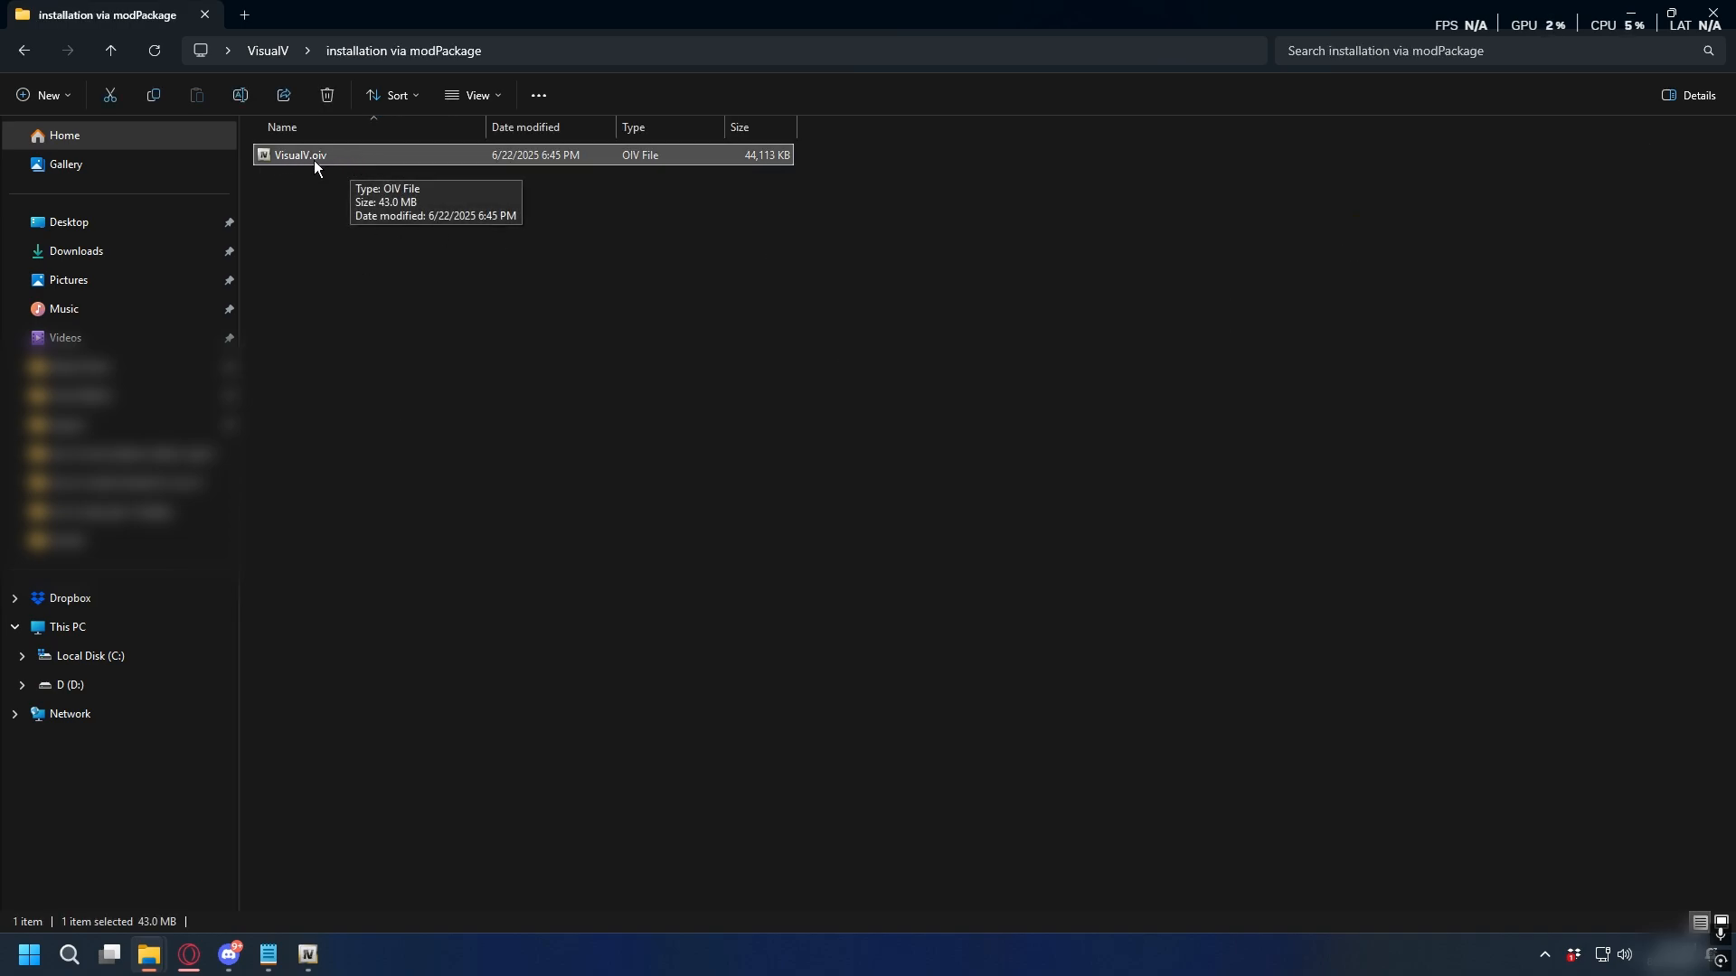
right_click(299, 155)
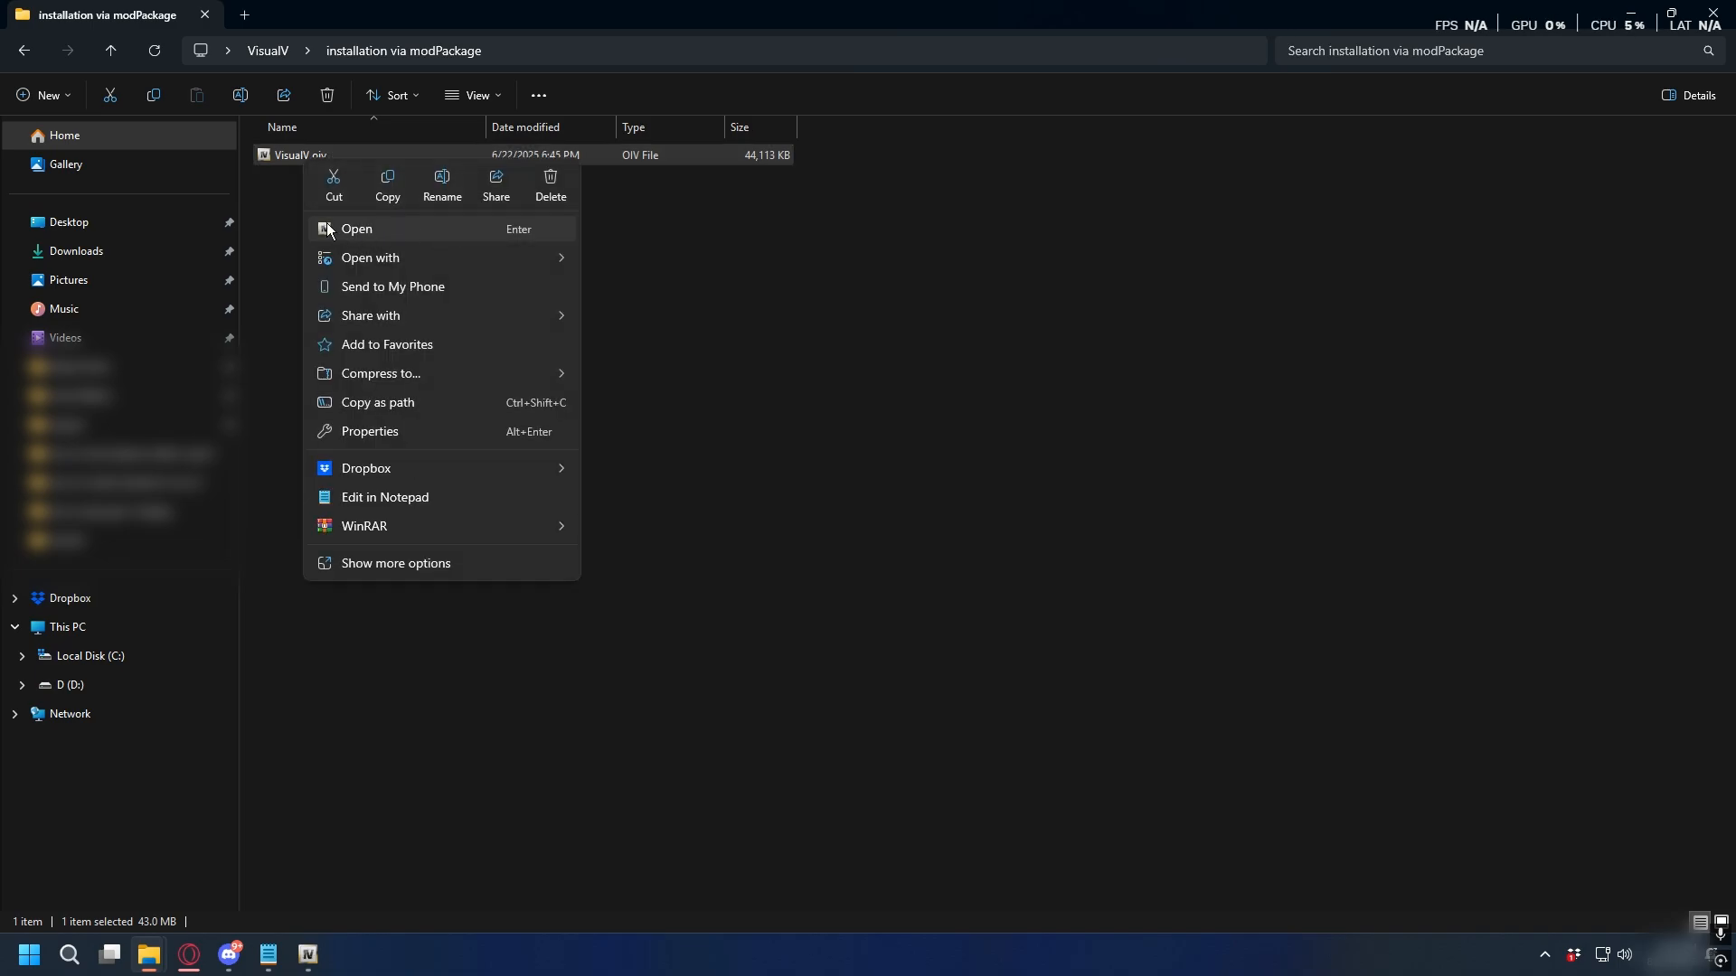
left_click(415, 232)
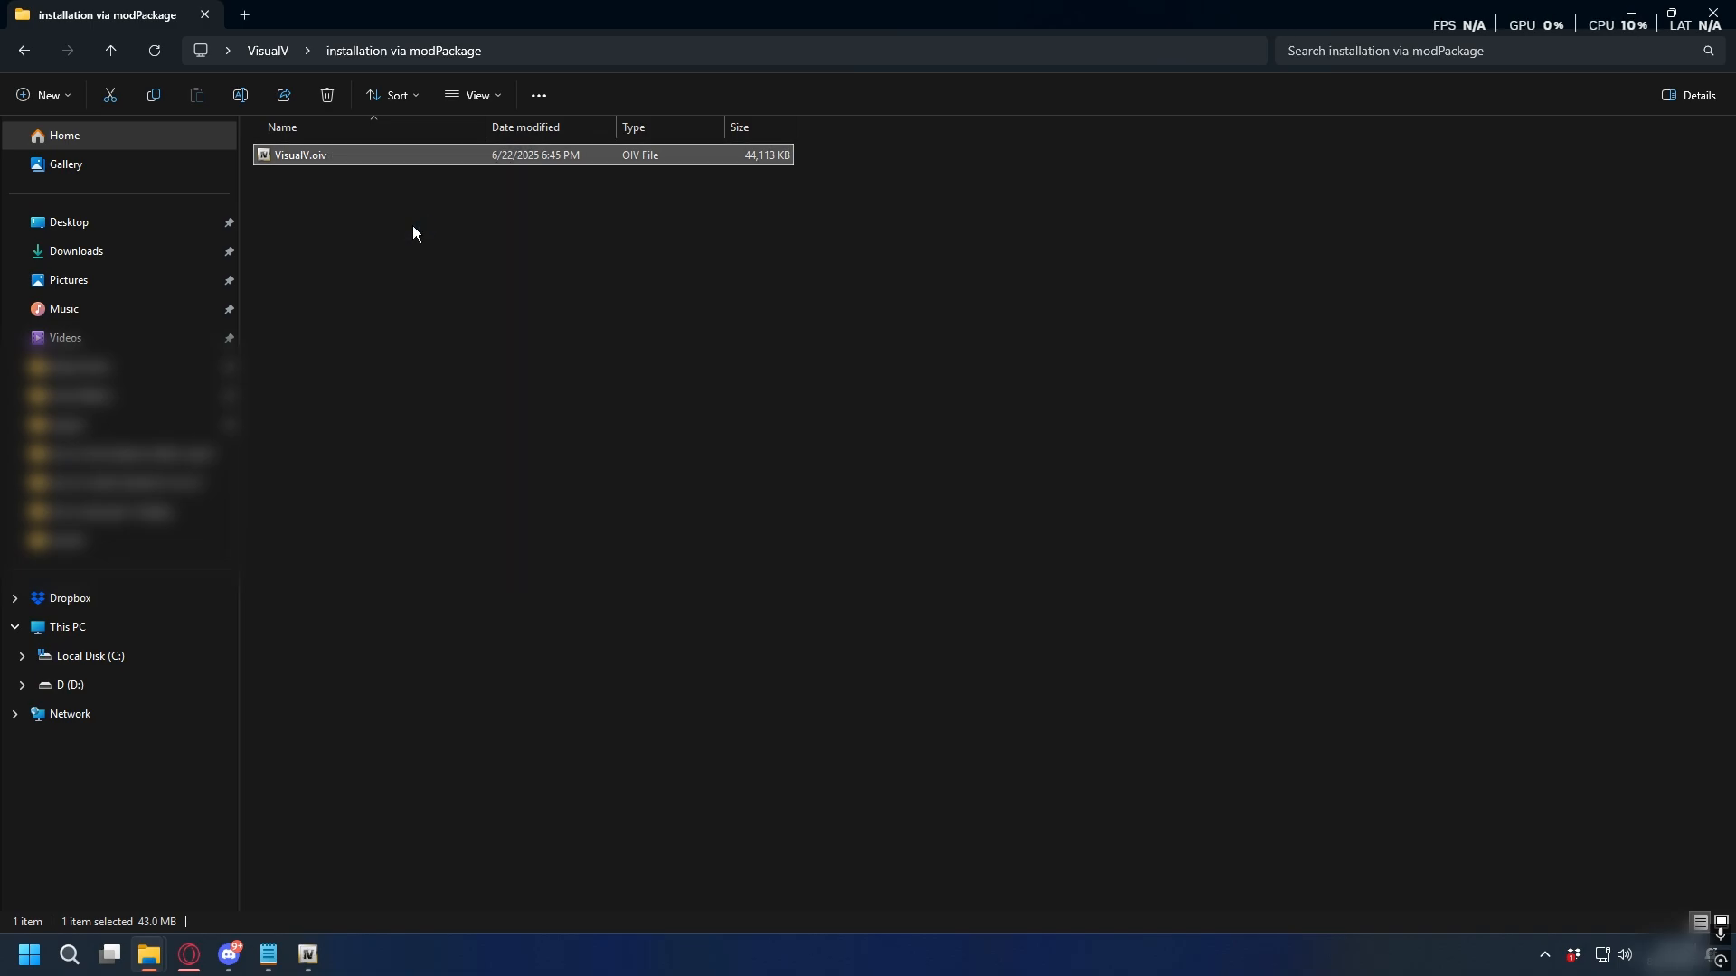
double_click(299, 154)
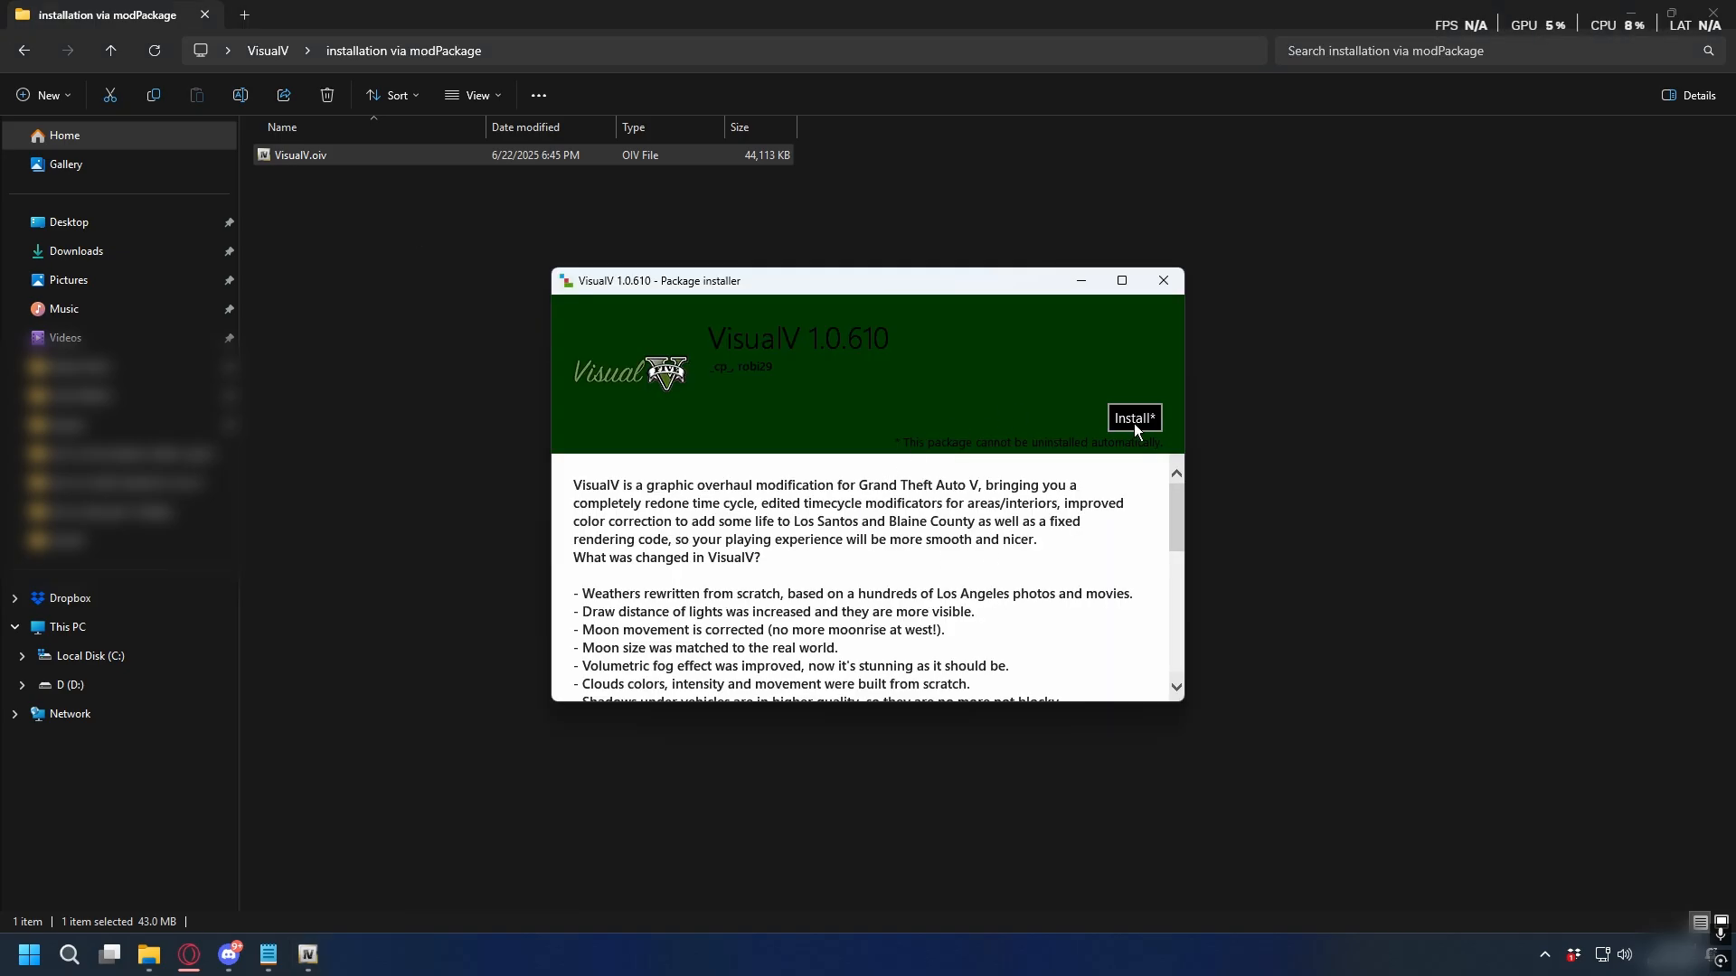
- Install VisualV 1.0.610 into the mods folder and close the installer on success
left_click(1133, 417)
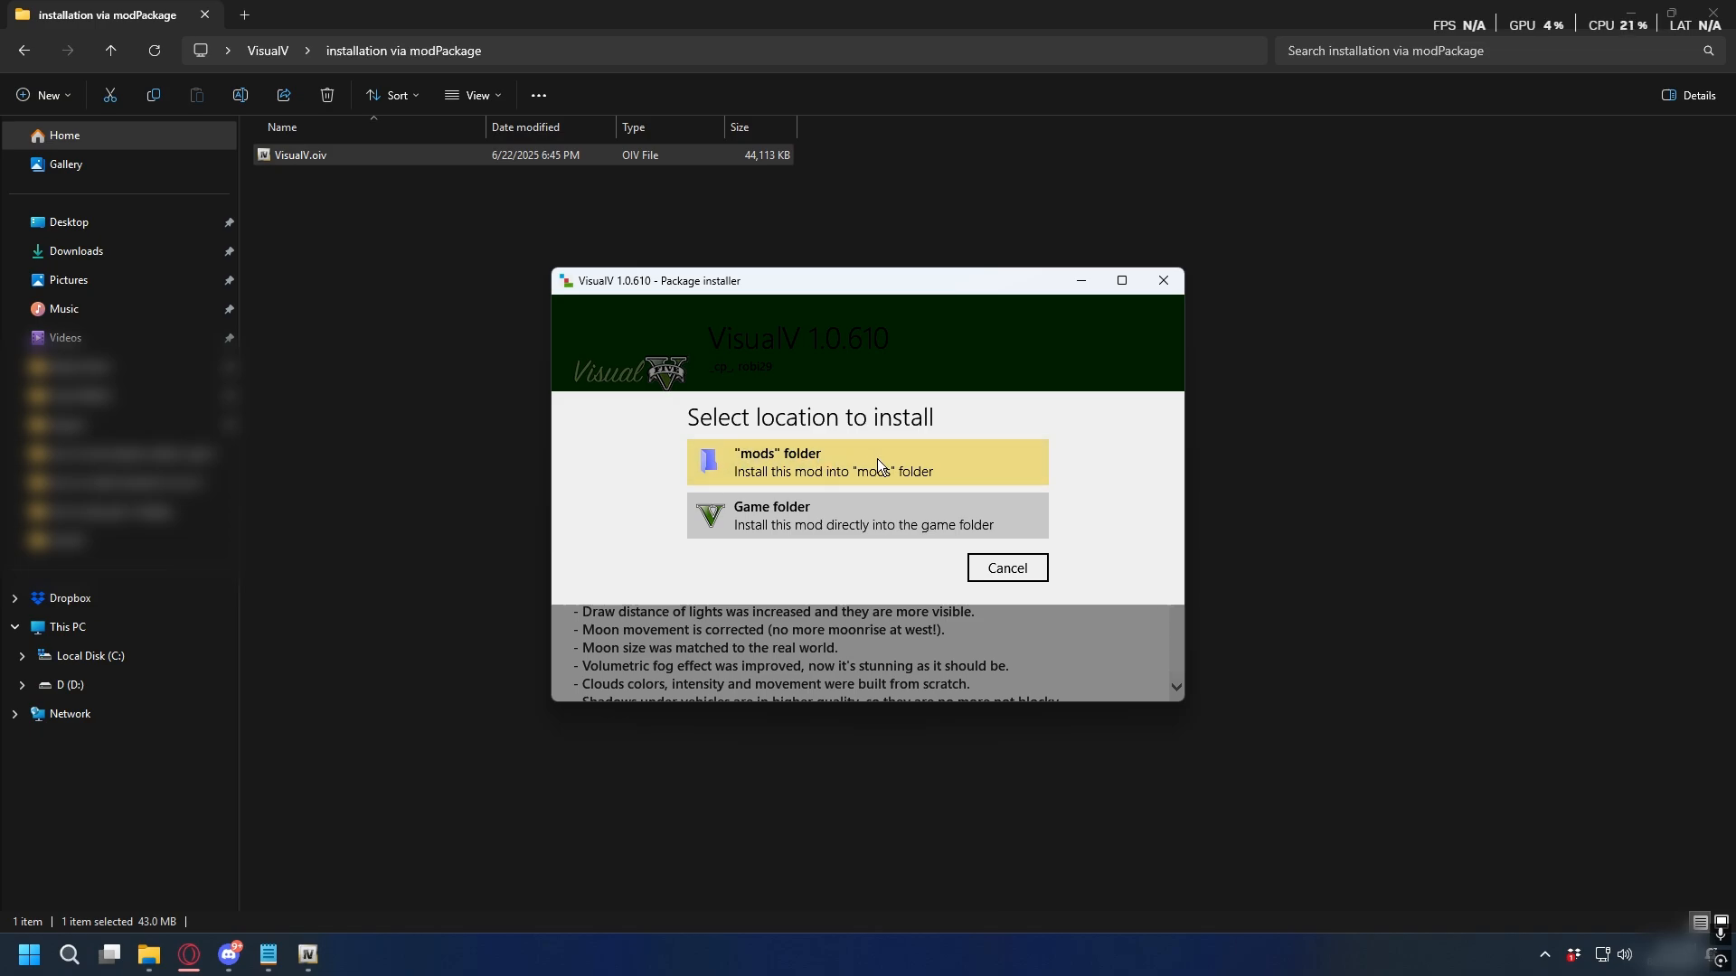
left_click(867, 462)
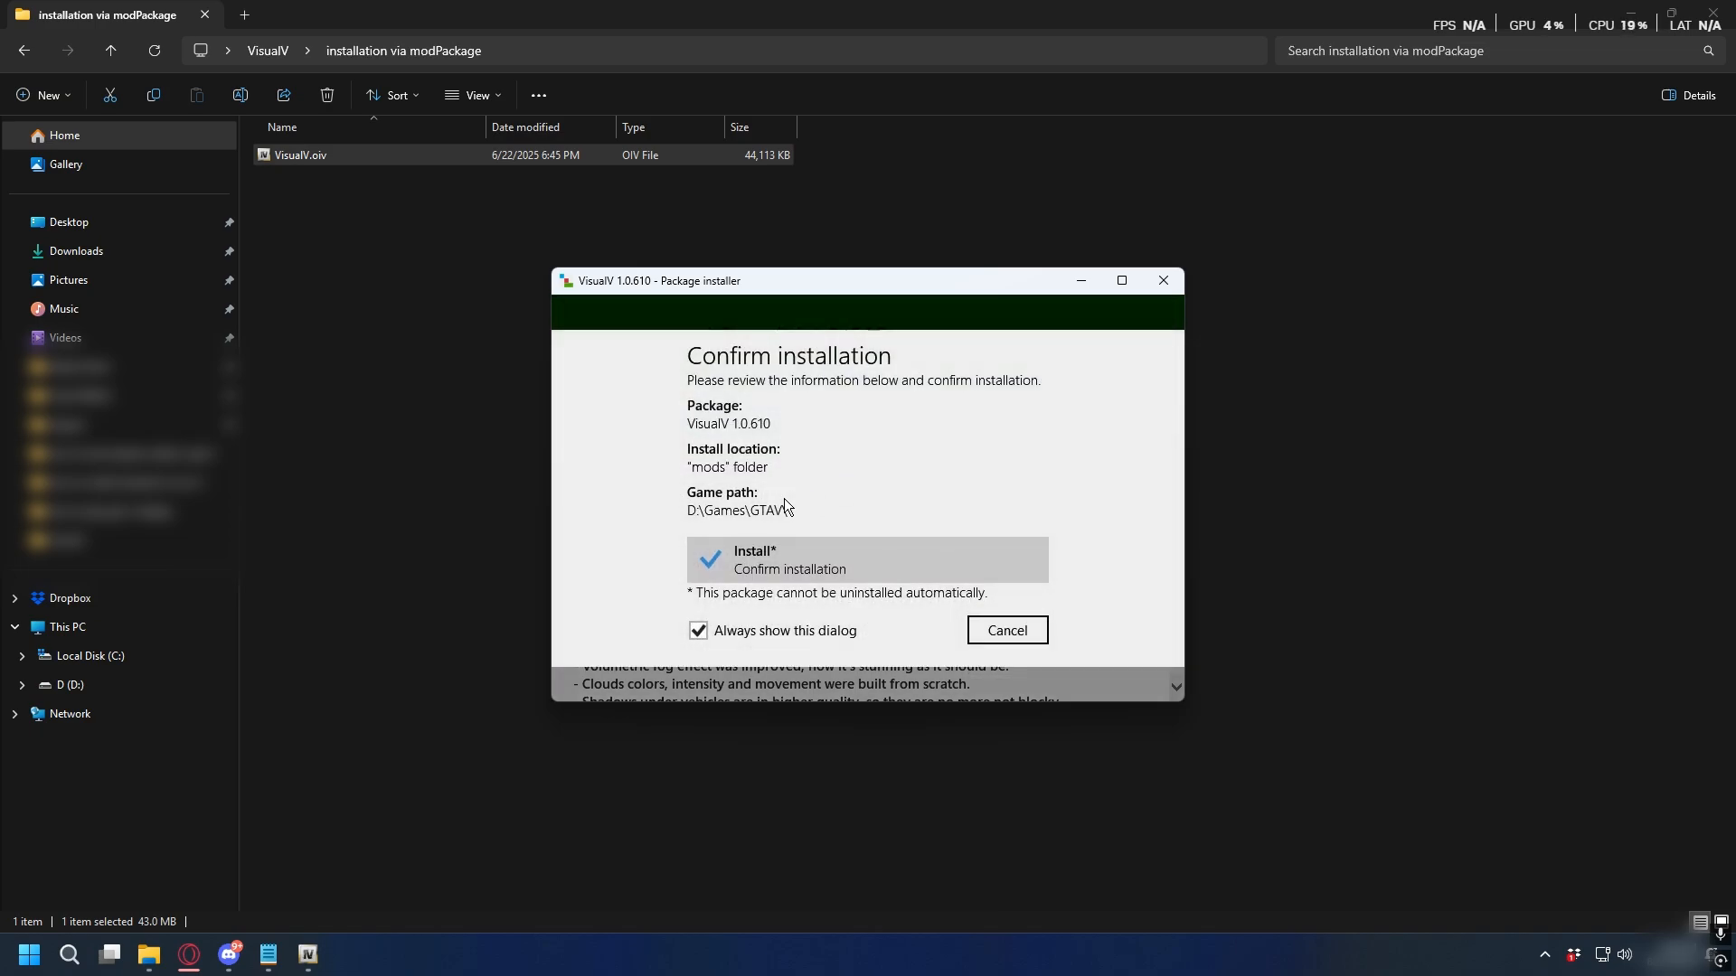
left_click(867, 559)
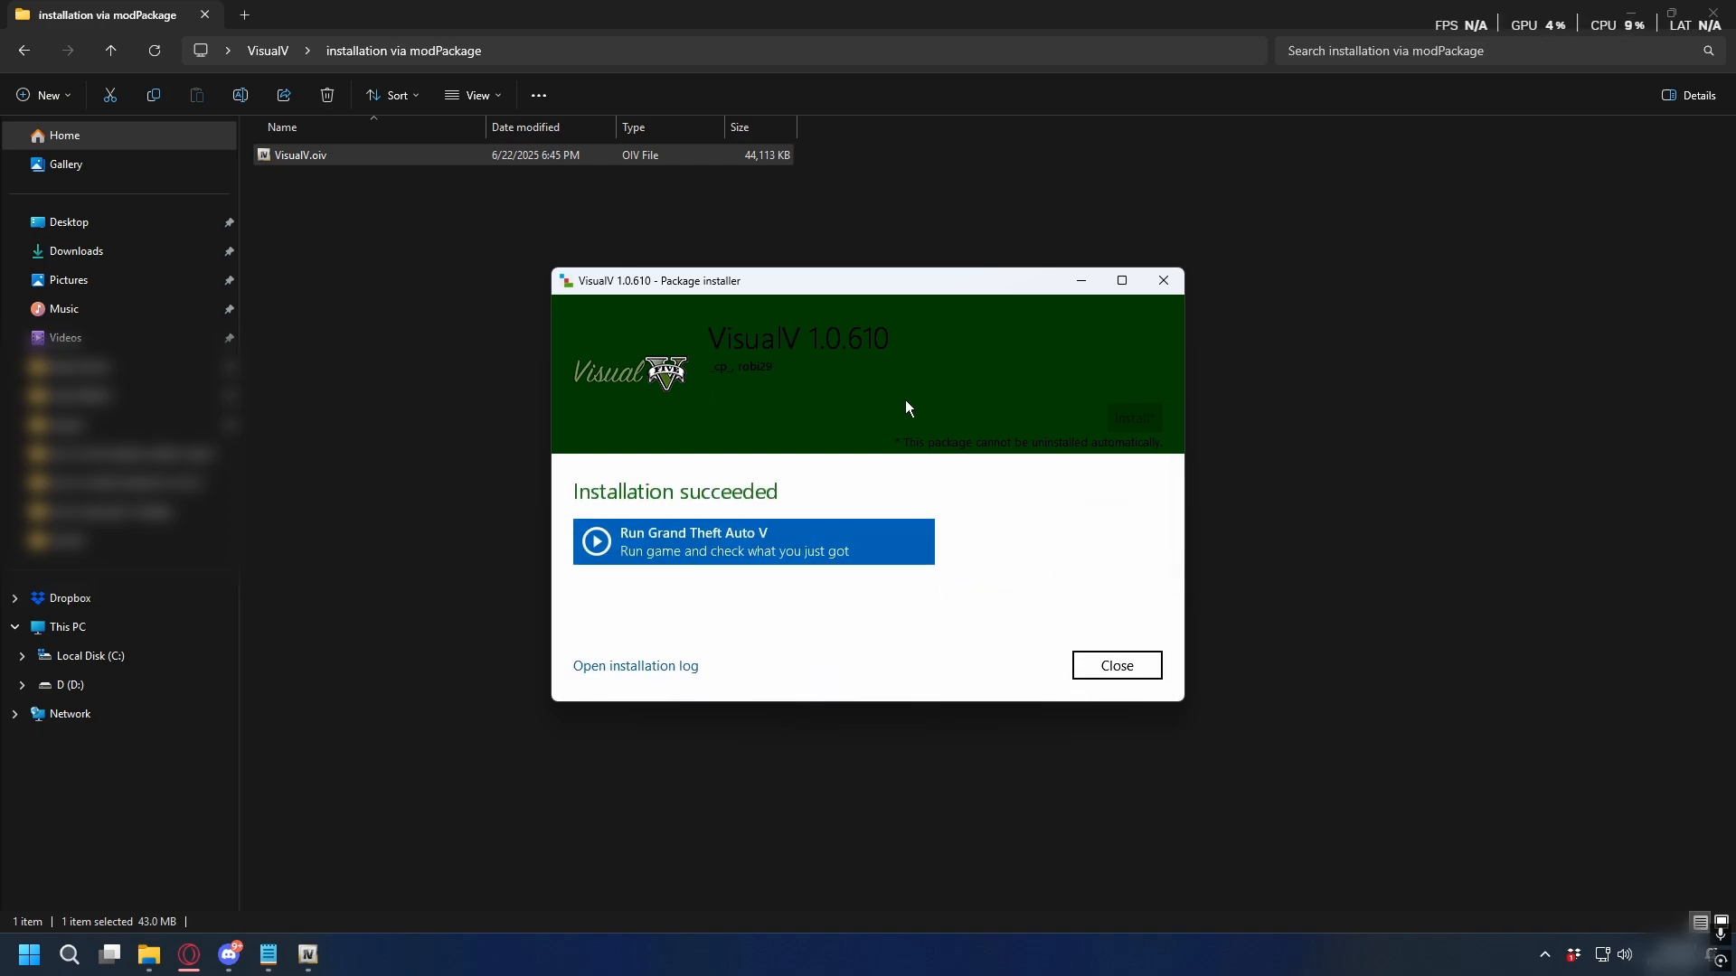
left_click(1114, 665)
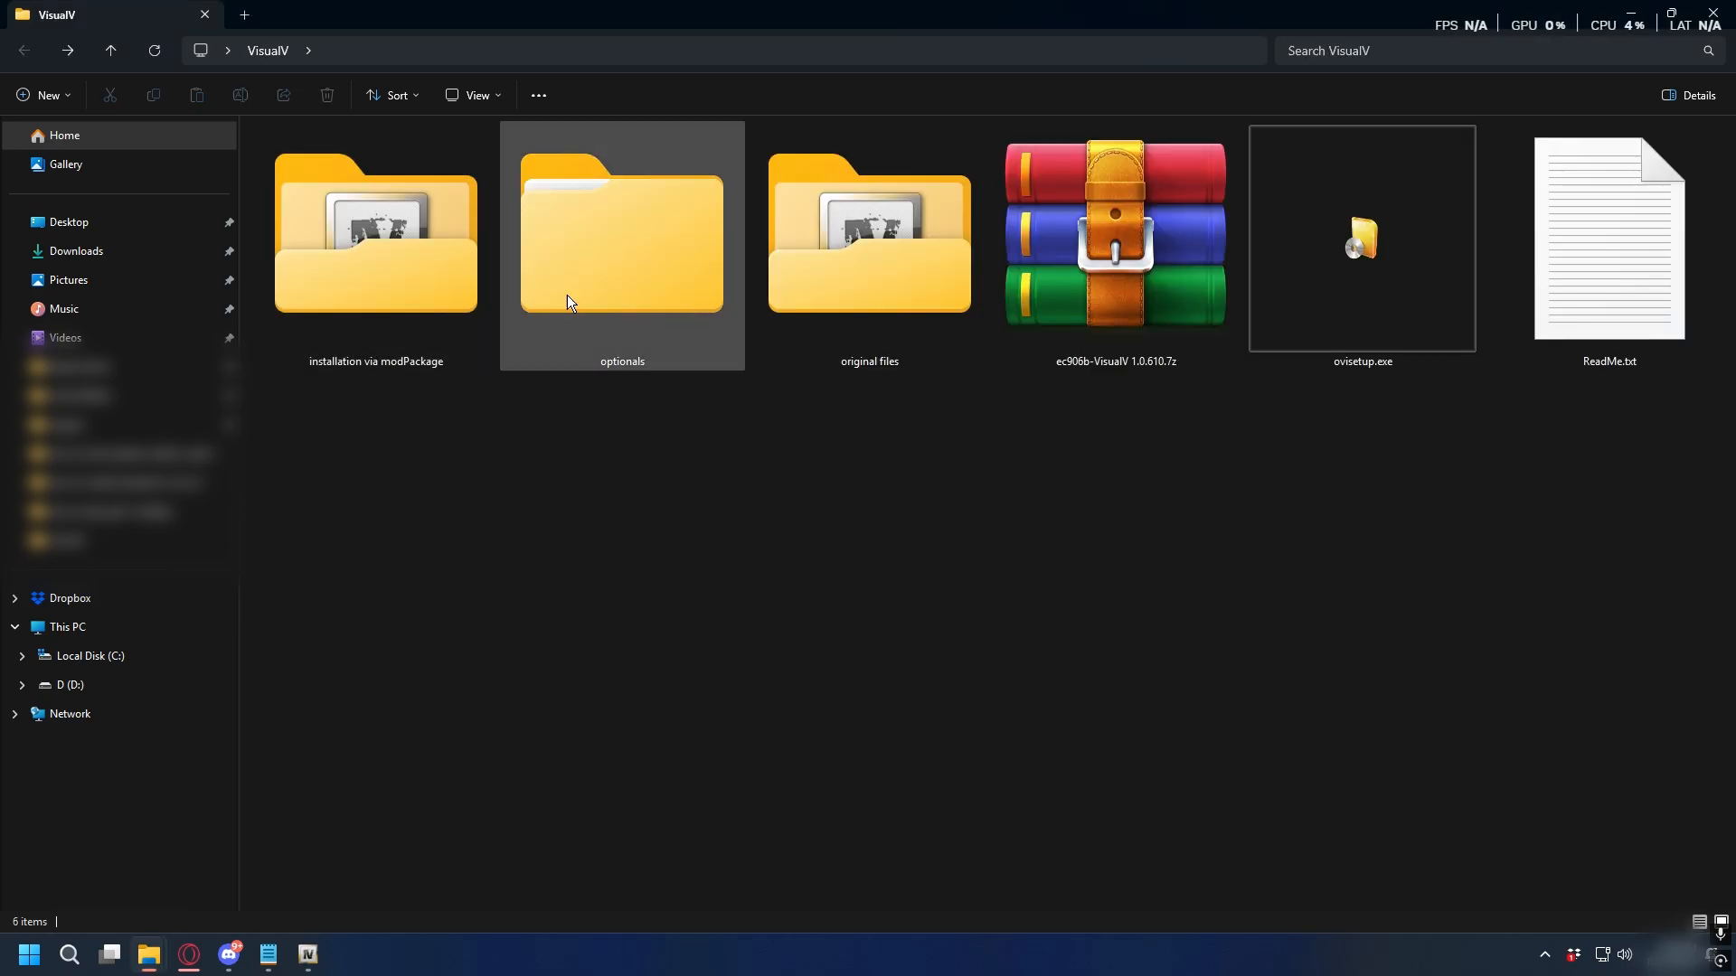
- In optionals > Earth's Atmosphere, launch earth_atmosphere.oiv and start its installation
double_click(621, 236)
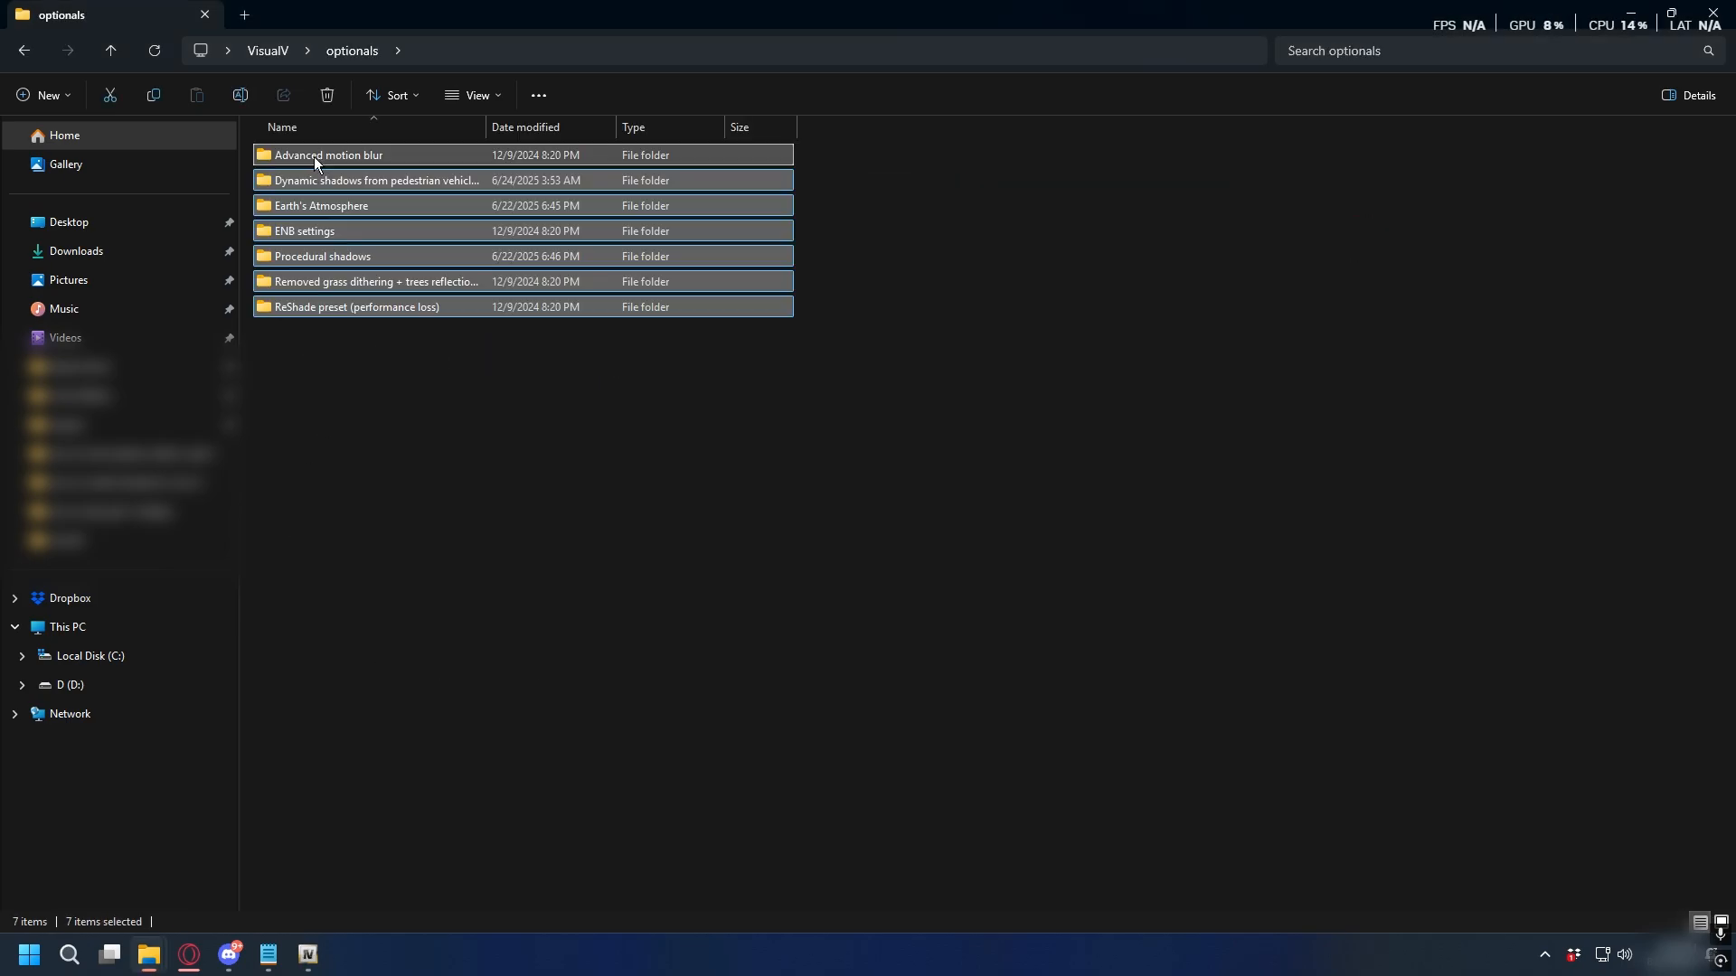
mouse_move(380, 211)
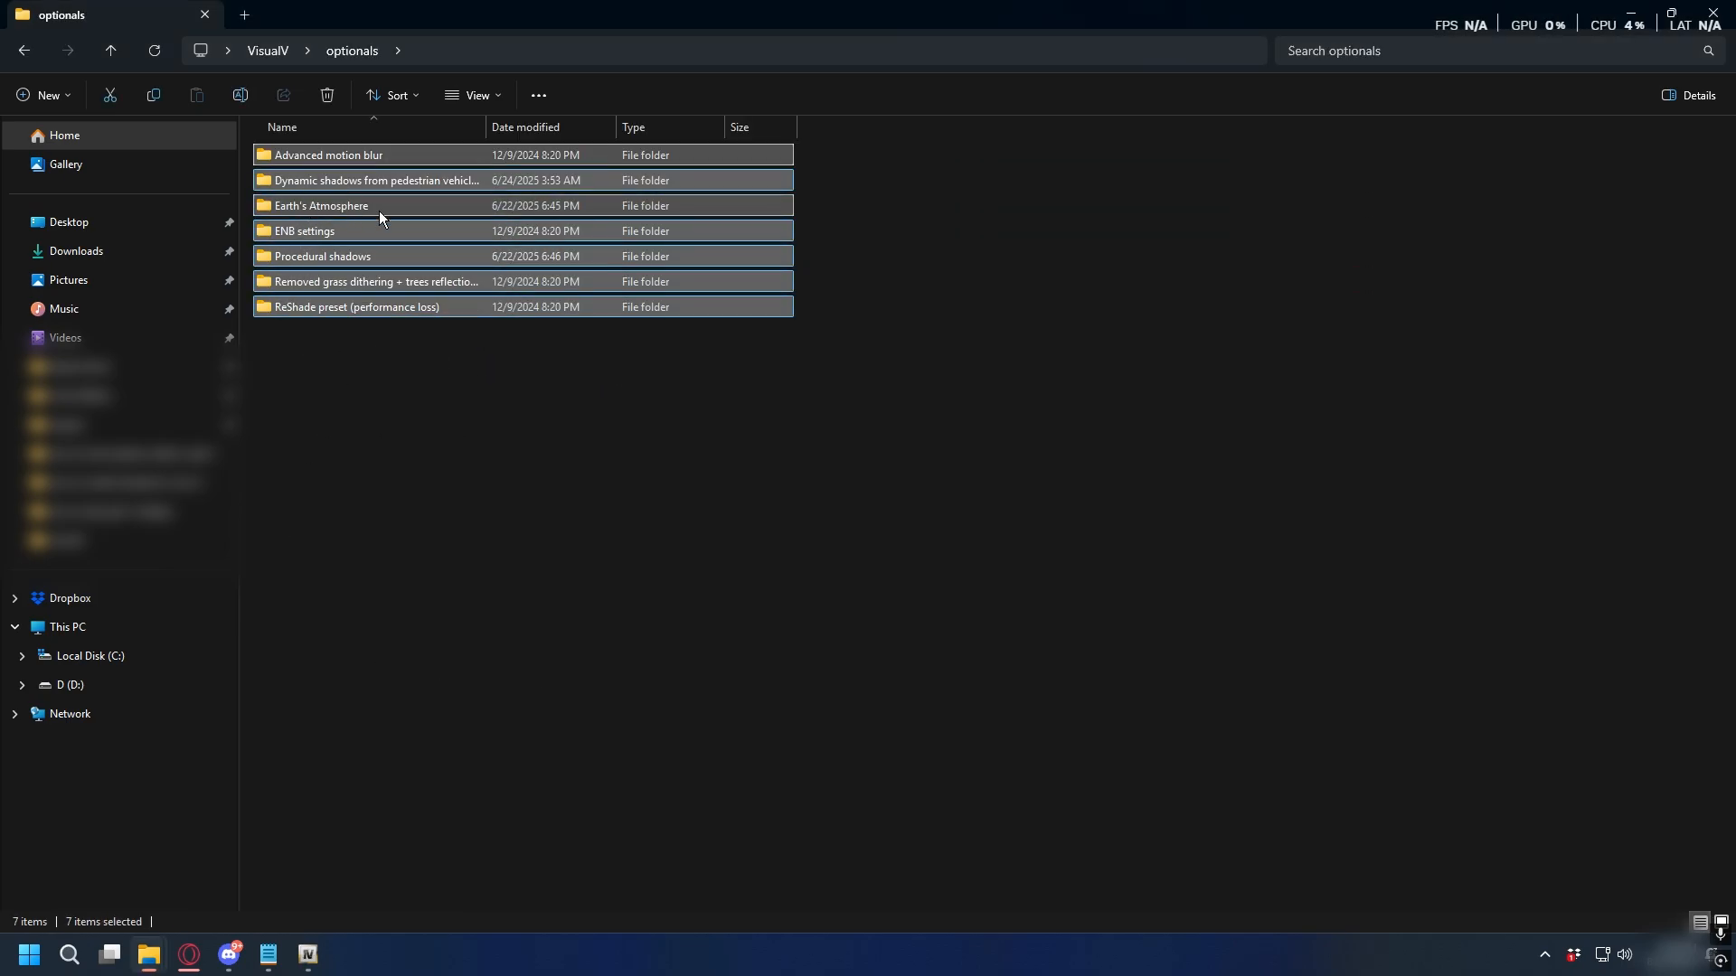
left_click(321, 205)
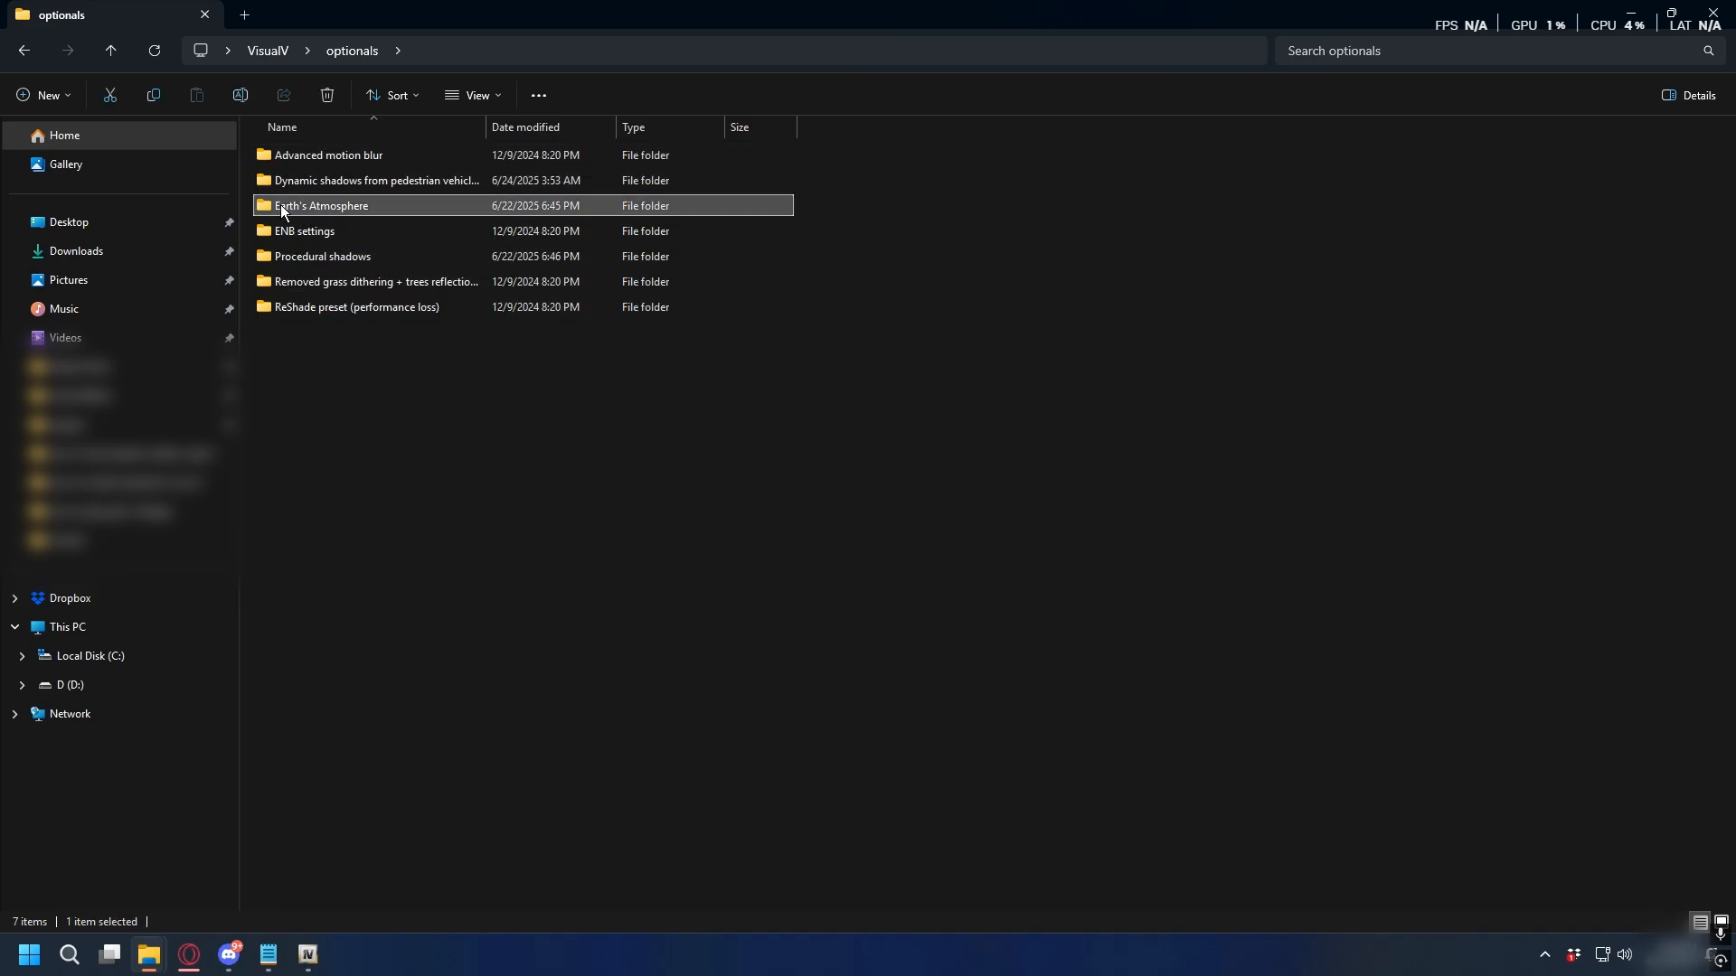
double_click(321, 205)
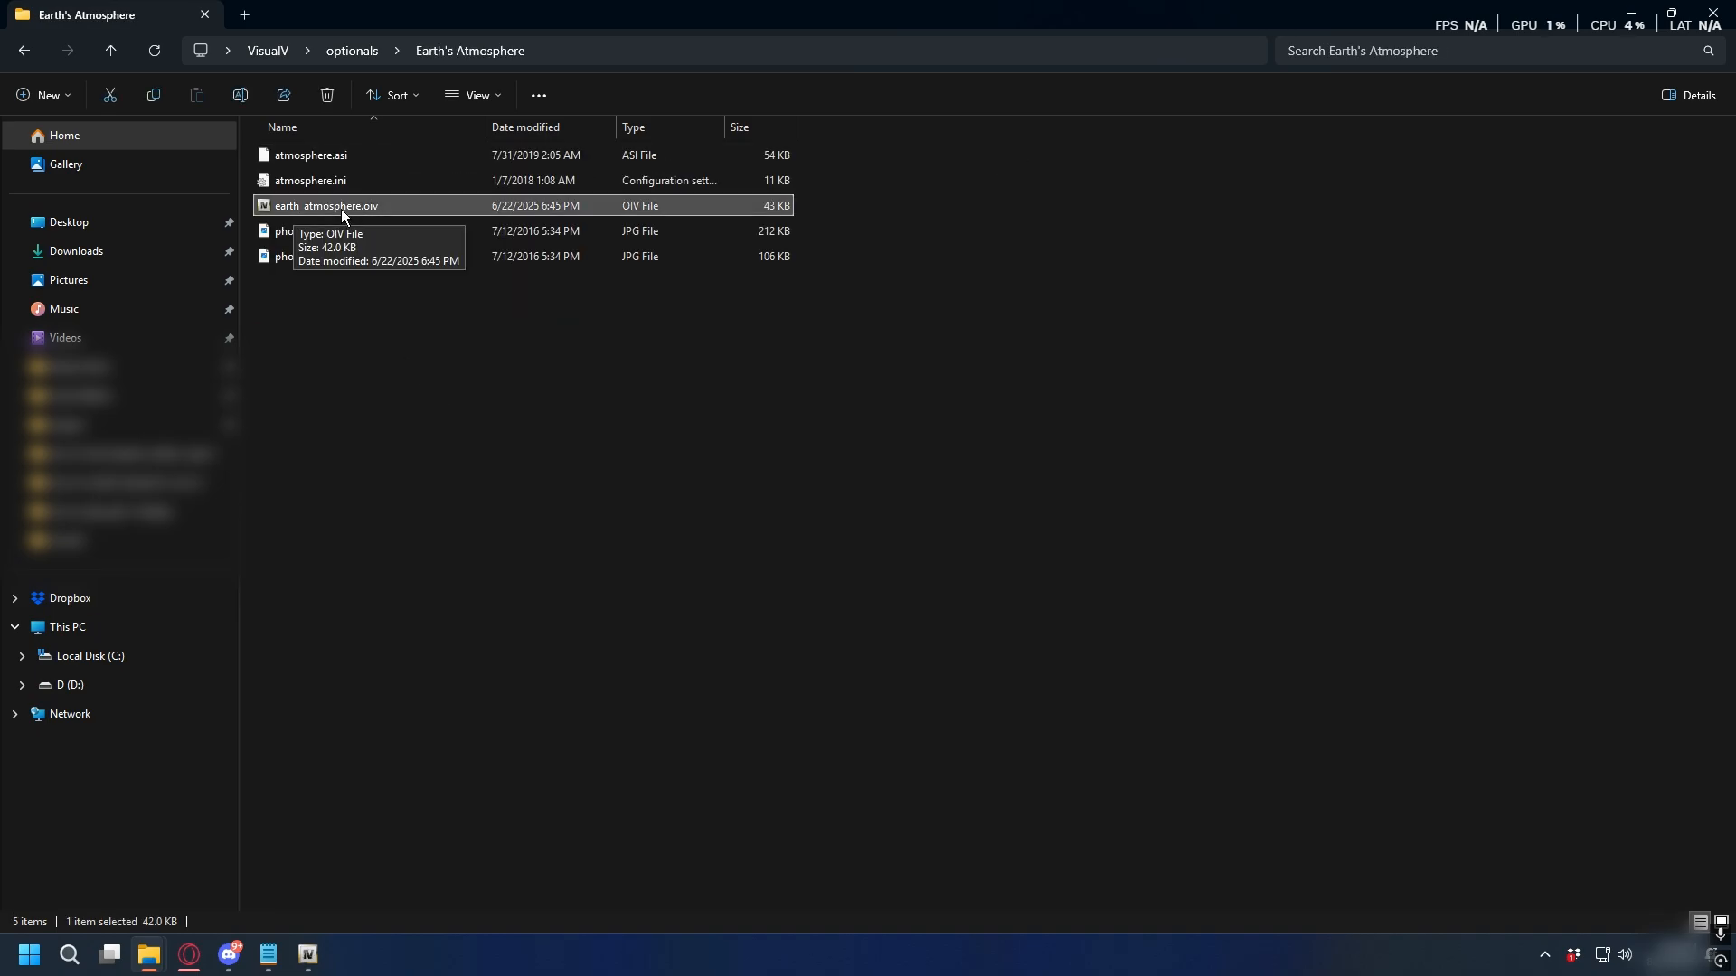
double_click(325, 205)
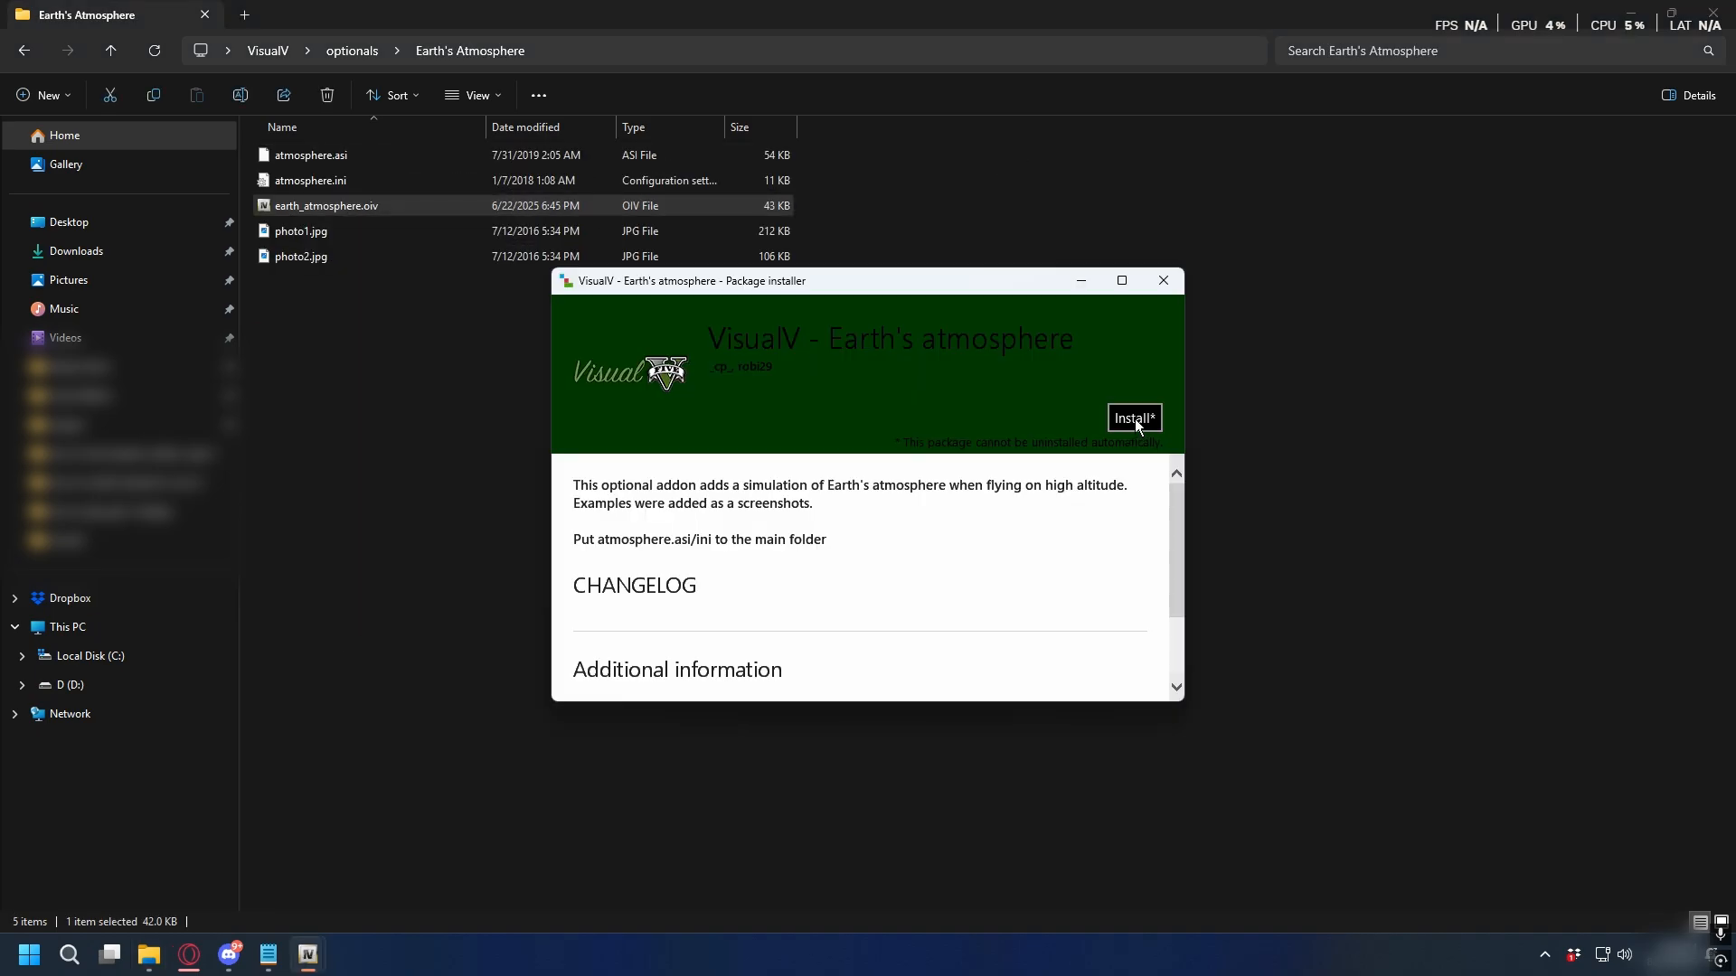
left_click(1133, 418)
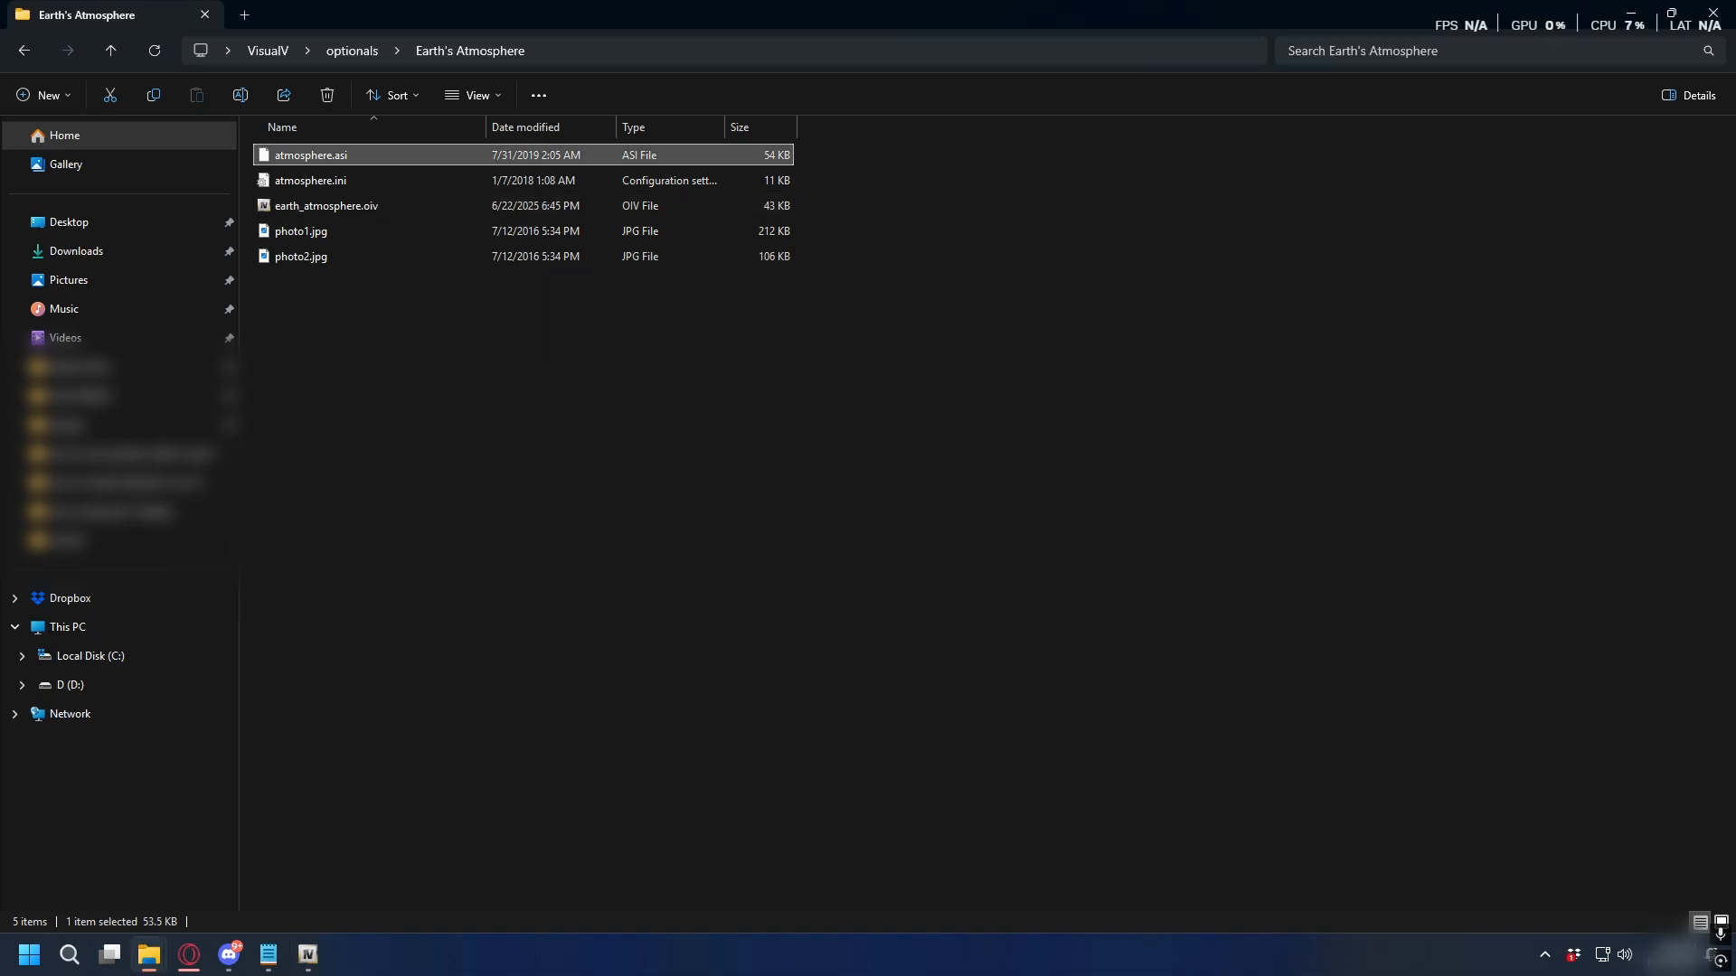
mouse_move(858, 196)
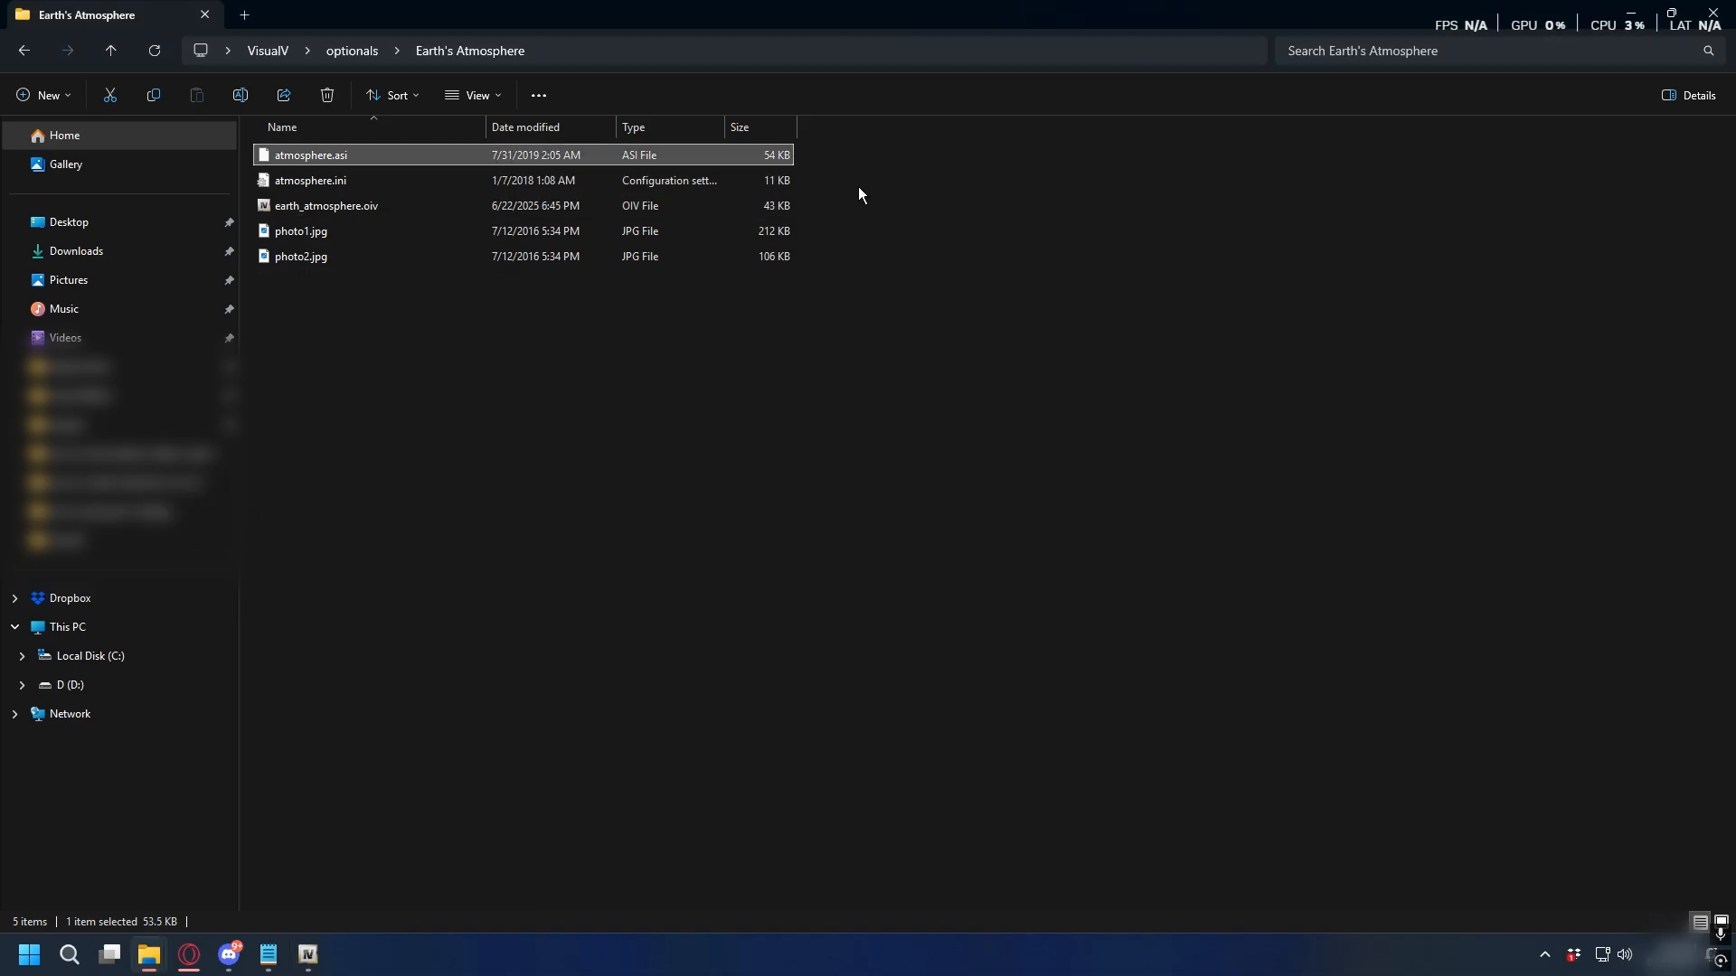
- Copy atmosphere.asi and atmosphere.ini and paste them into the D:\Games\GTAV folder
left_click(310, 179)
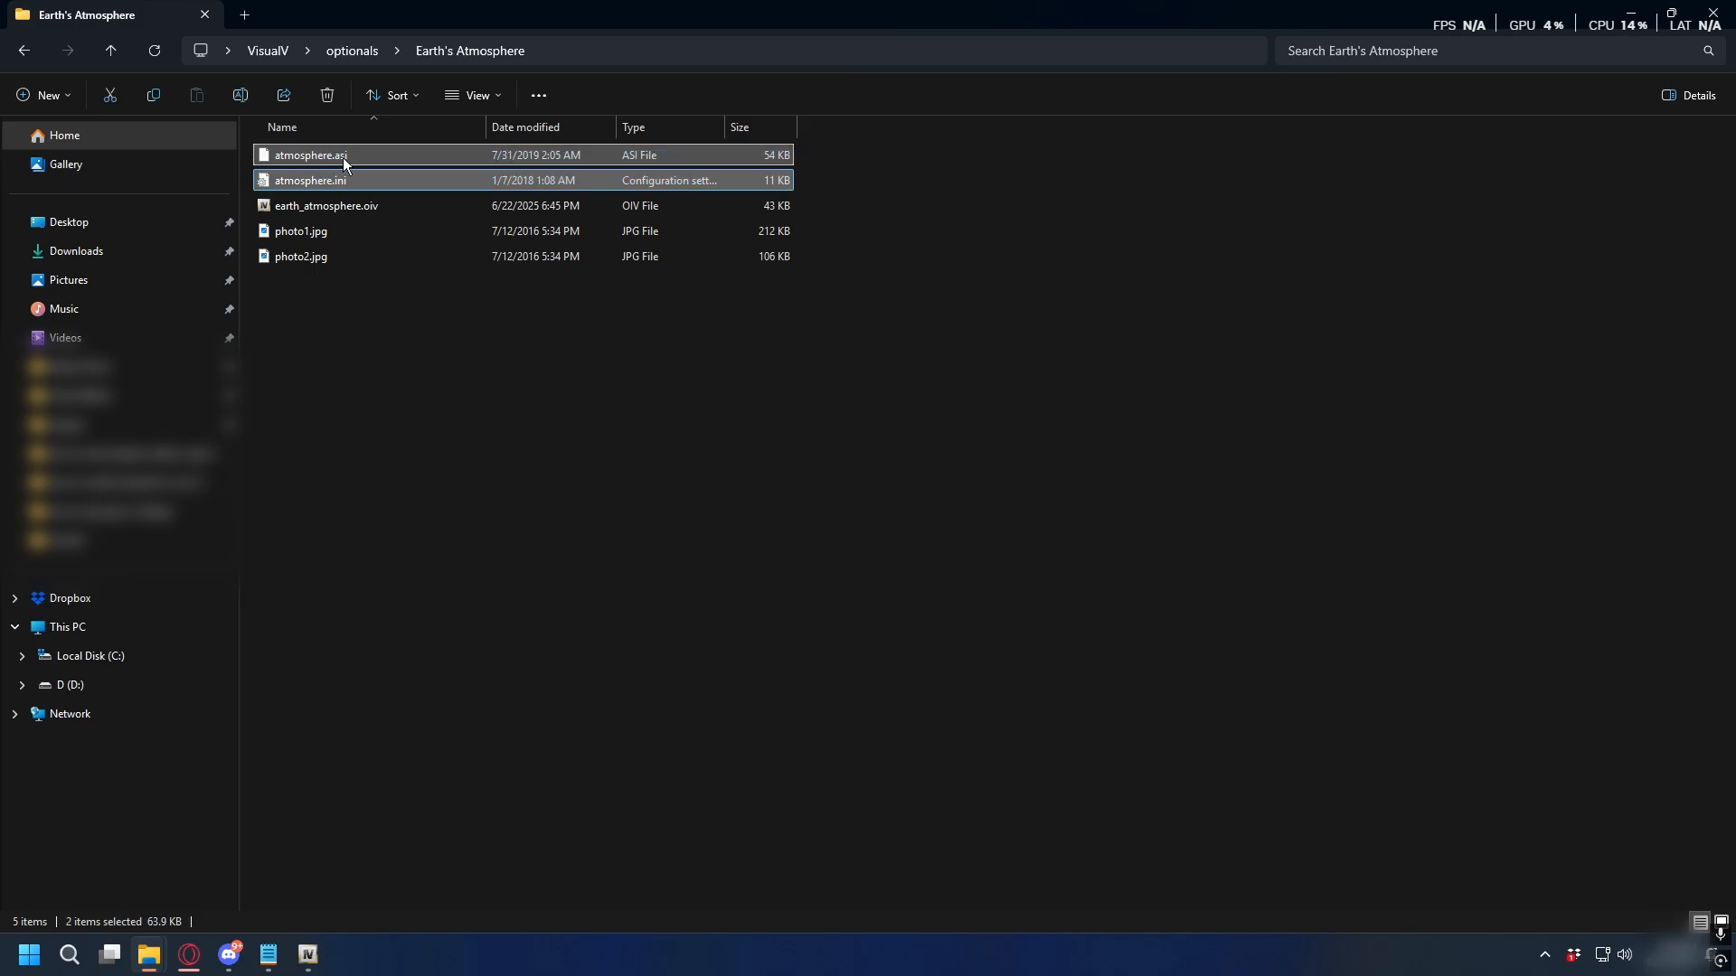
right_click(343, 164)
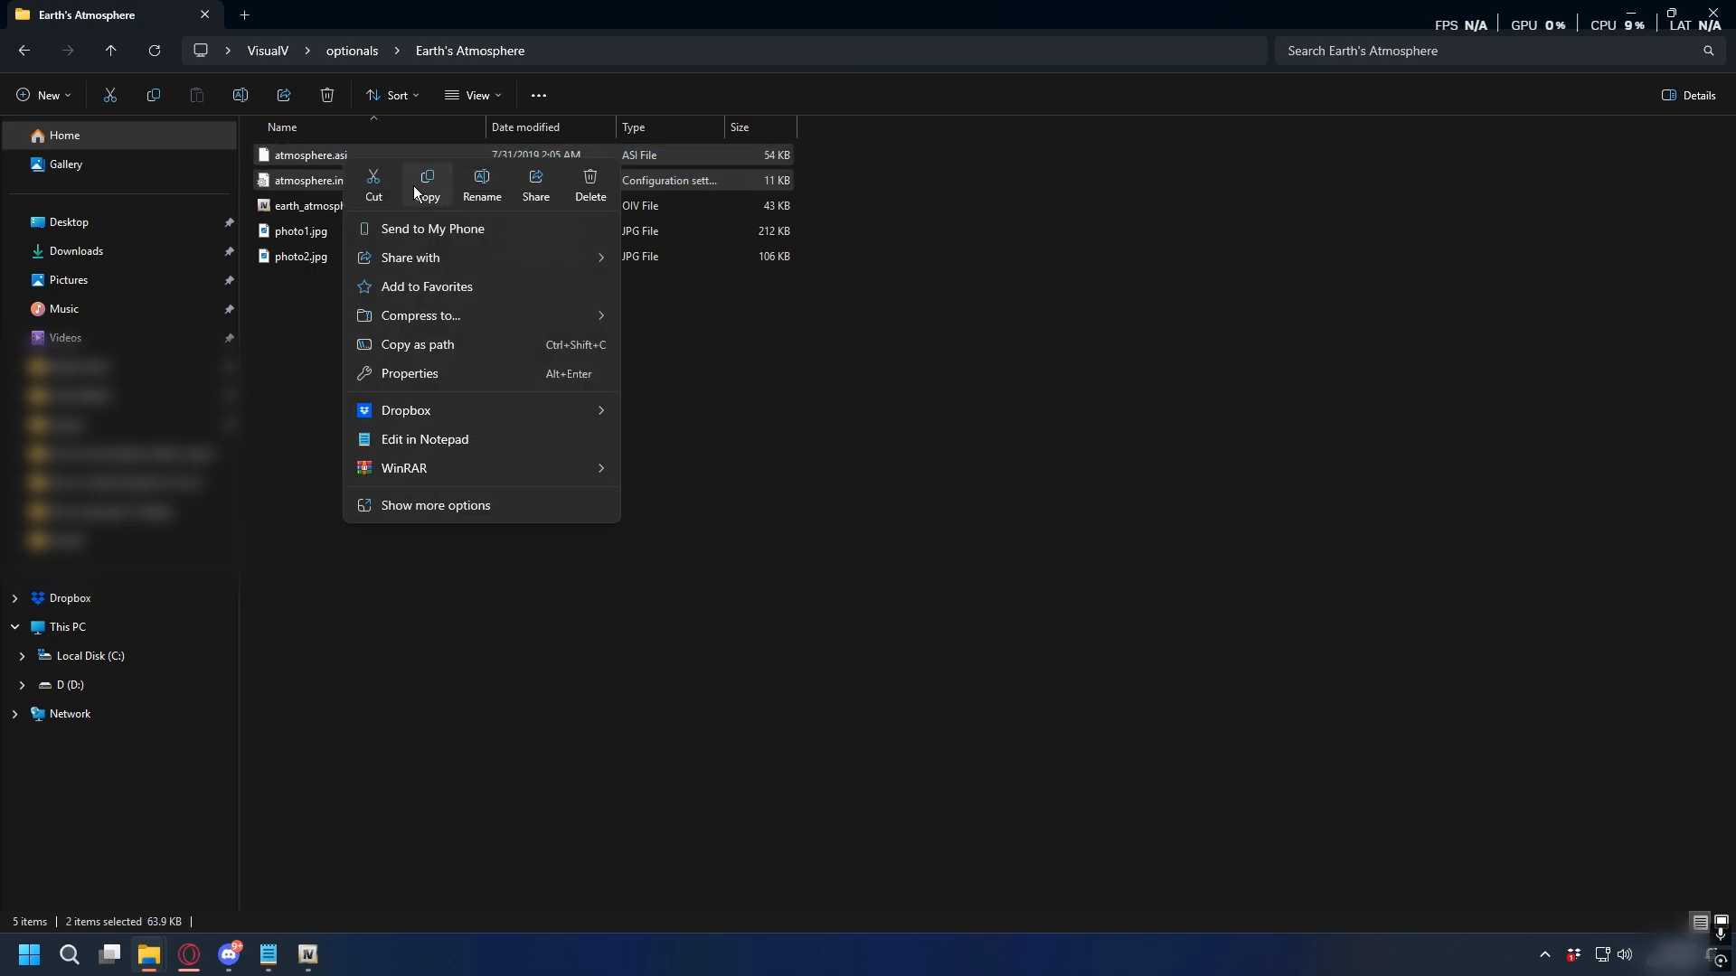
left_click(84, 771)
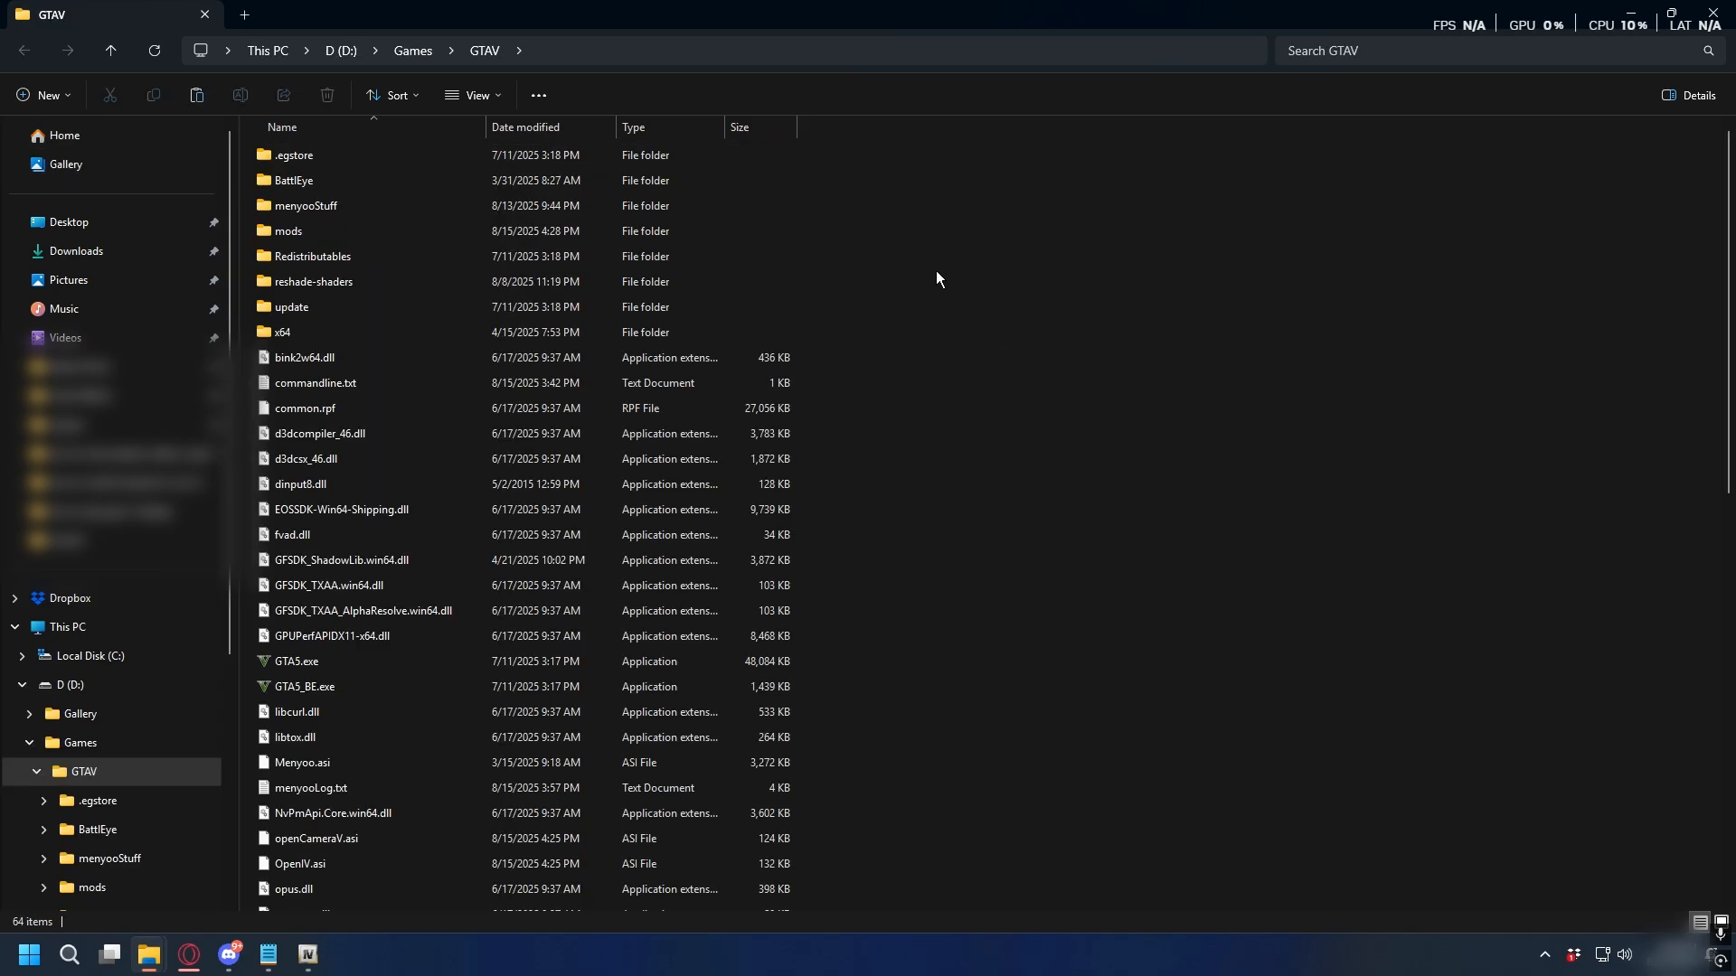
right_click(937, 278)
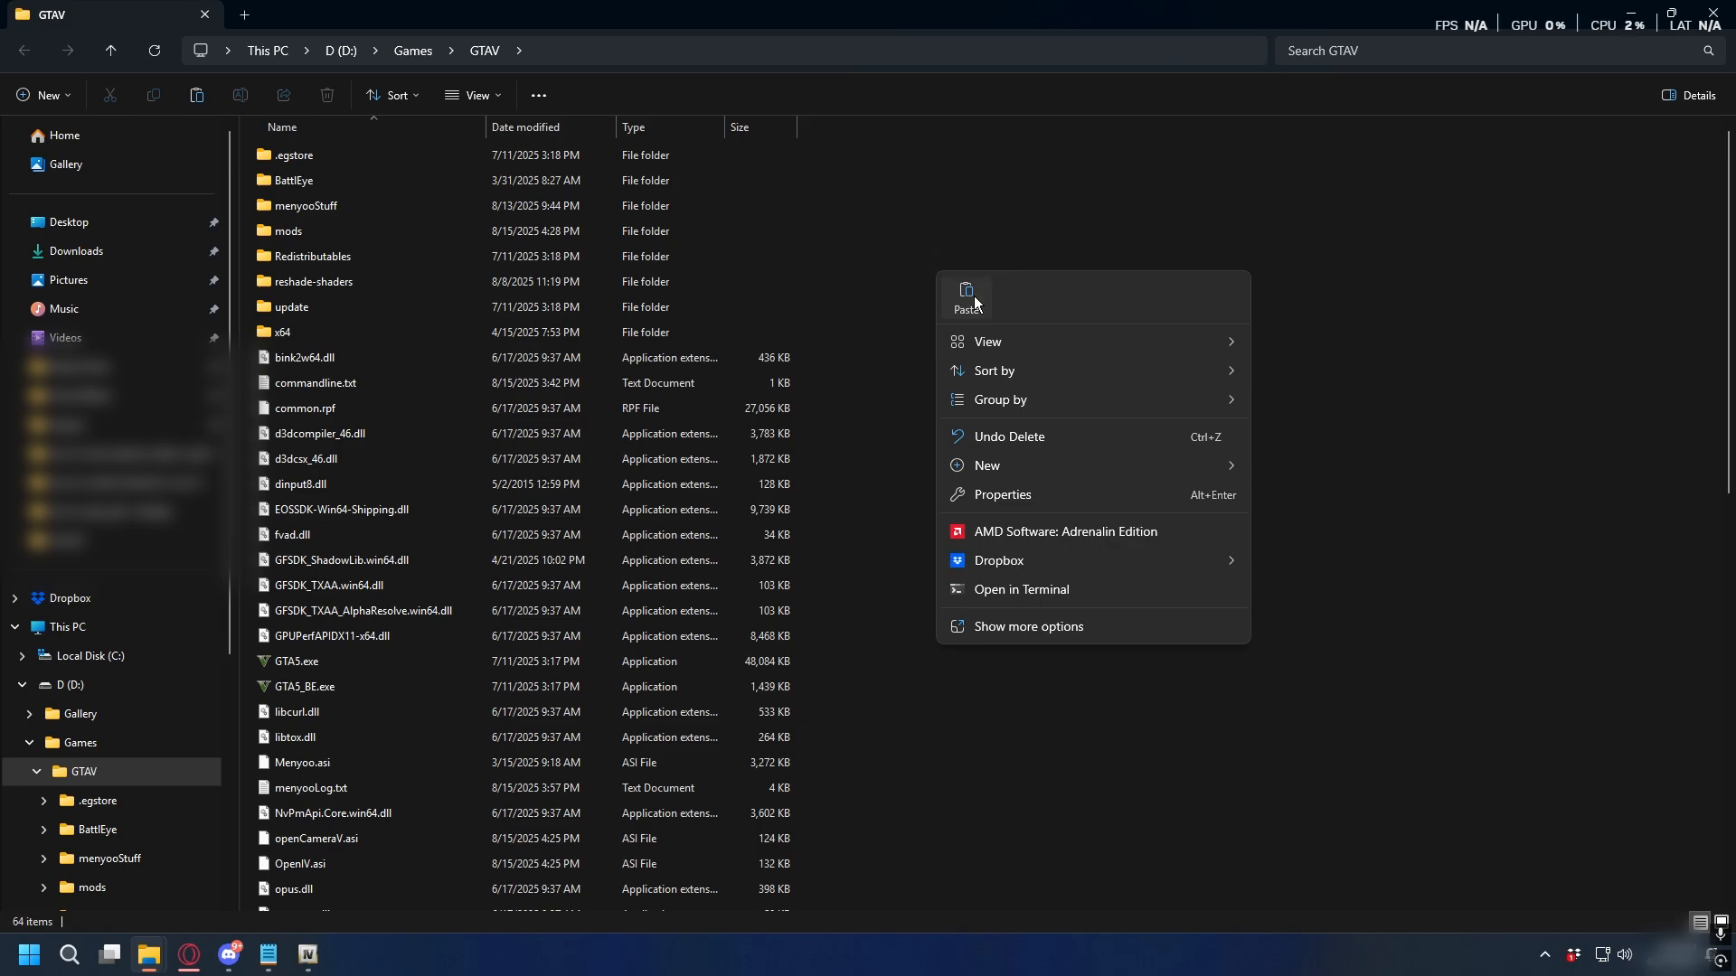
left_click(966, 296)
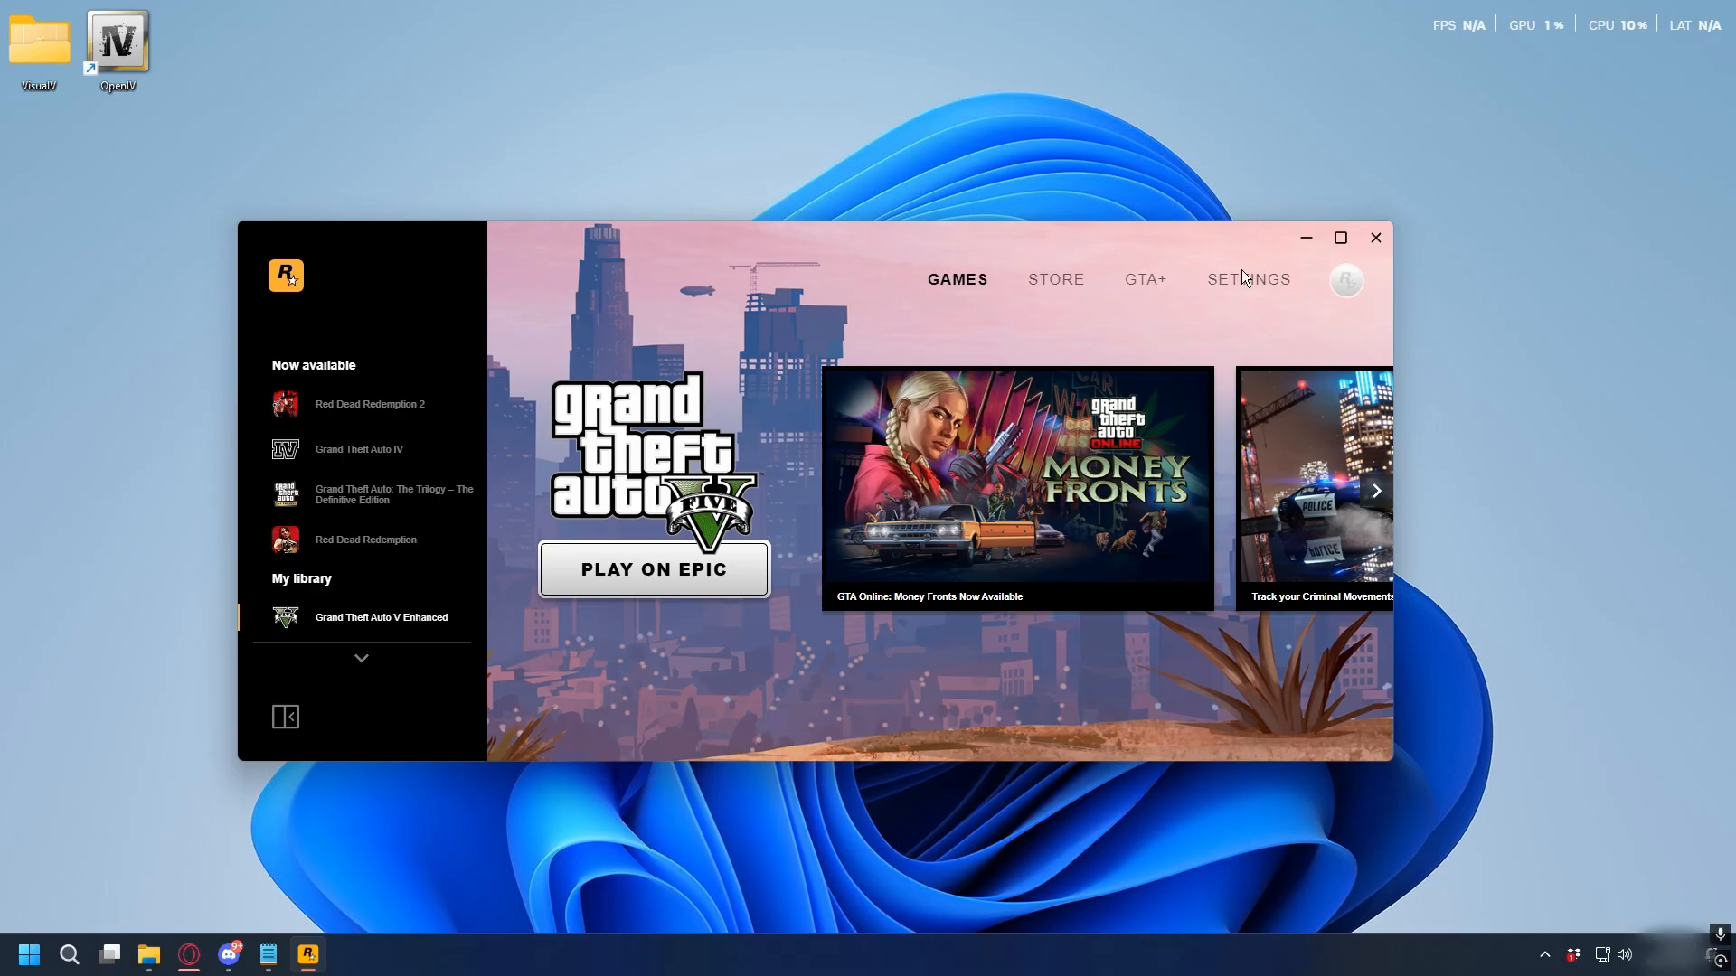
mouse_move(533, 395)
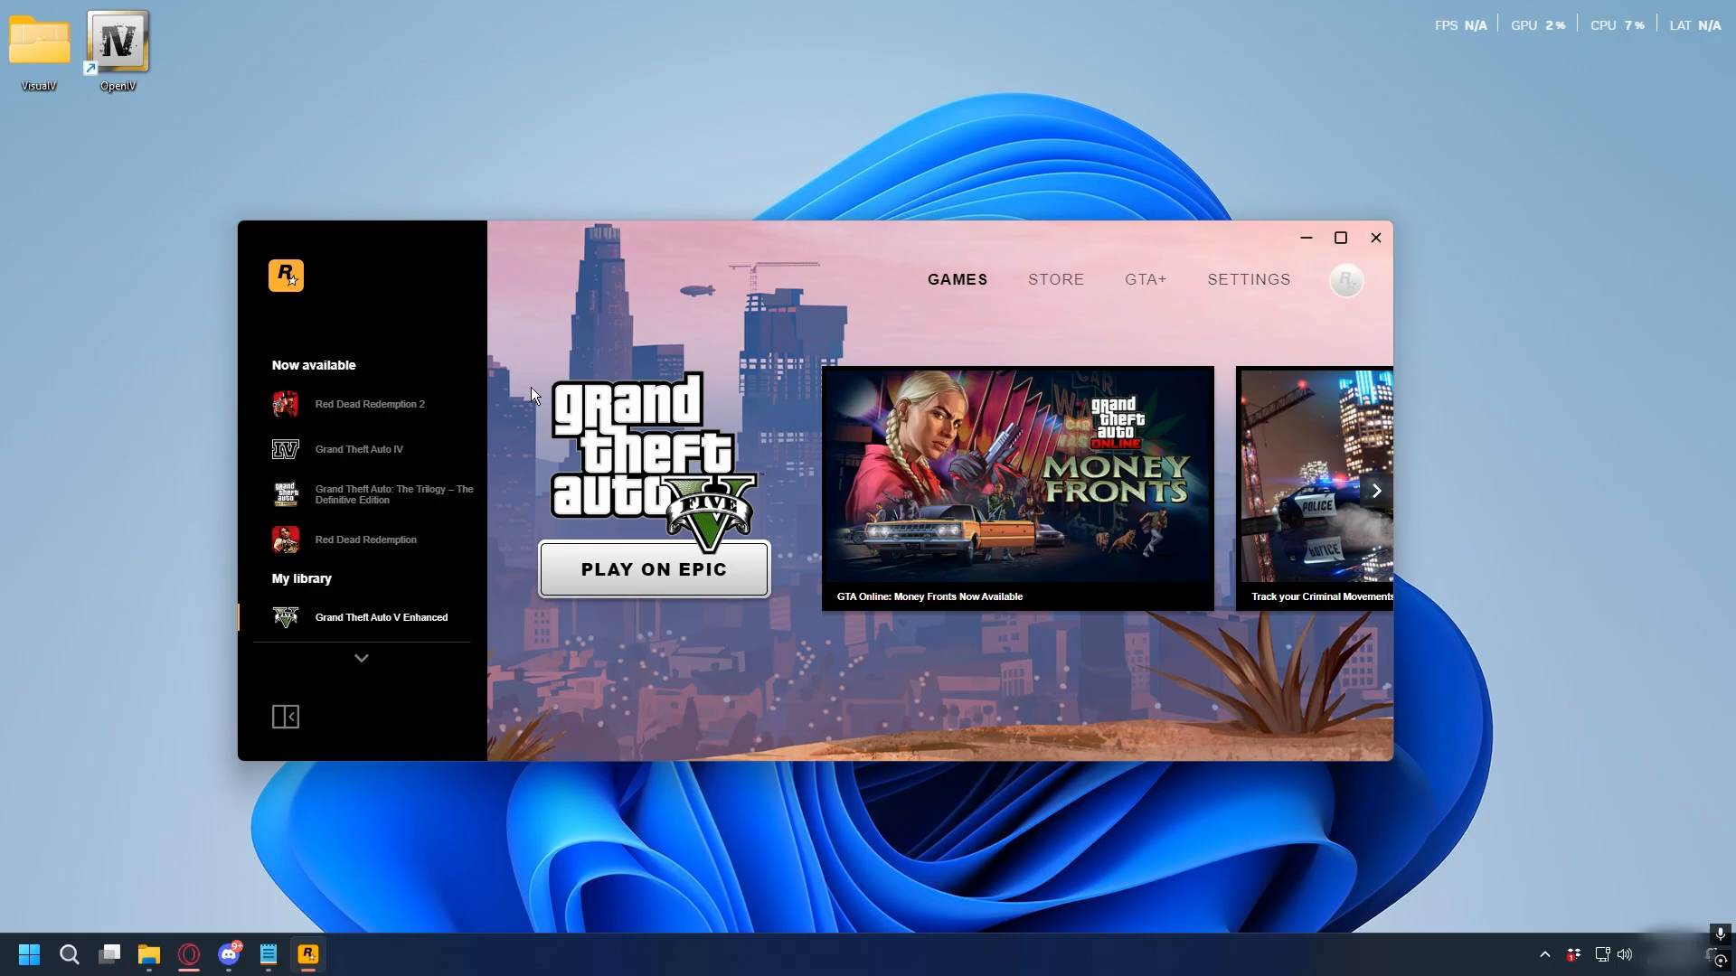
mouse_move(1248, 287)
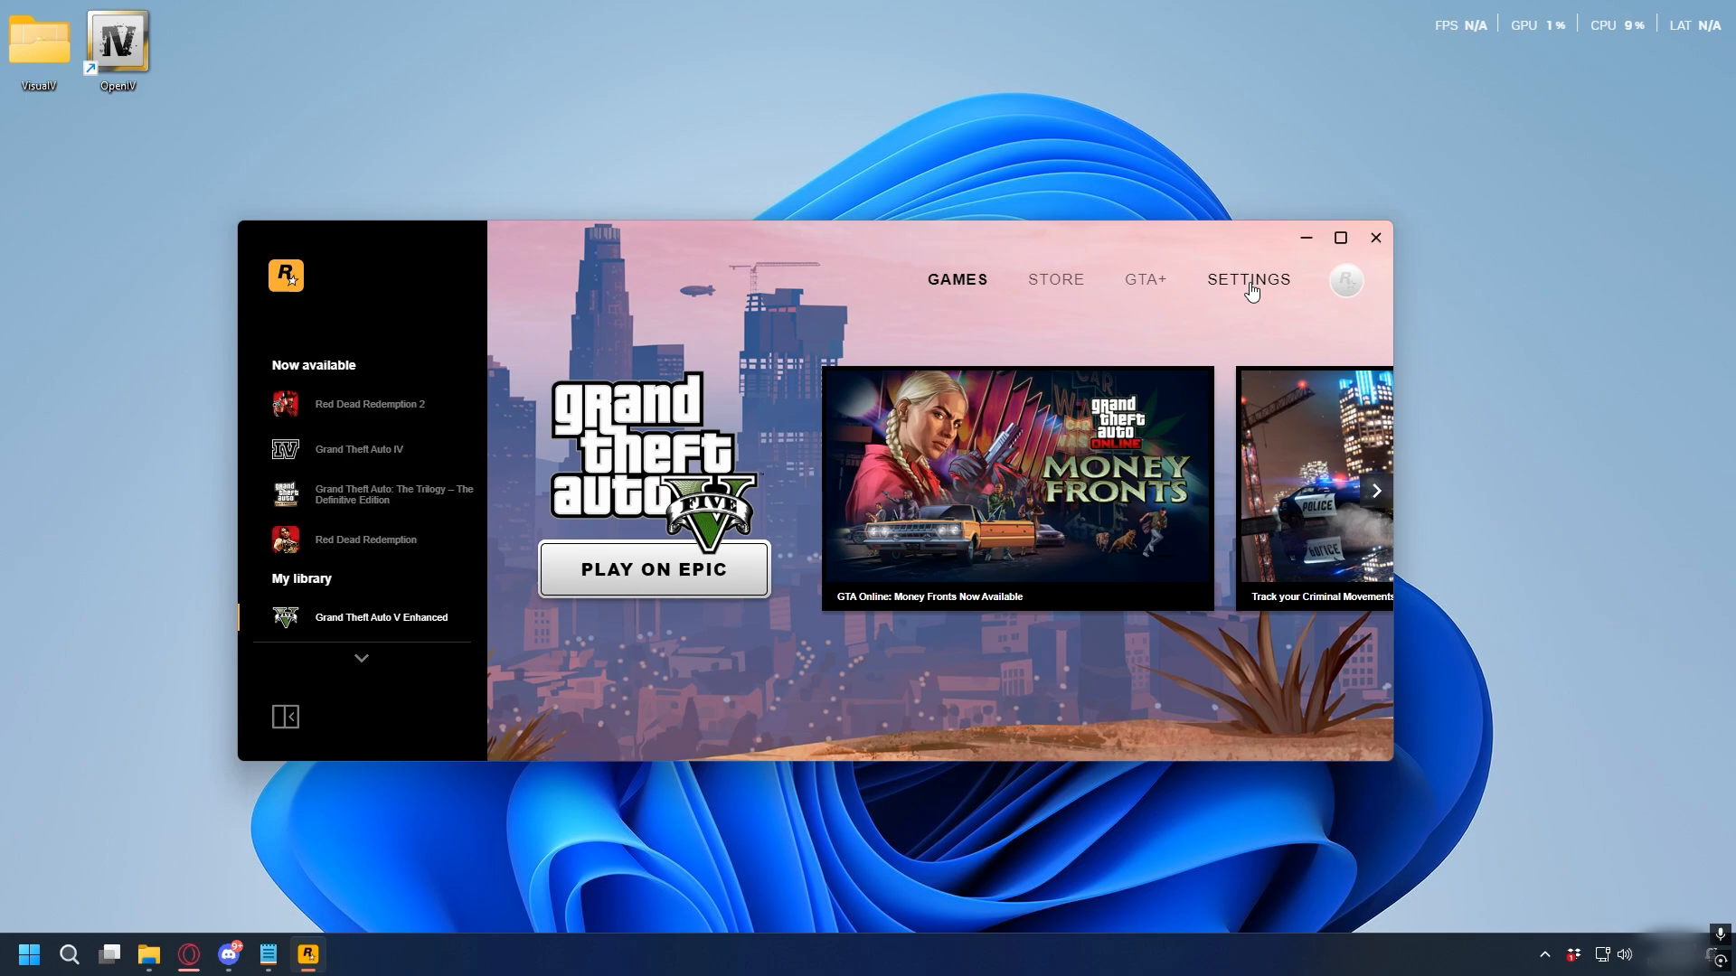
- Disable BattlEye under General in the Rockstar launcher settings and launch GTA V with the new visuals
left_click(1248, 280)
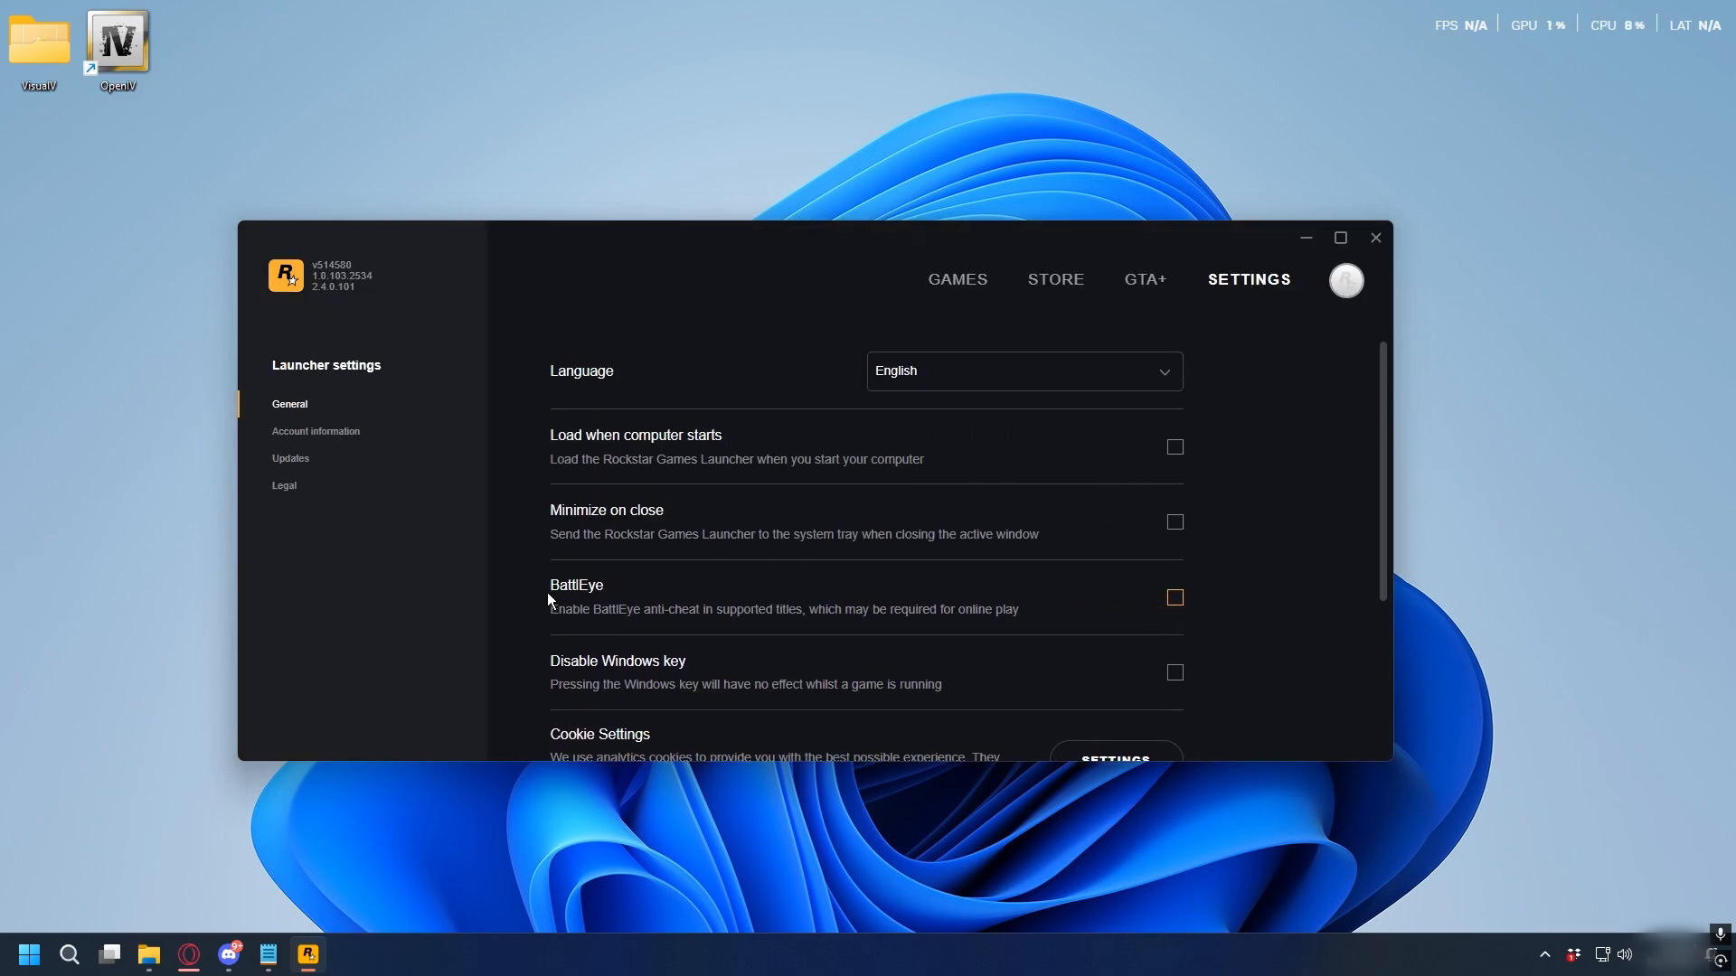
mouse_move(1290, 553)
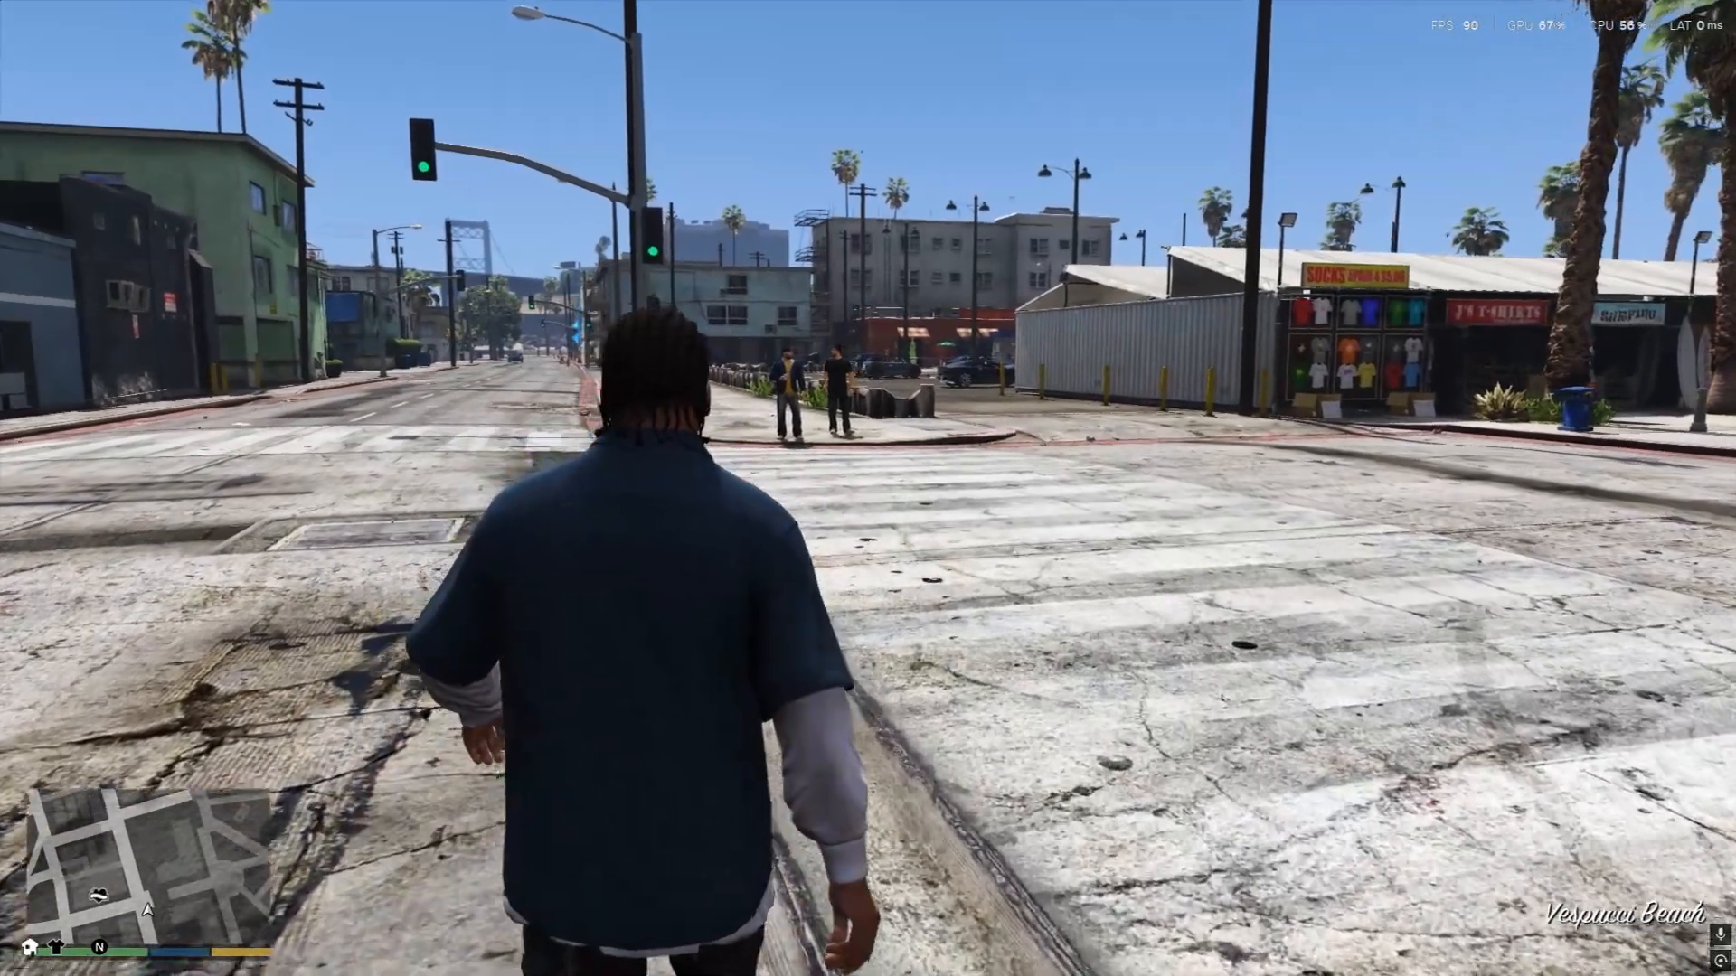
key("w")
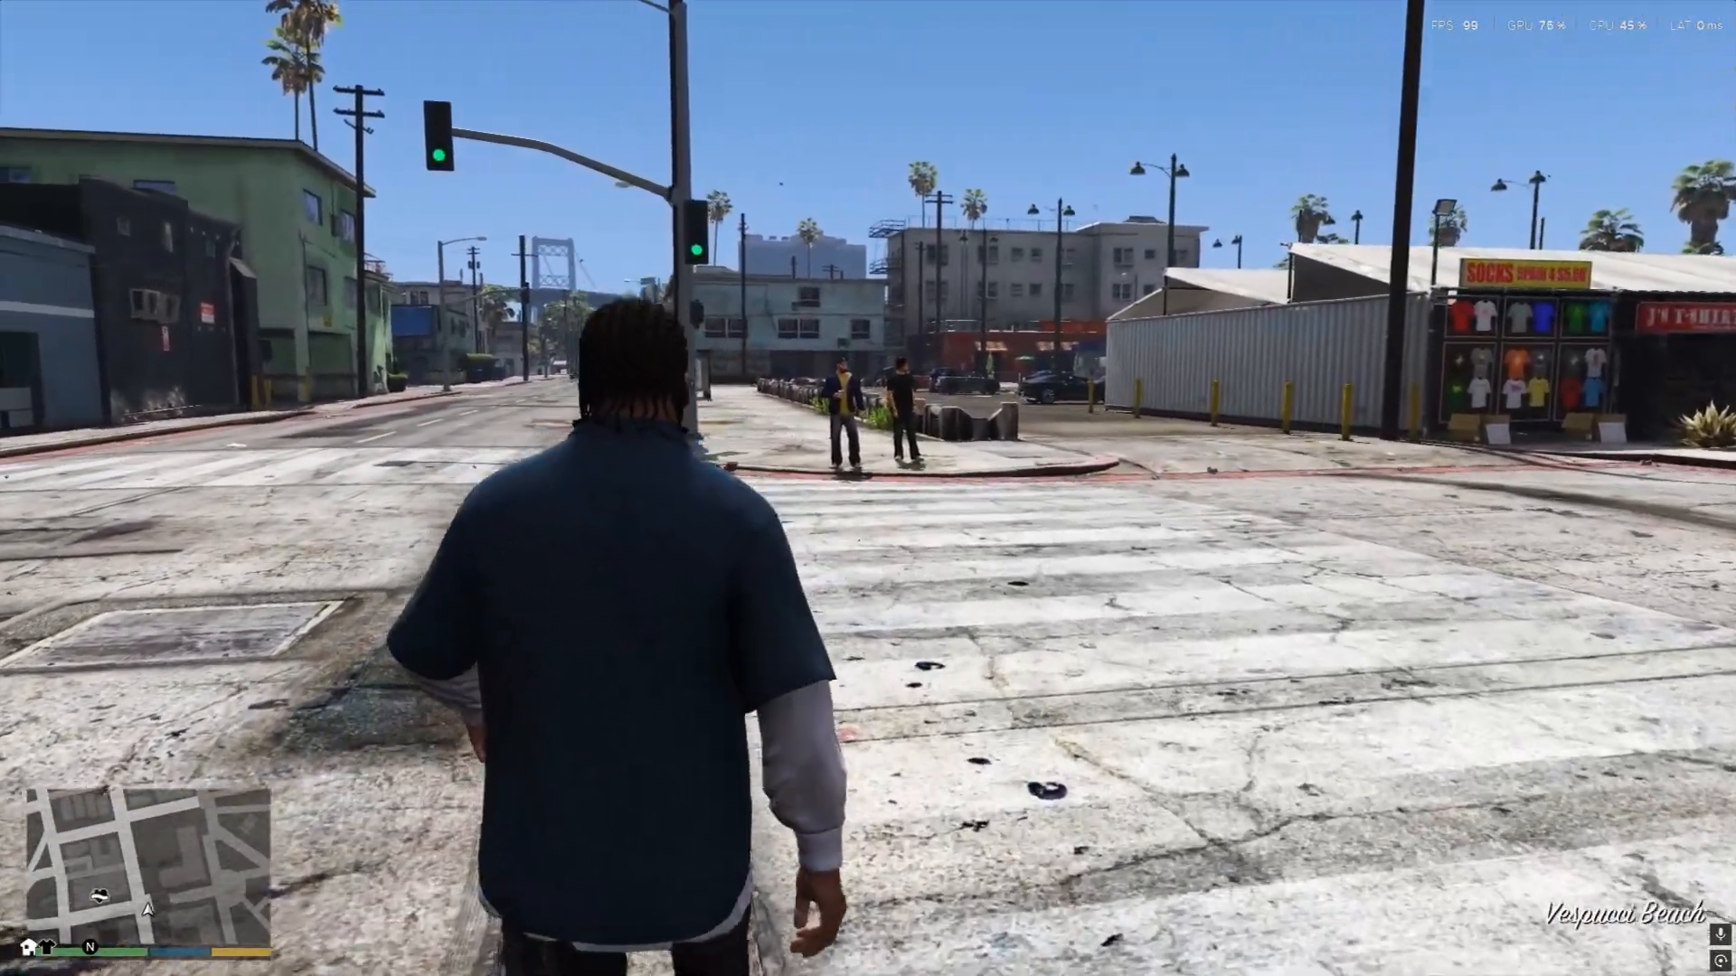